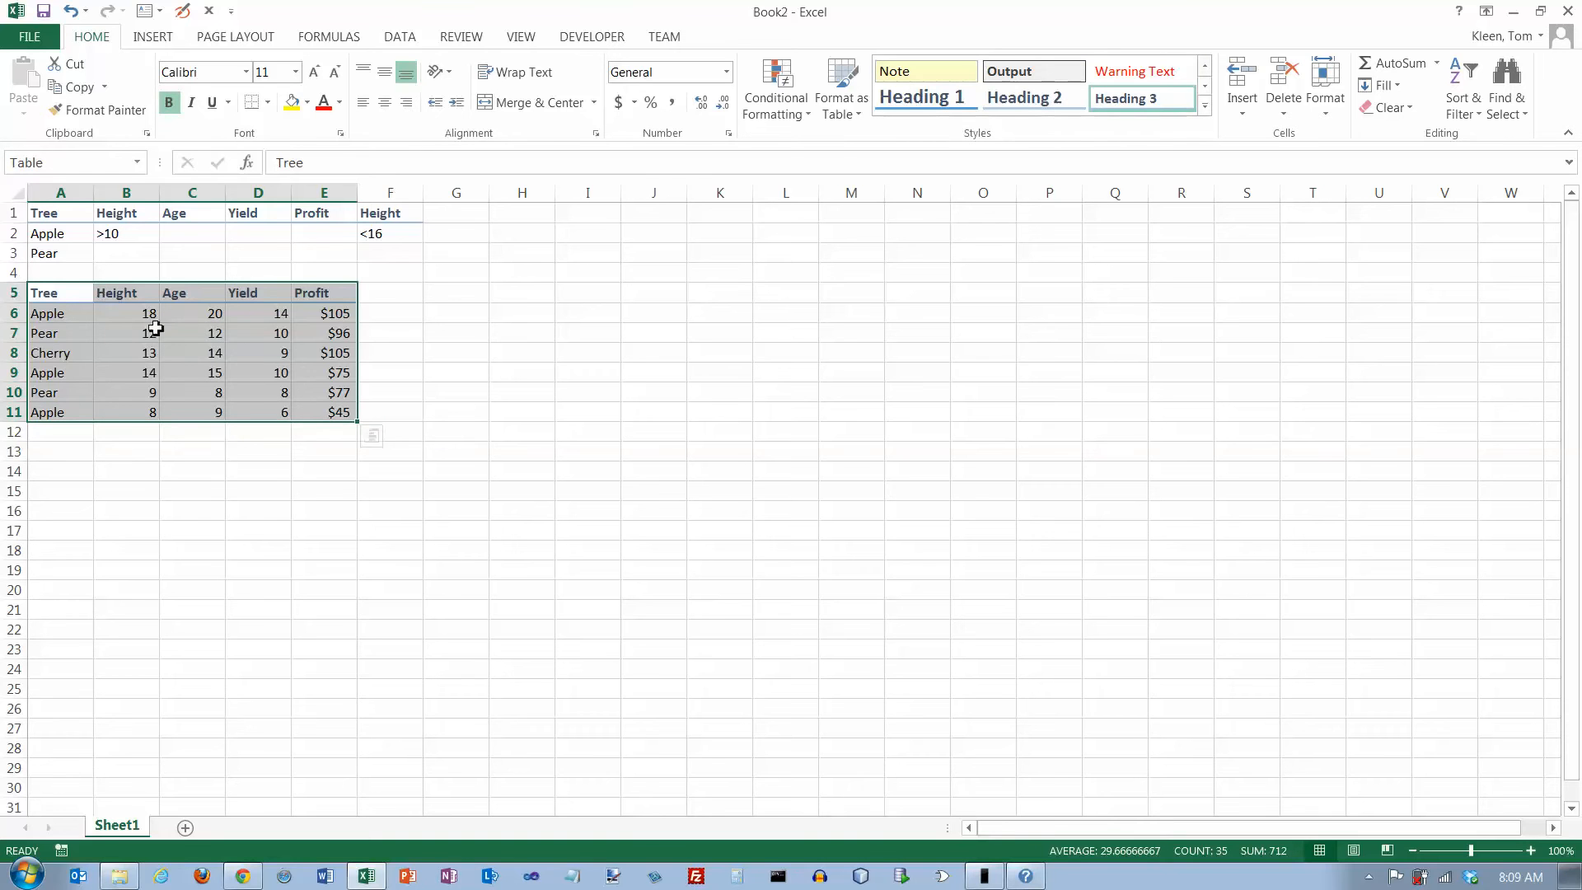
pyautogui.moveTo(53, 162)
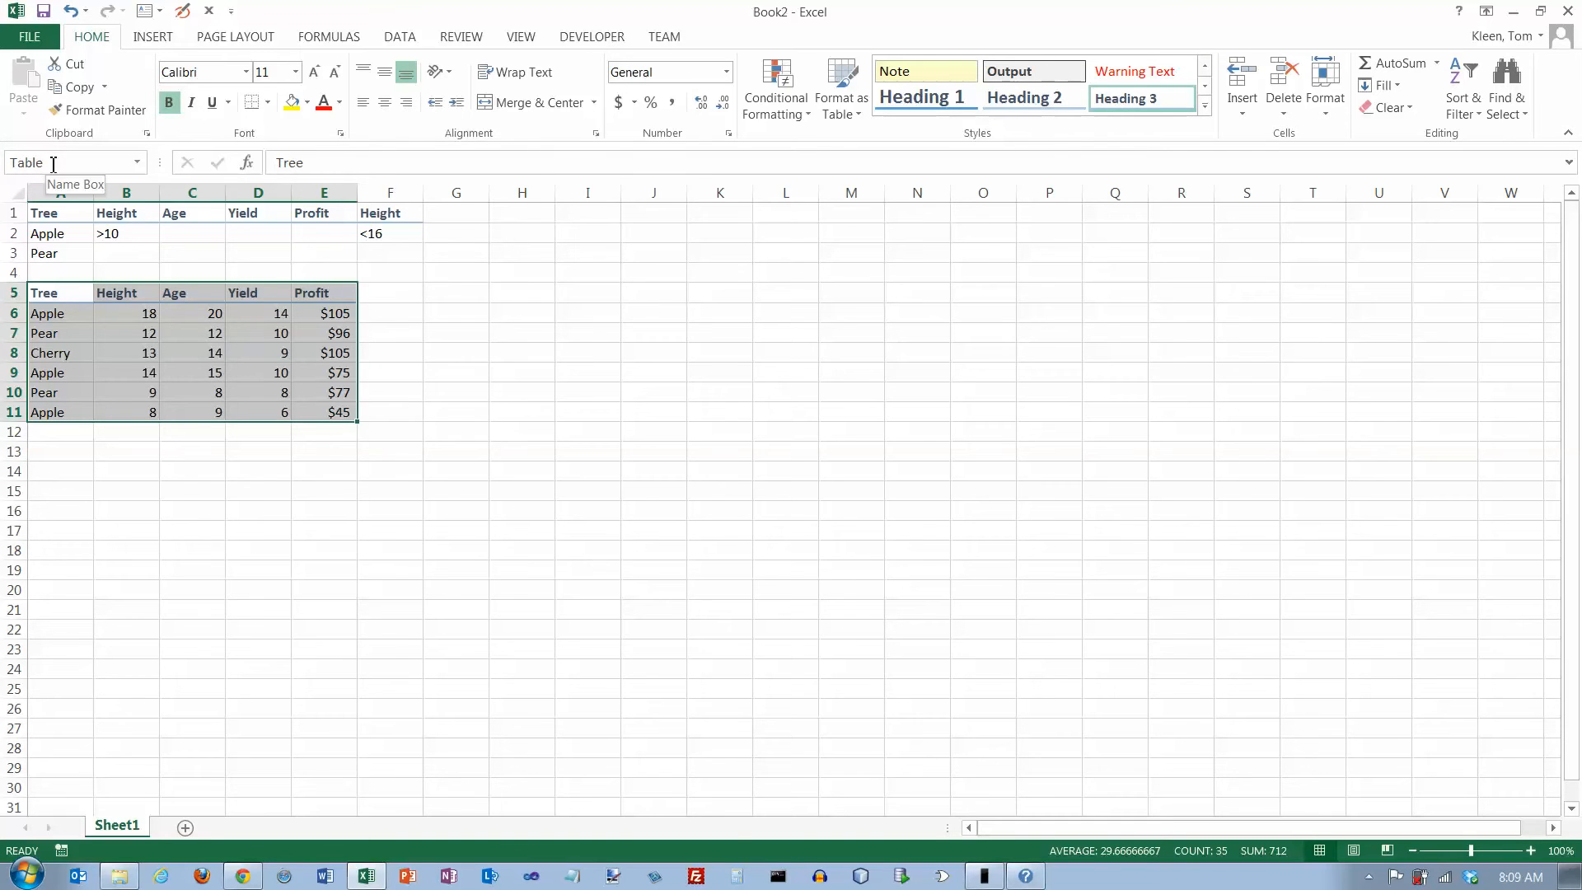
# Review the tree table headers and the Tree/Apple criteria range in A1:A2
pyautogui.click(59, 293)
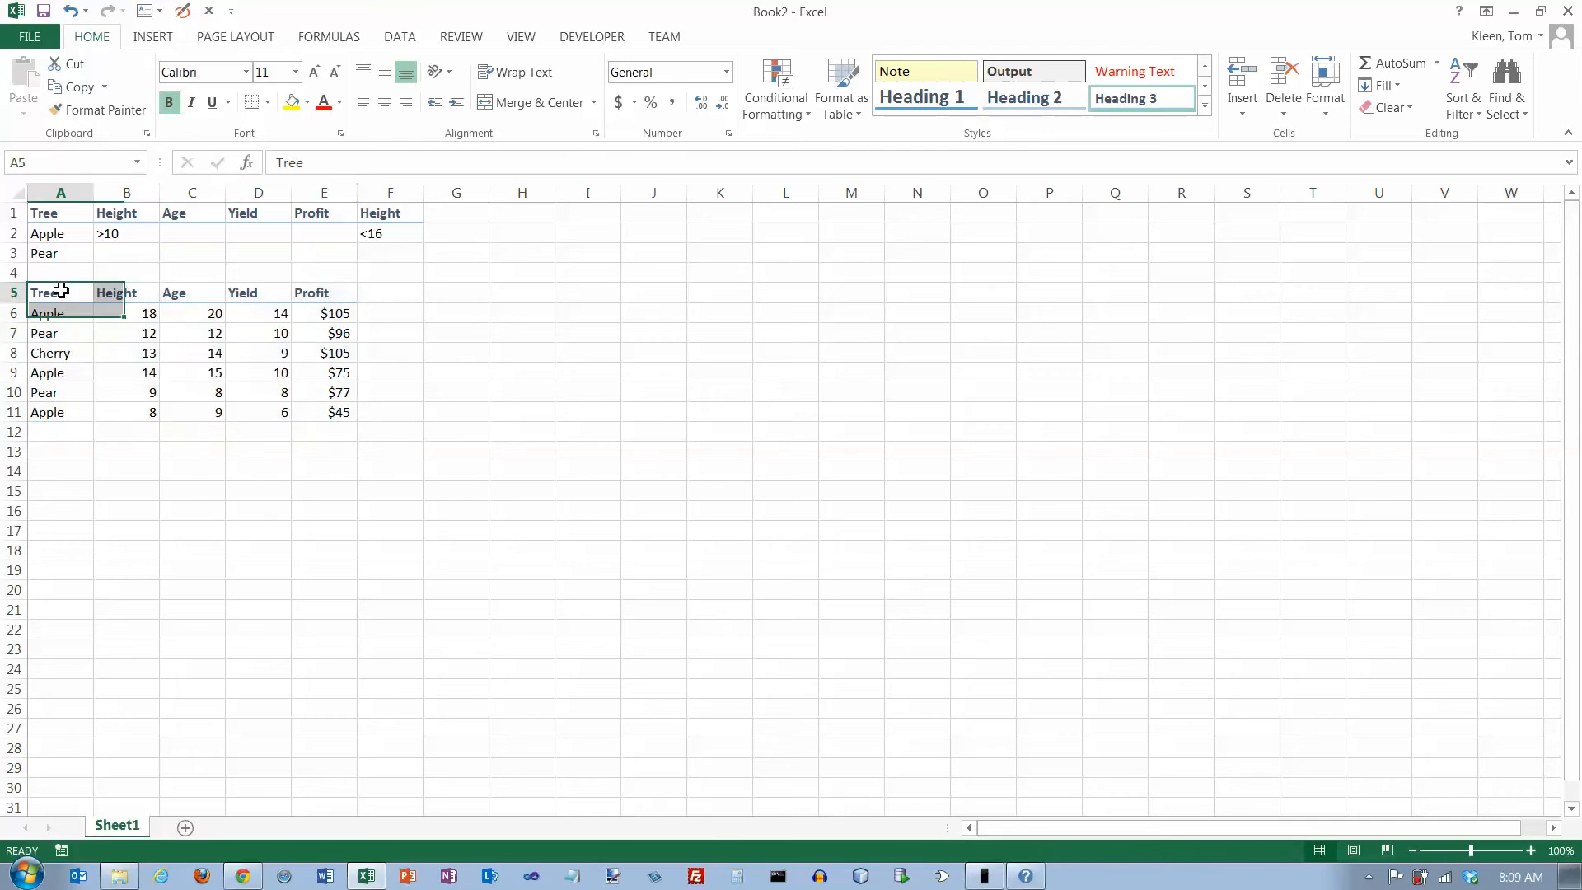
pyautogui.moveTo(60, 292); pyautogui.dragTo(323, 412)
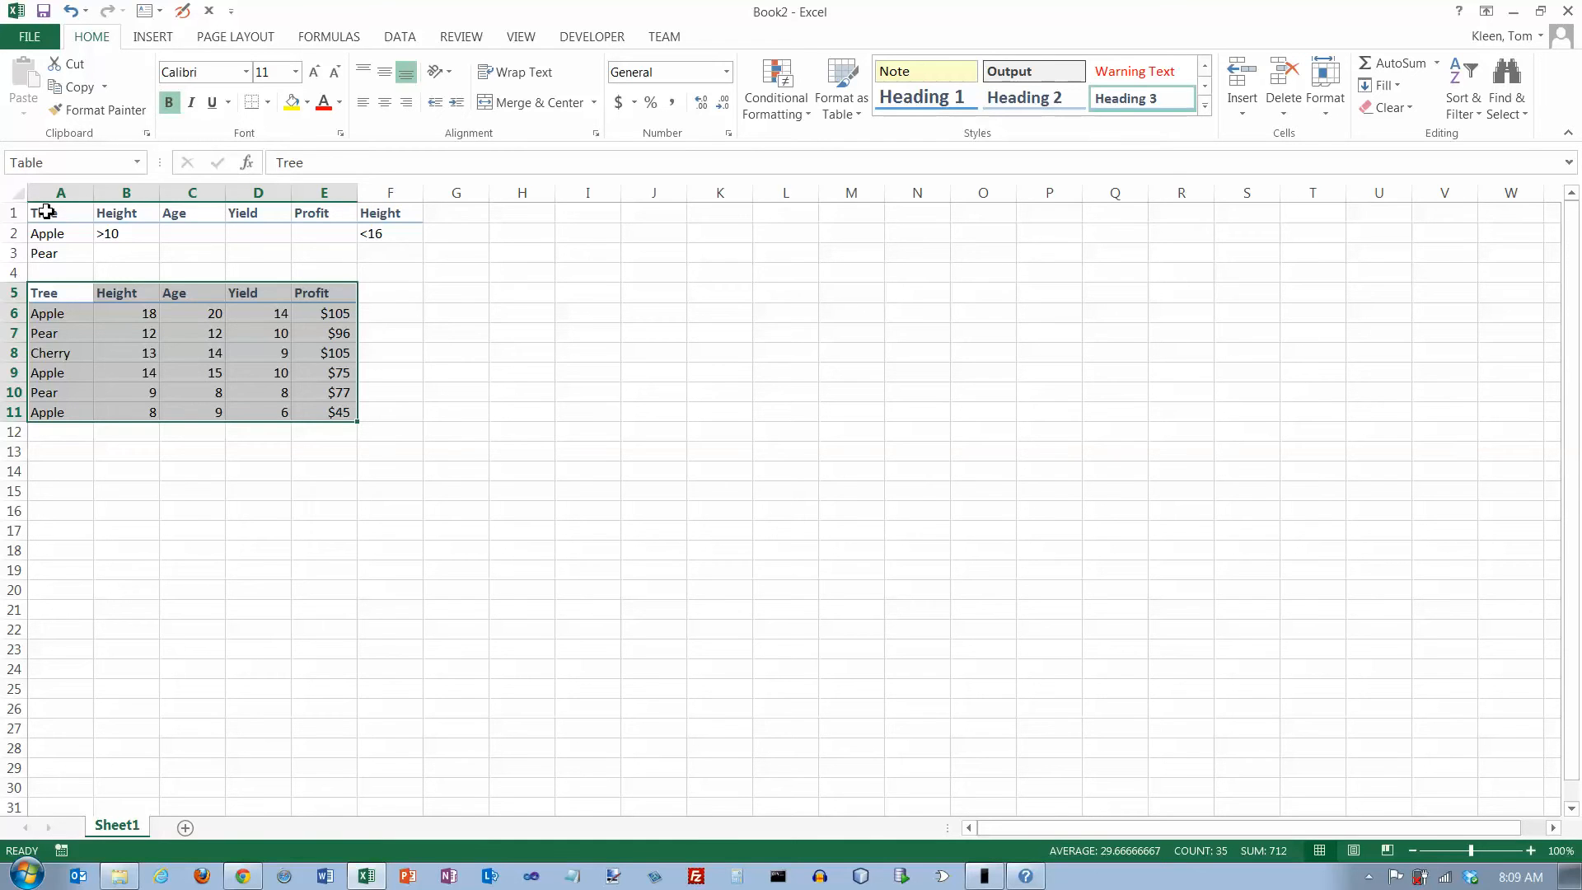
pyautogui.moveTo(42, 213); pyautogui.dragTo(125, 254)
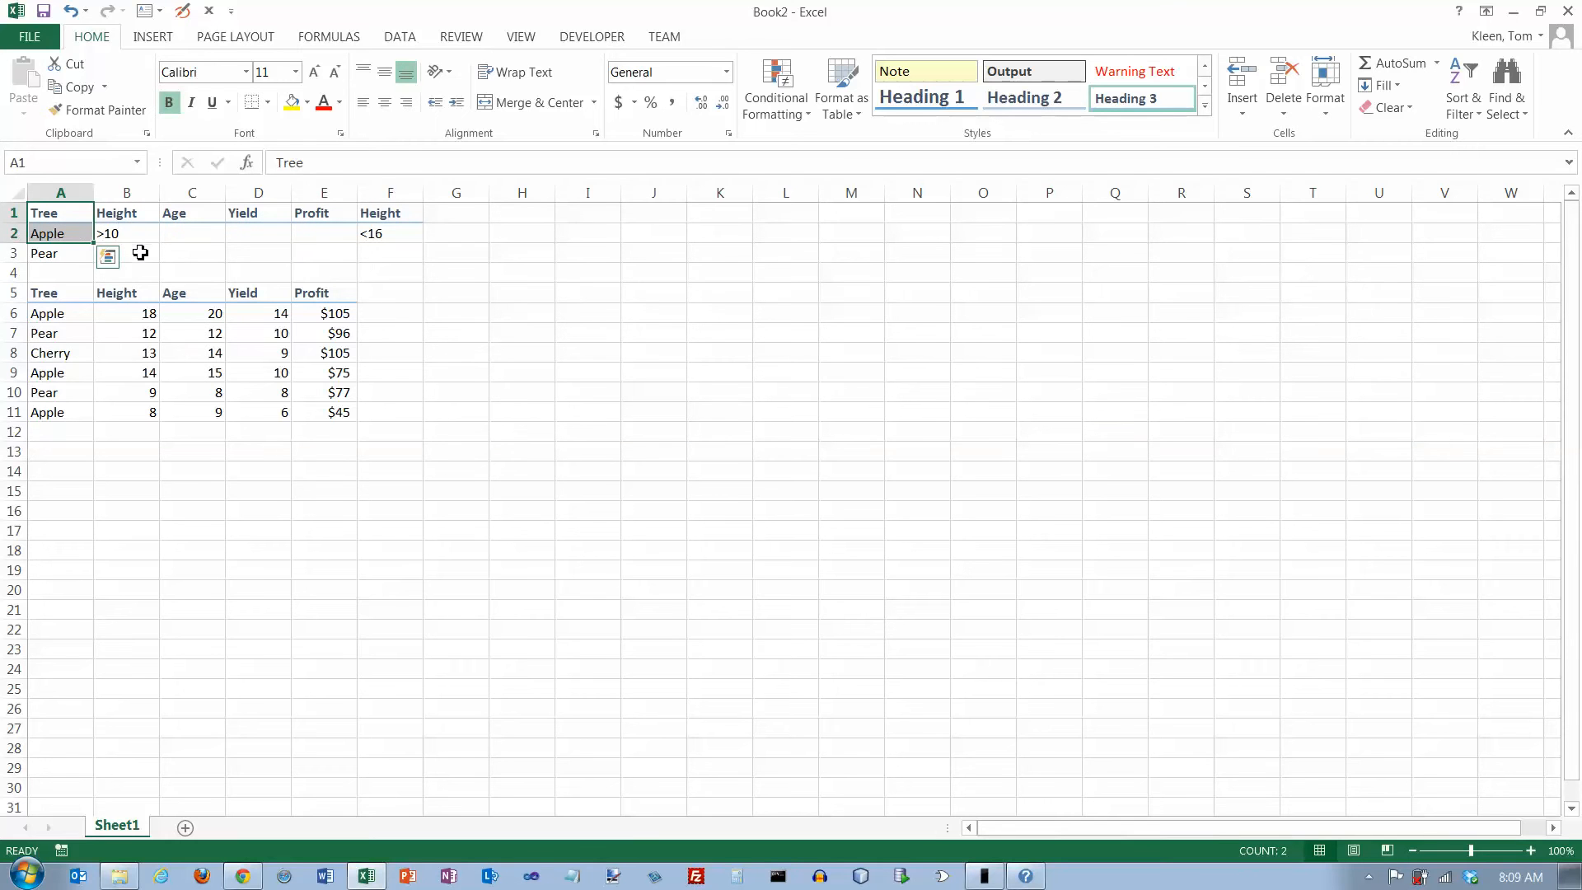
pyautogui.moveTo(250, 458)
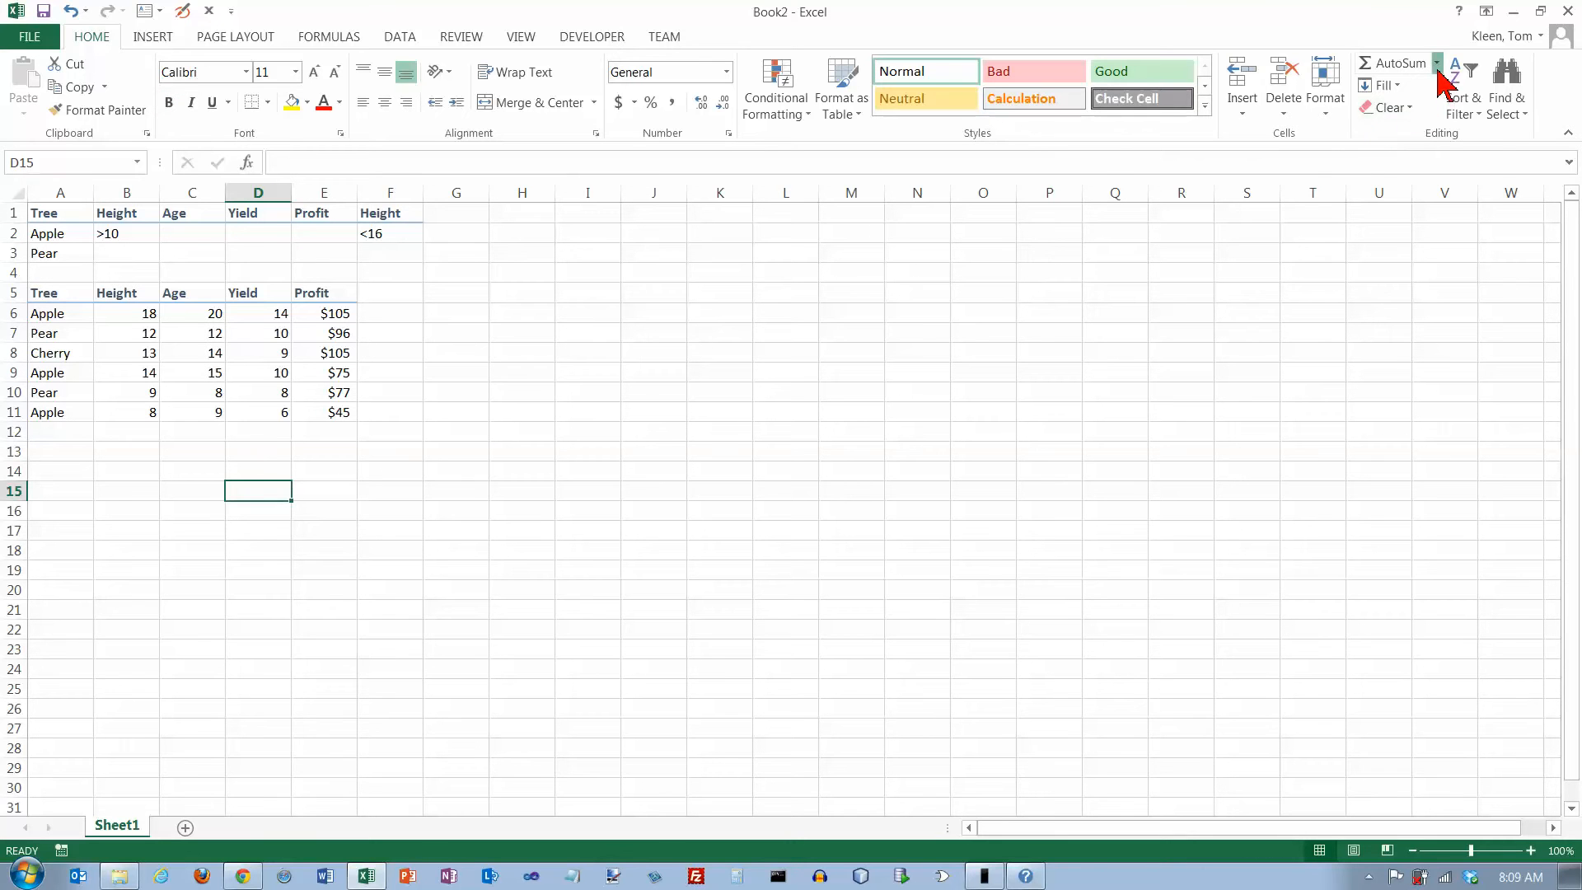
# Insert a Count Numbers formula in D15 from the AutoSum list
pyautogui.click(1436, 64)
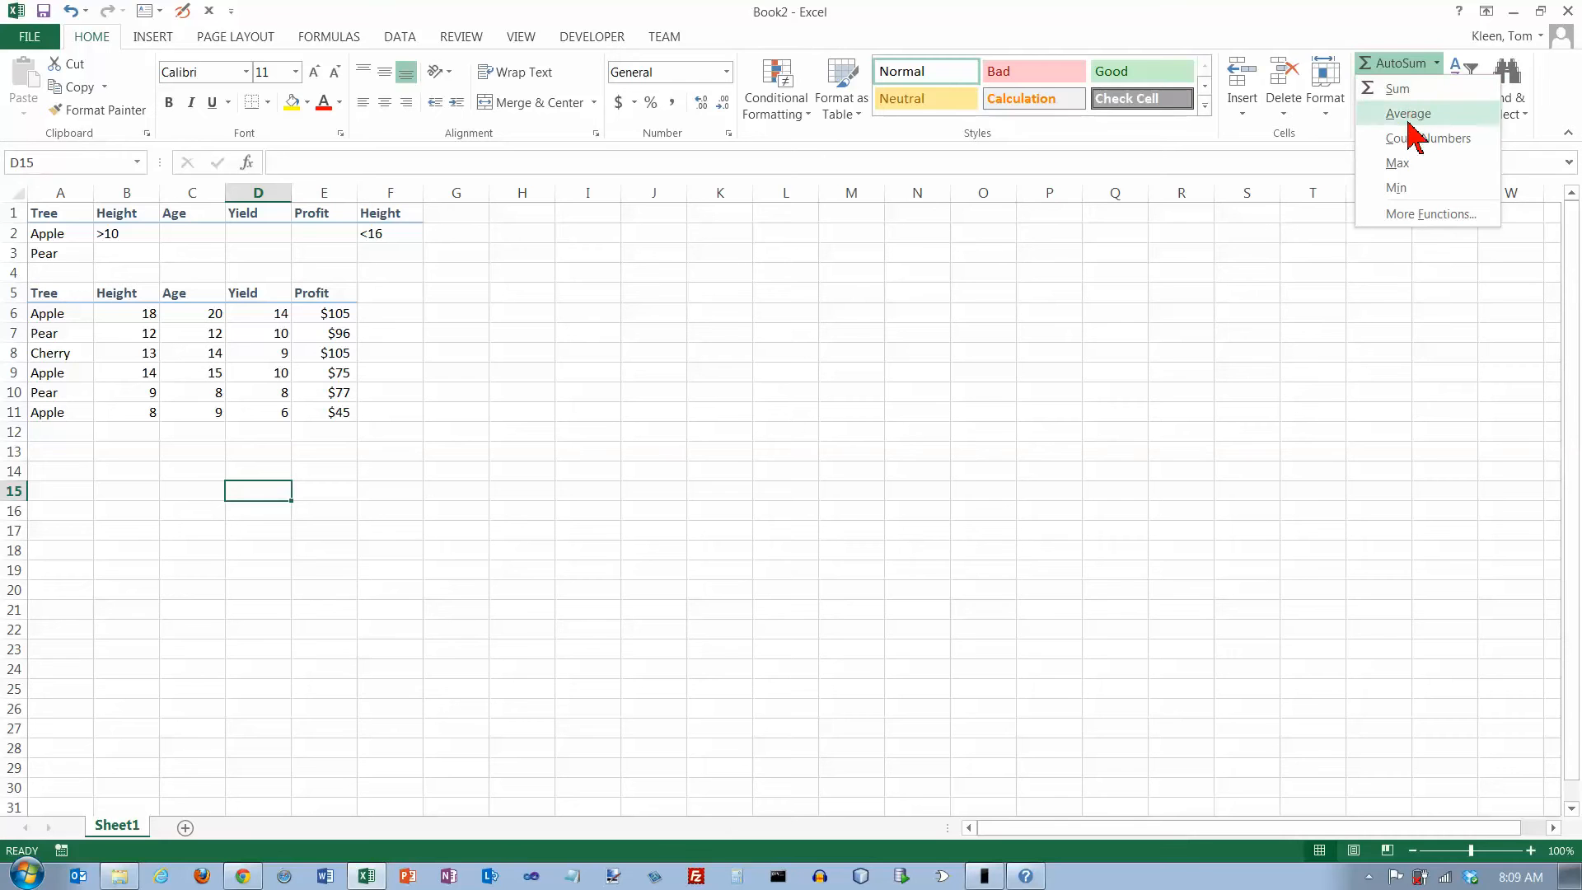
pyautogui.moveTo(1429, 139)
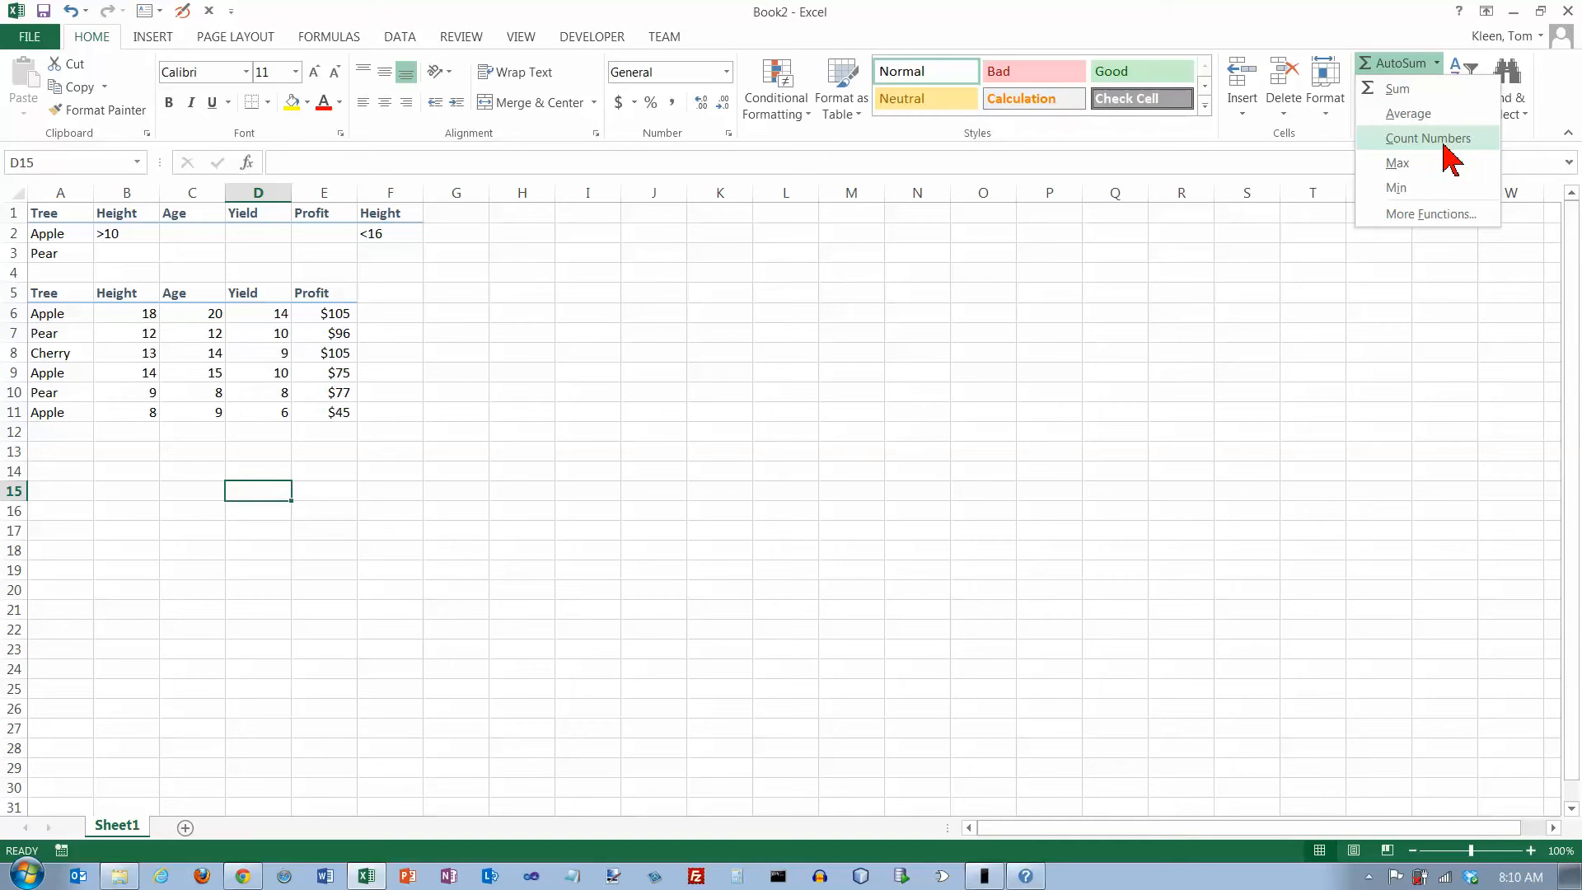
pyautogui.click(1427, 139)
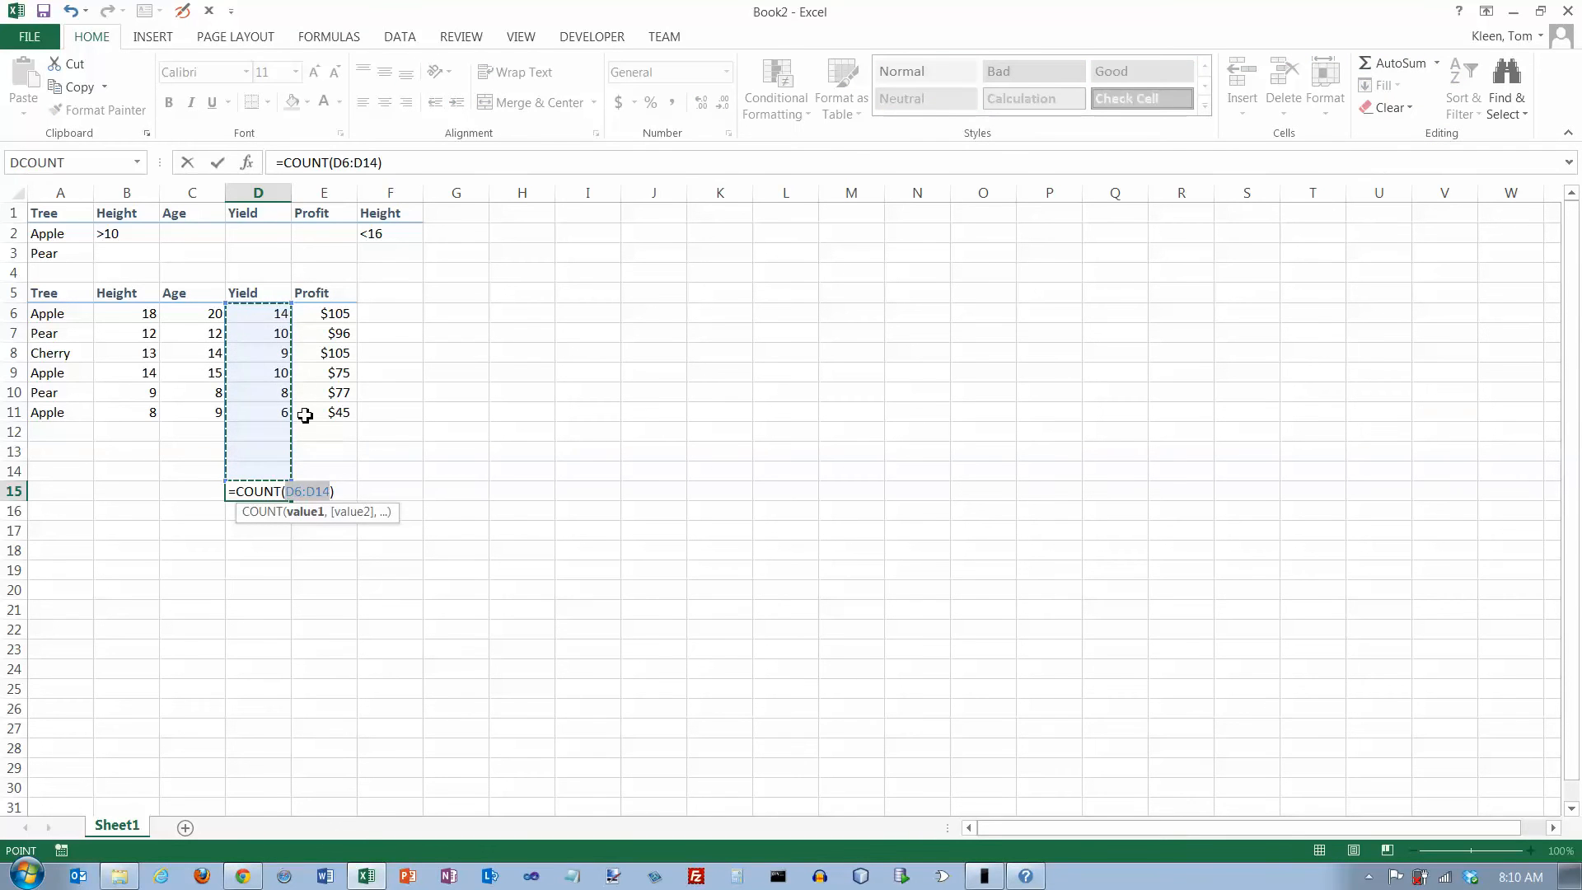
pyautogui.moveTo(289, 351)
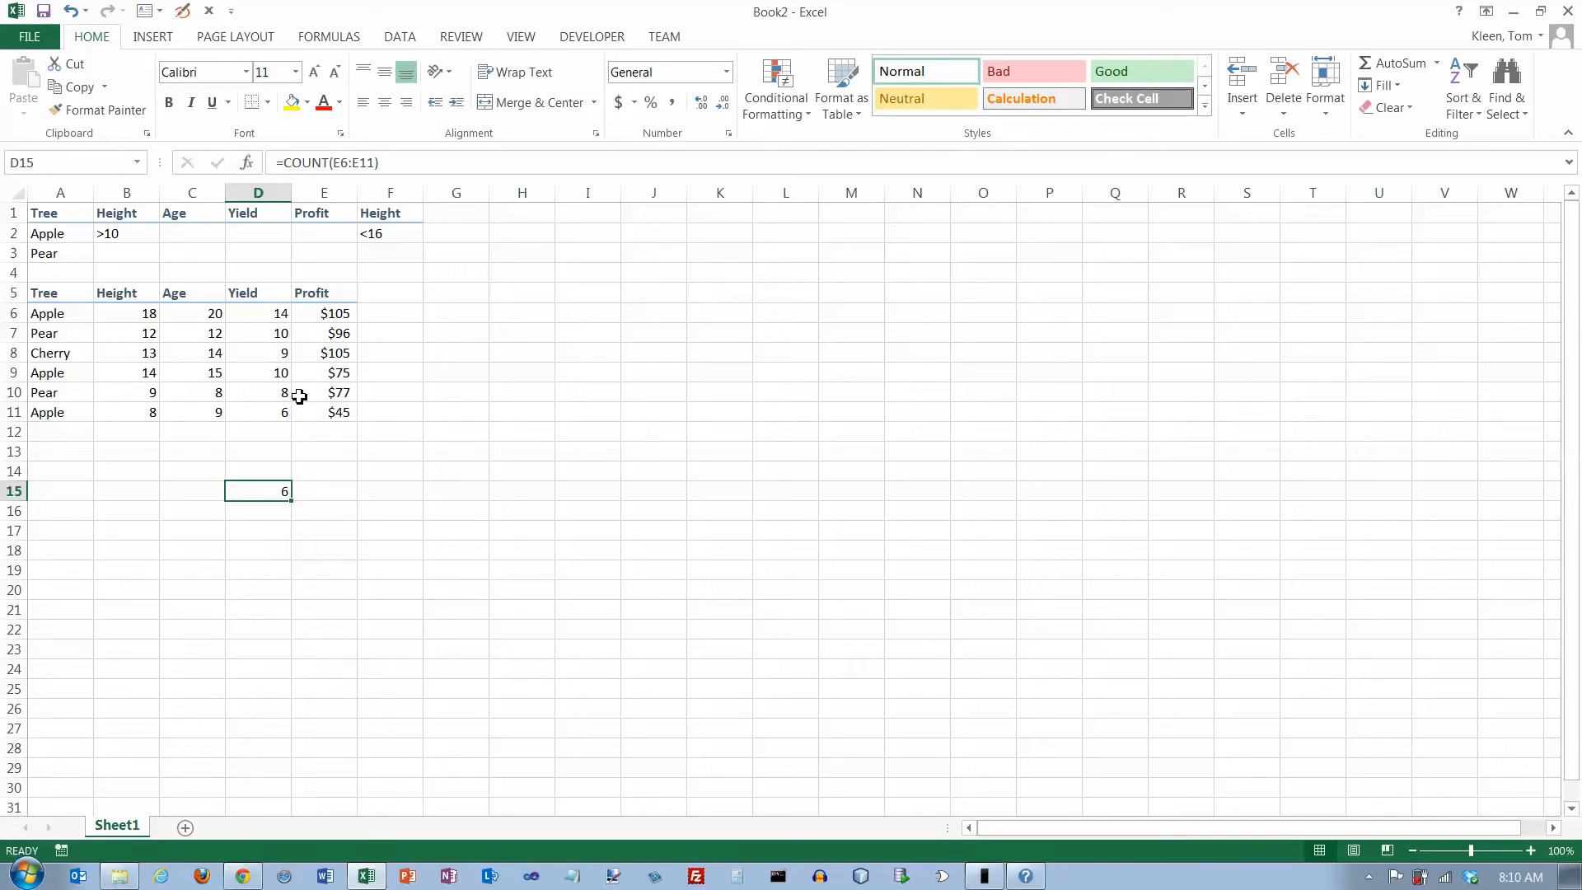
pyautogui.moveTo(335, 389)
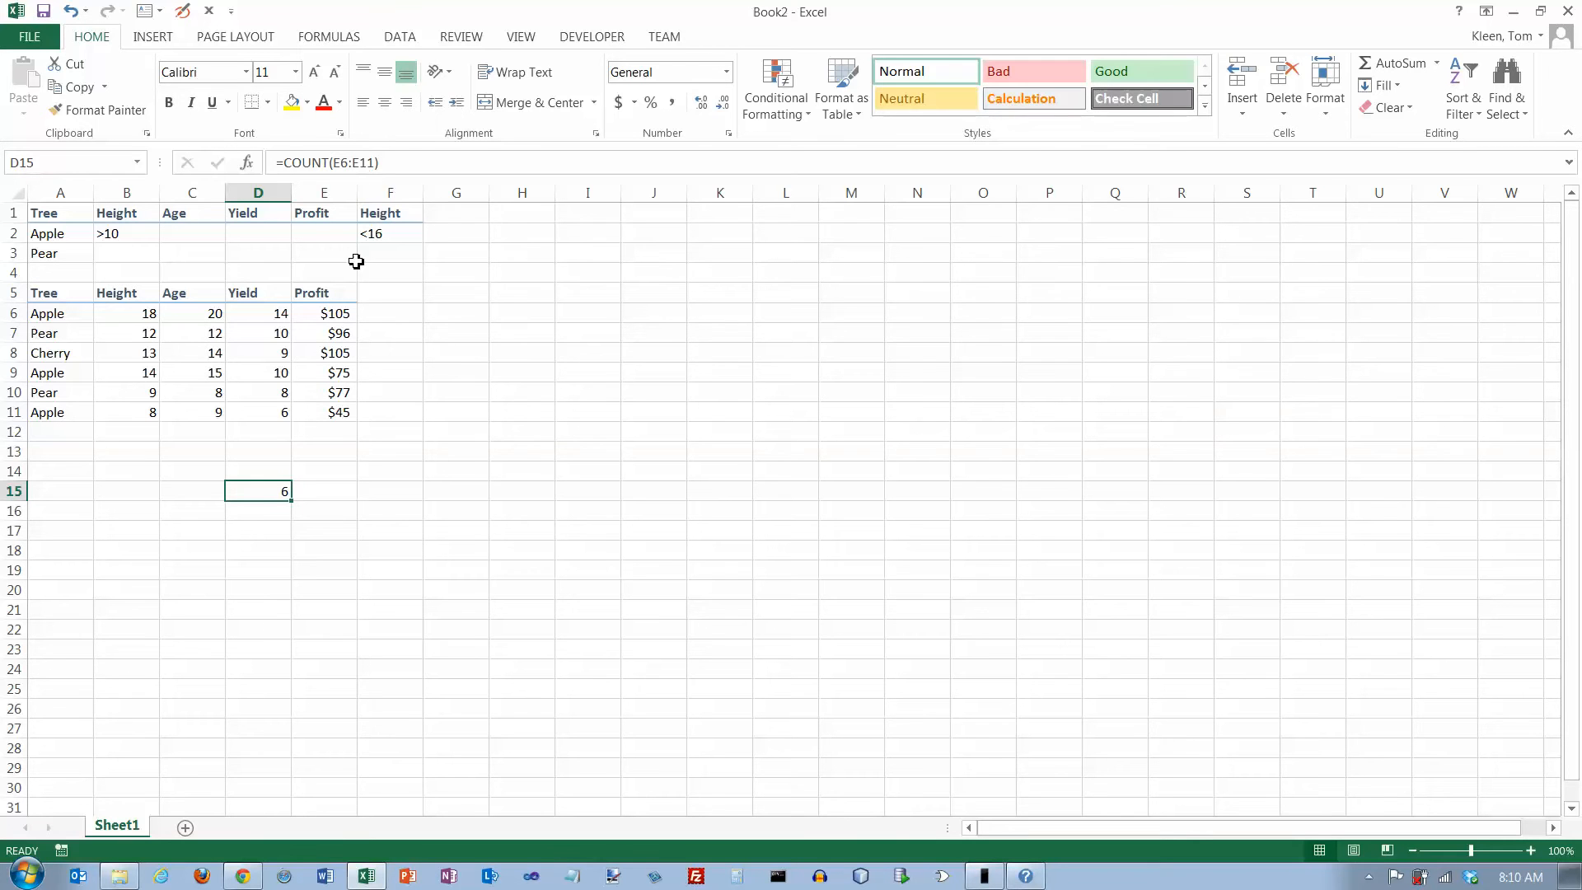
# Re-enter the COUNT formula in D15 over a new table range so it returns 0
pyautogui.doubleClick(257, 491)
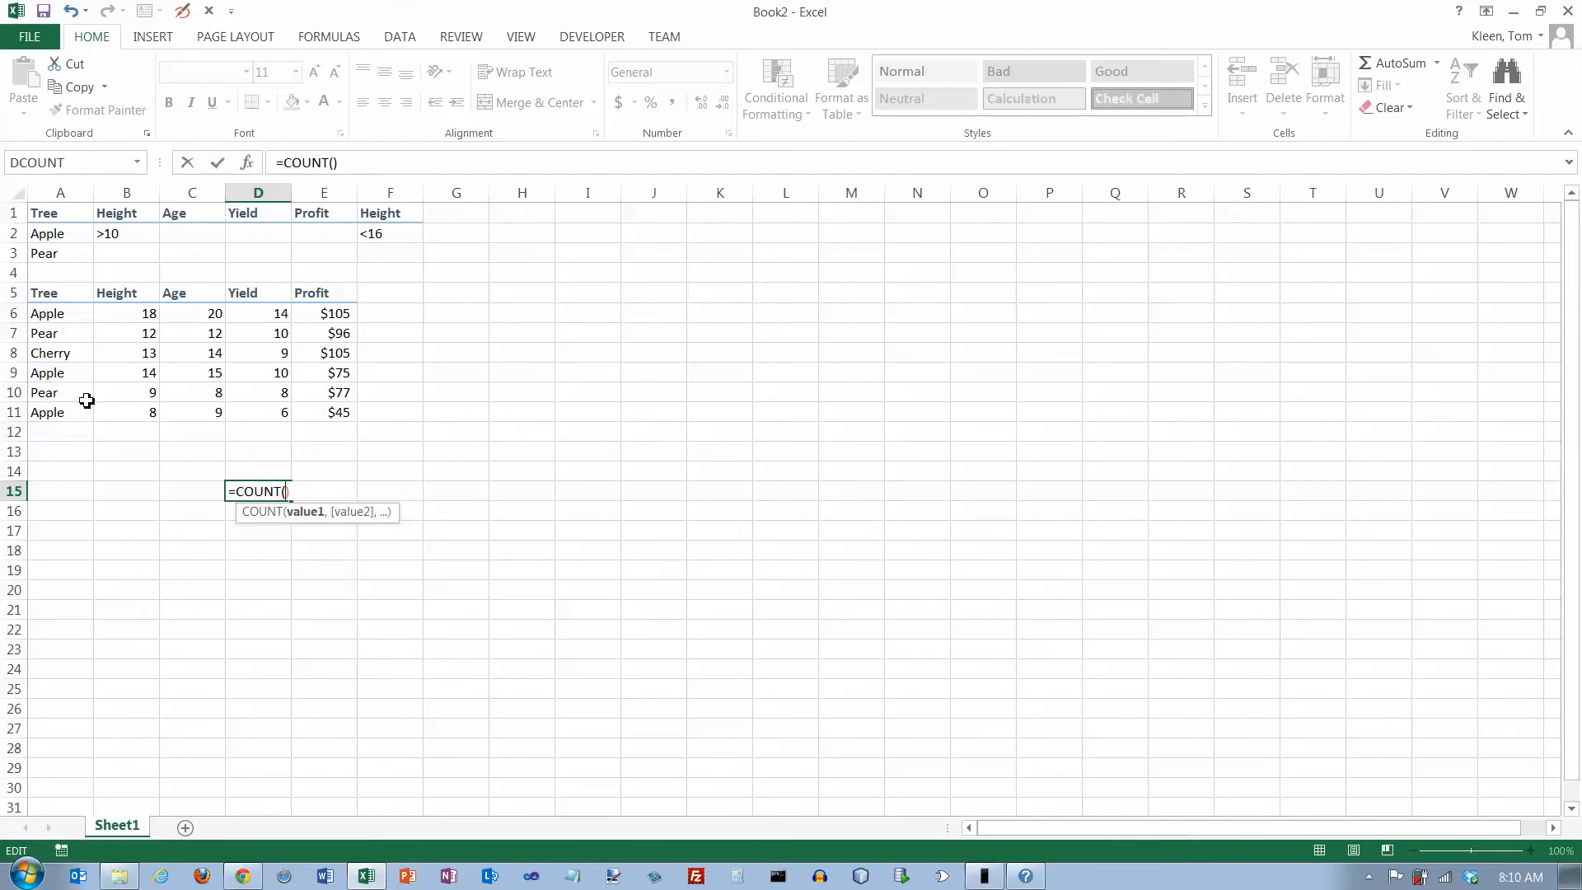
pyautogui.moveTo(59, 313); pyautogui.dragTo(59, 393)
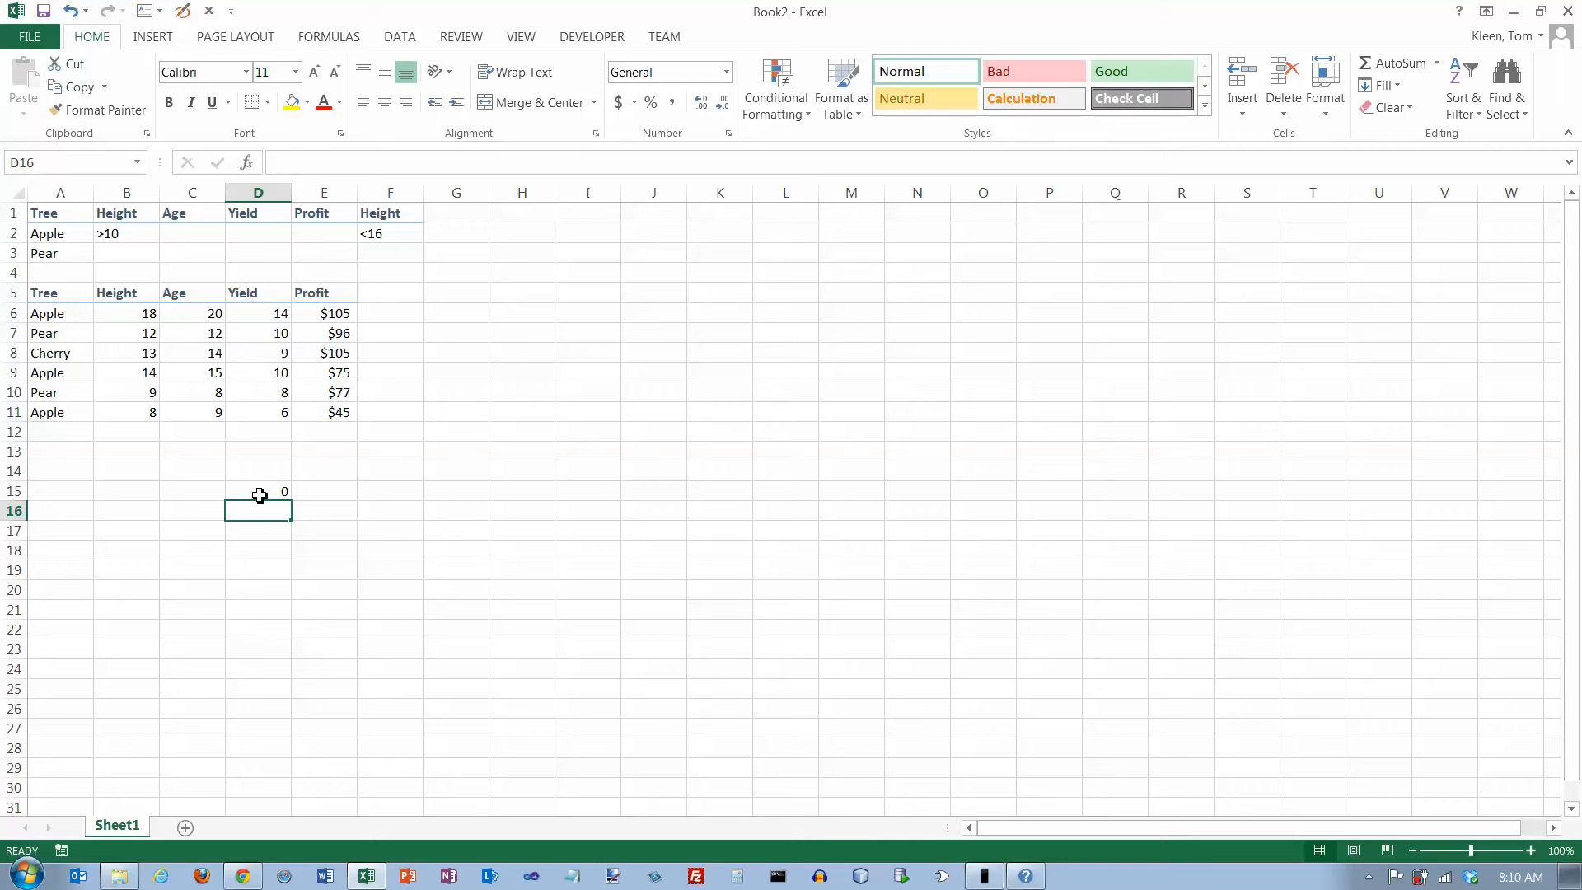
pyautogui.moveTo(1427, 96)
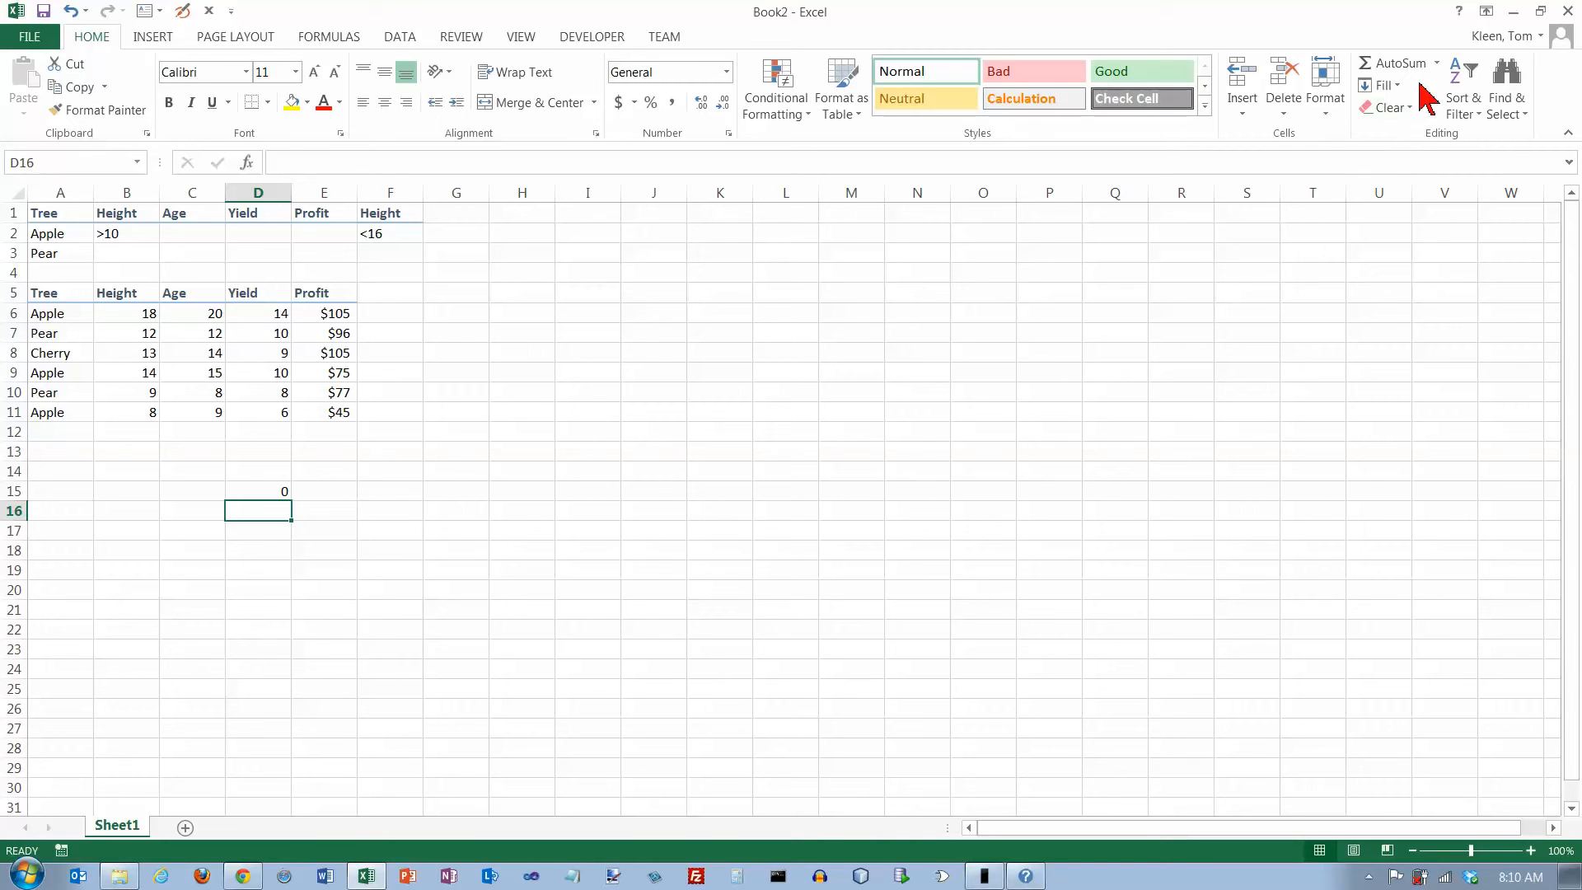
pyautogui.click(1434, 65)
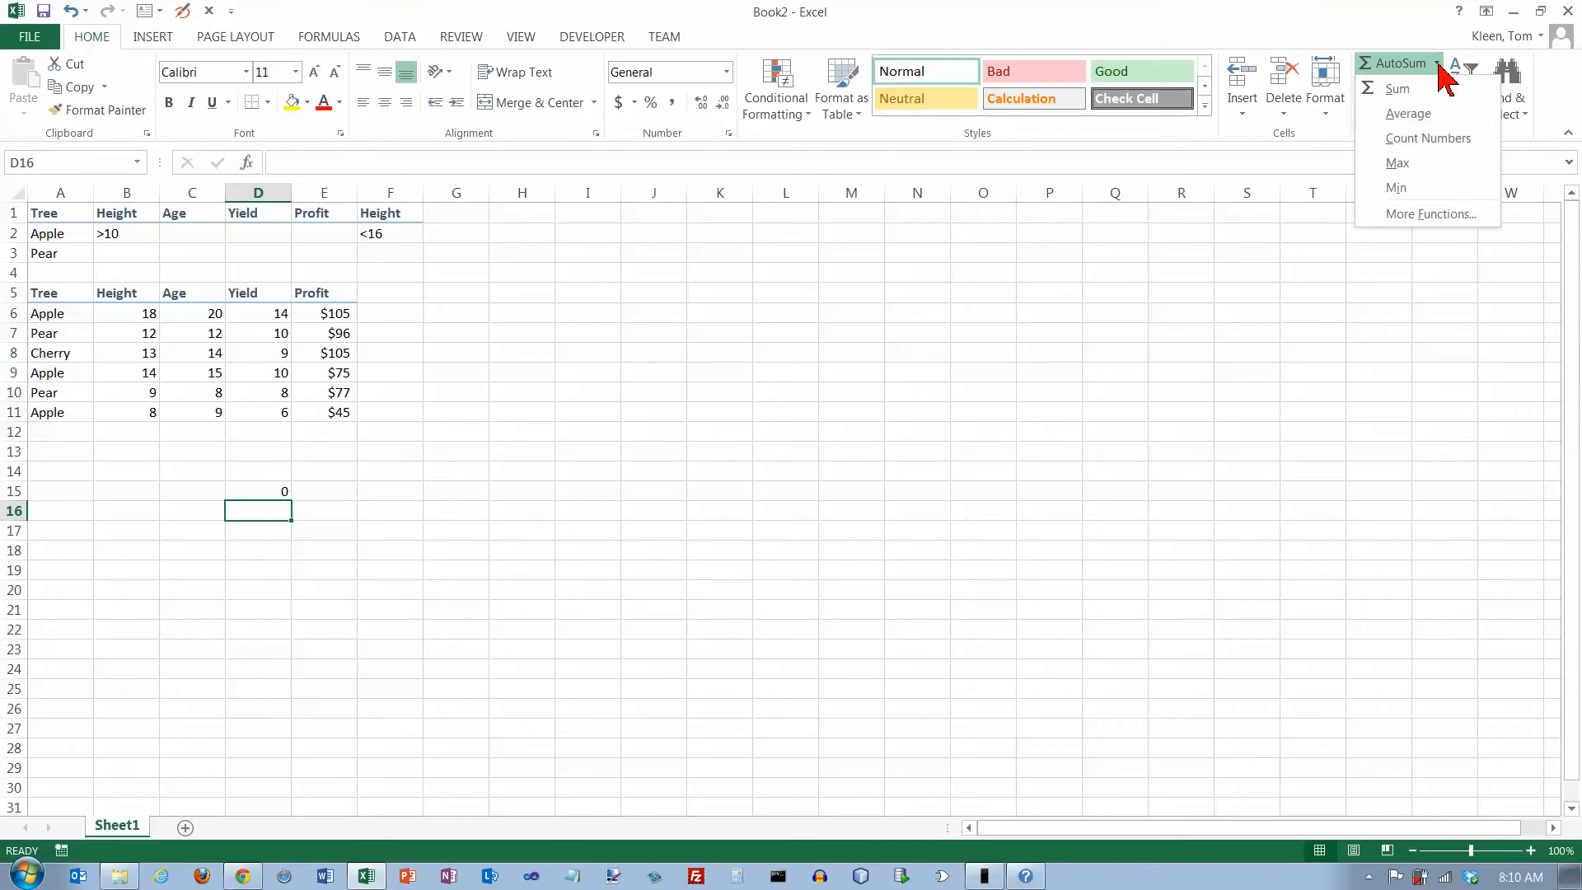
pyautogui.moveTo(1411, 164)
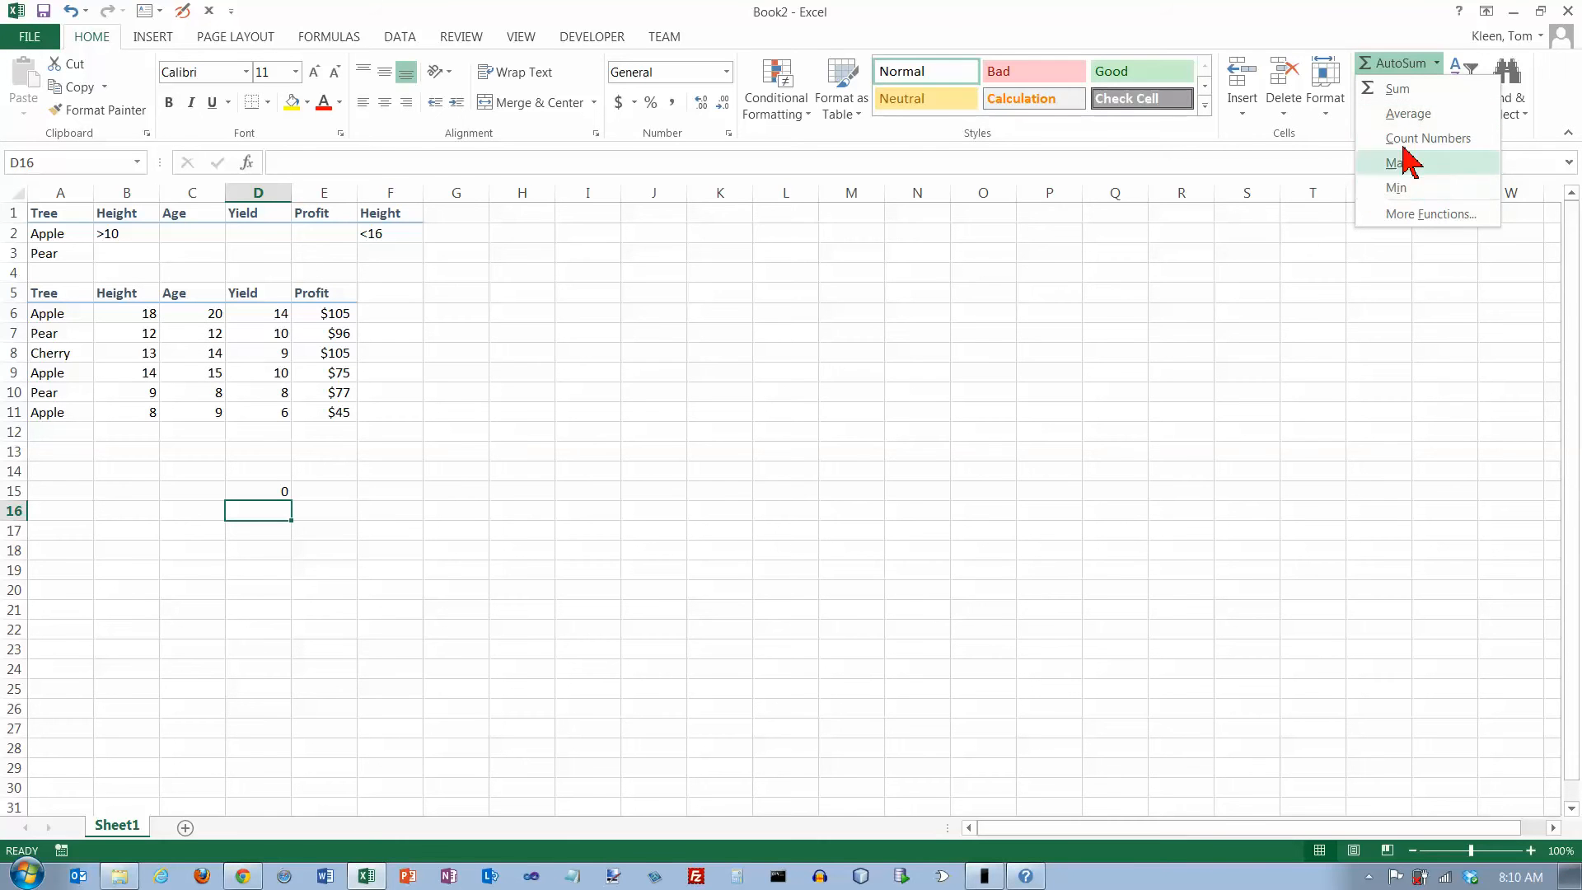
pyautogui.click(1429, 213)
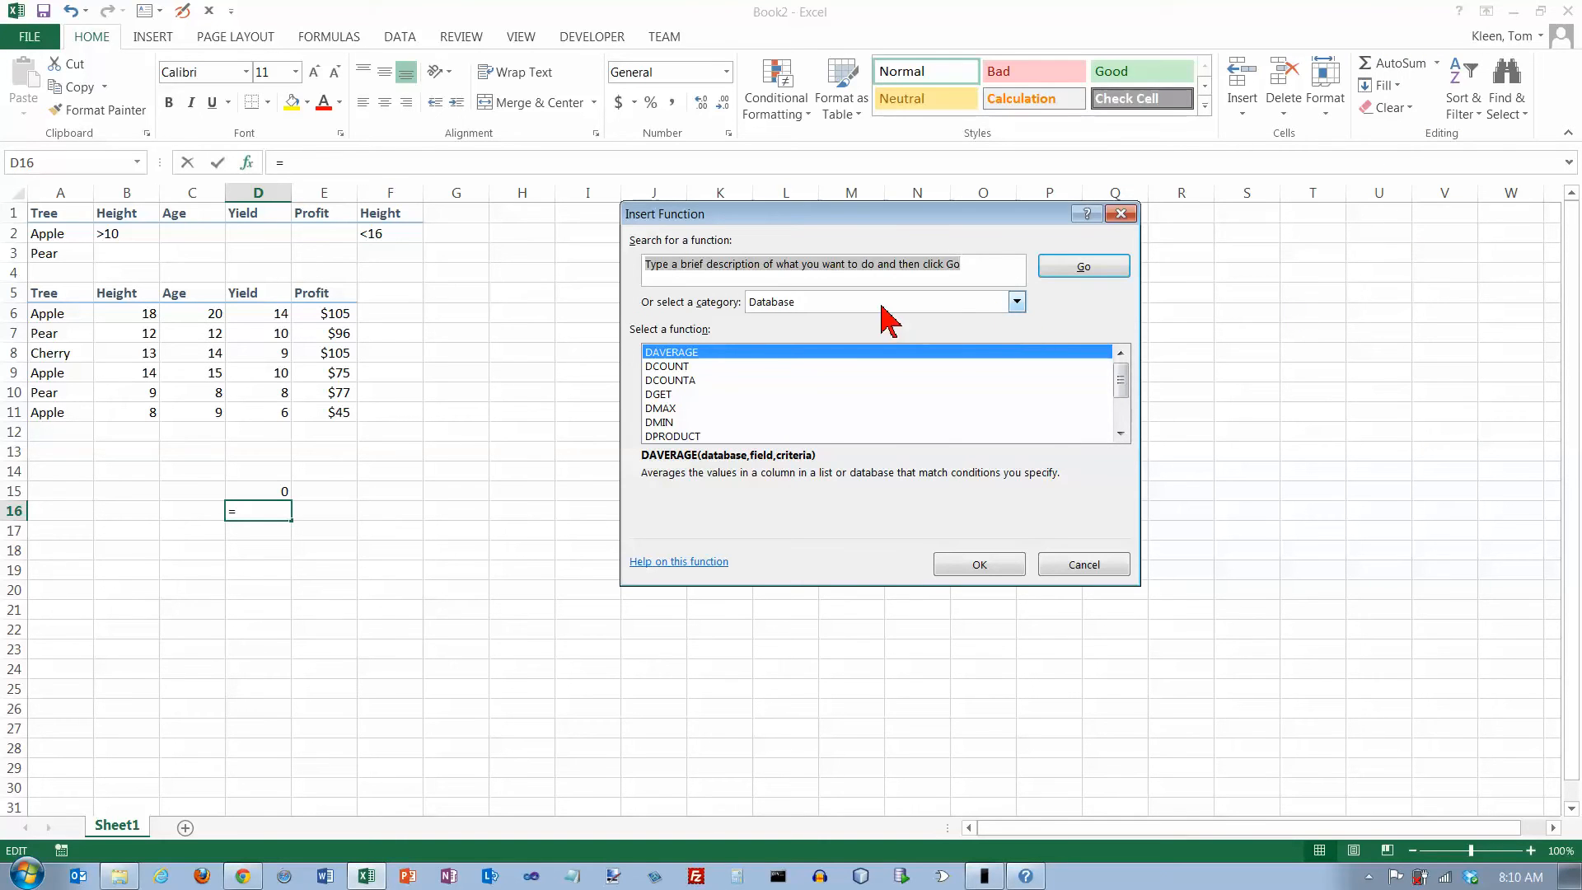
pyautogui.click(670, 380)
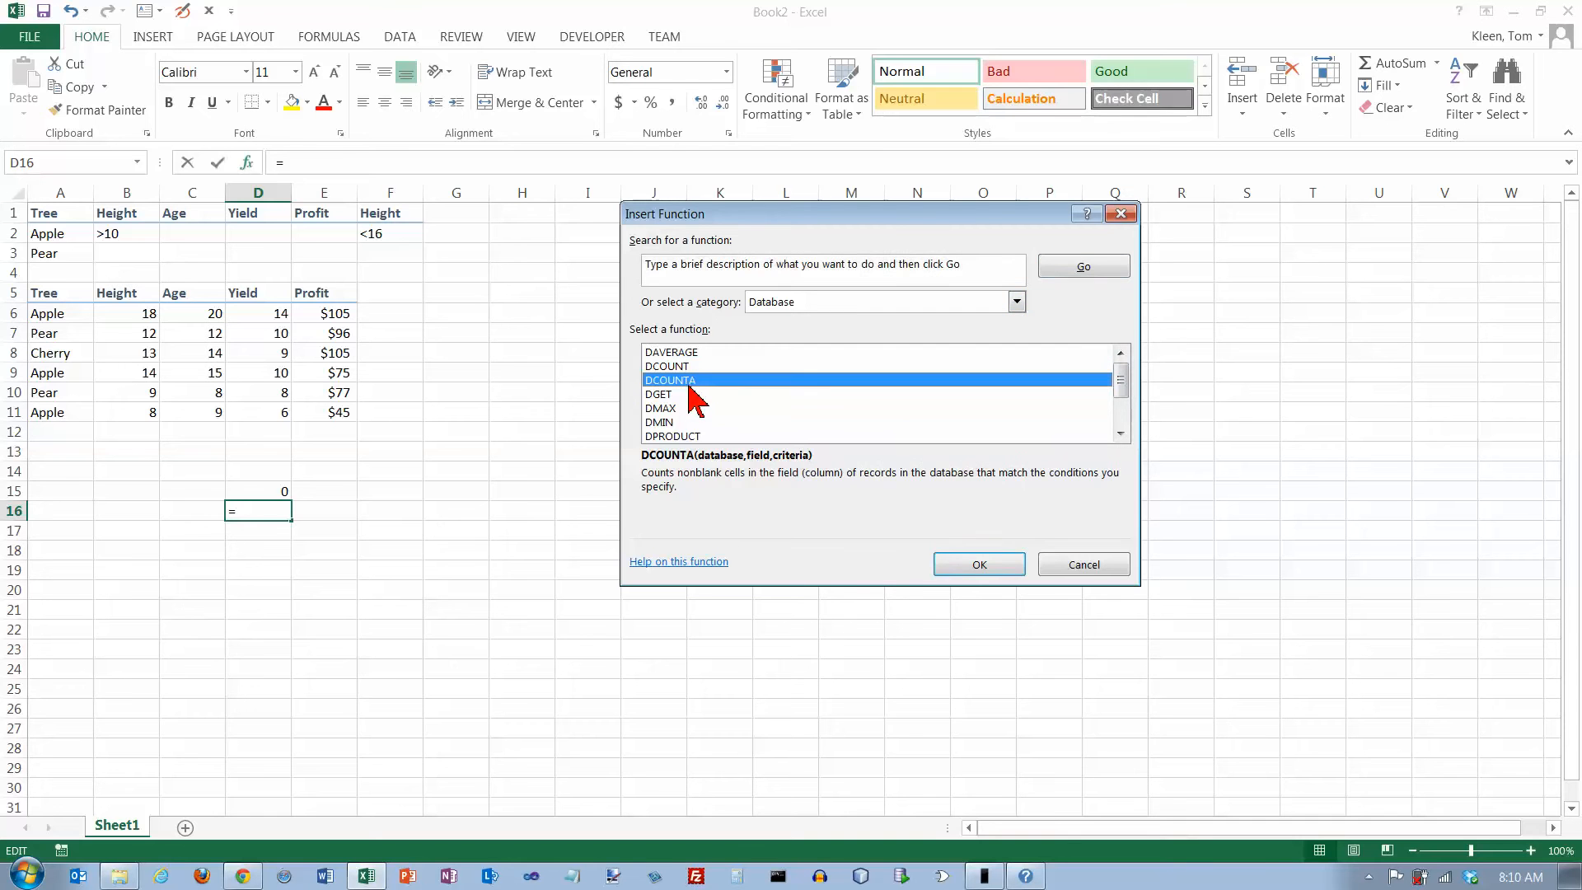
pyautogui.click(977, 564)
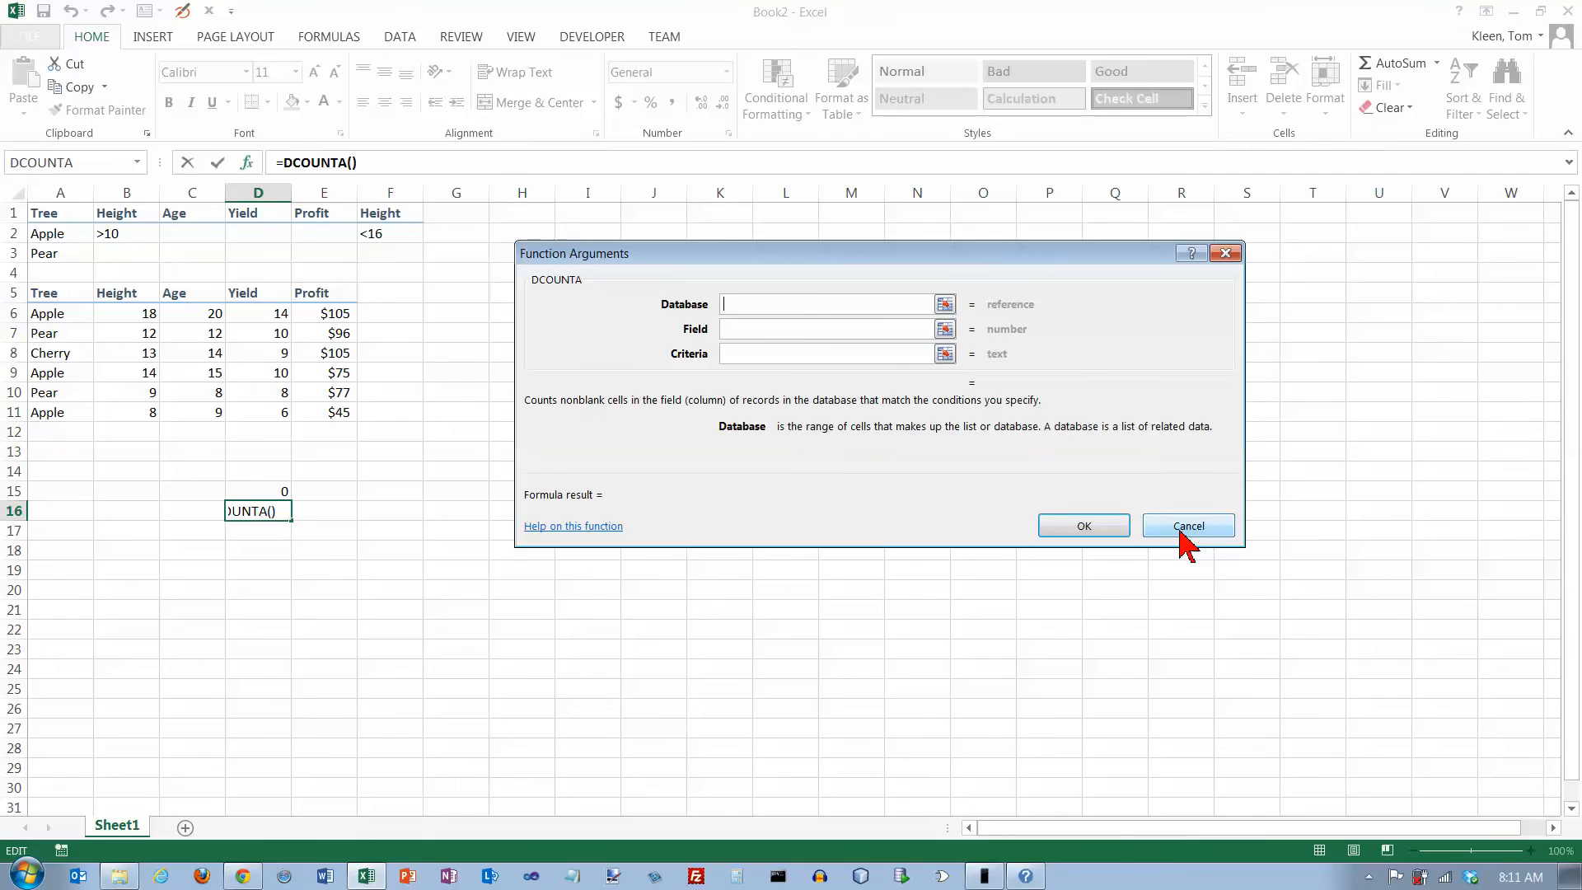
pyautogui.click(1188, 525)
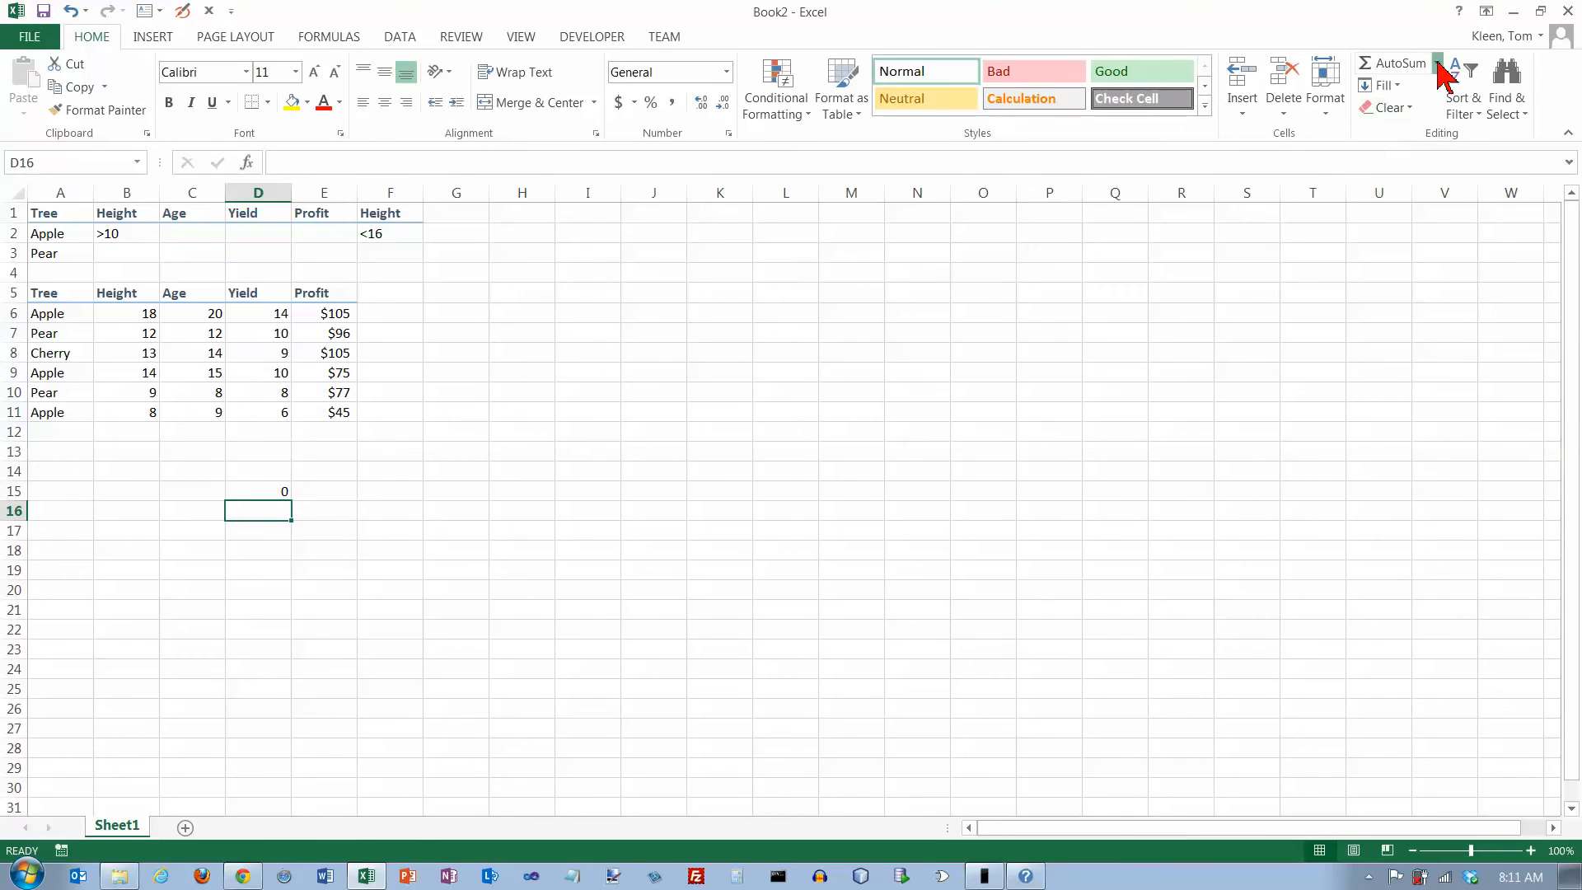
# Search all function categories for 'counta' to use in D16
pyautogui.click(246, 163)
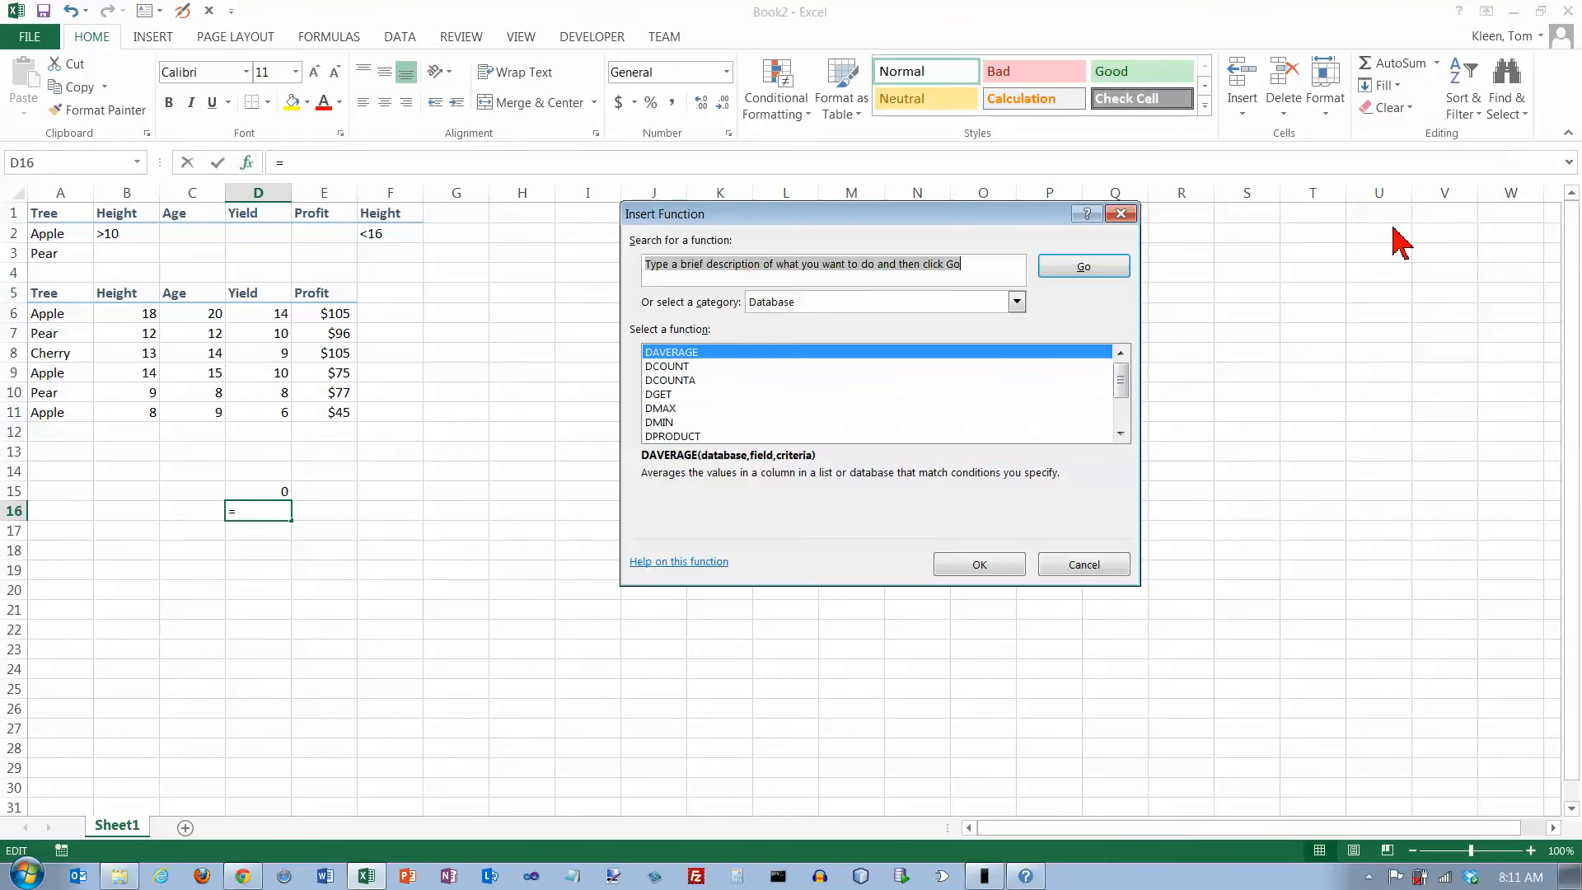
pyautogui.click(1016, 302)
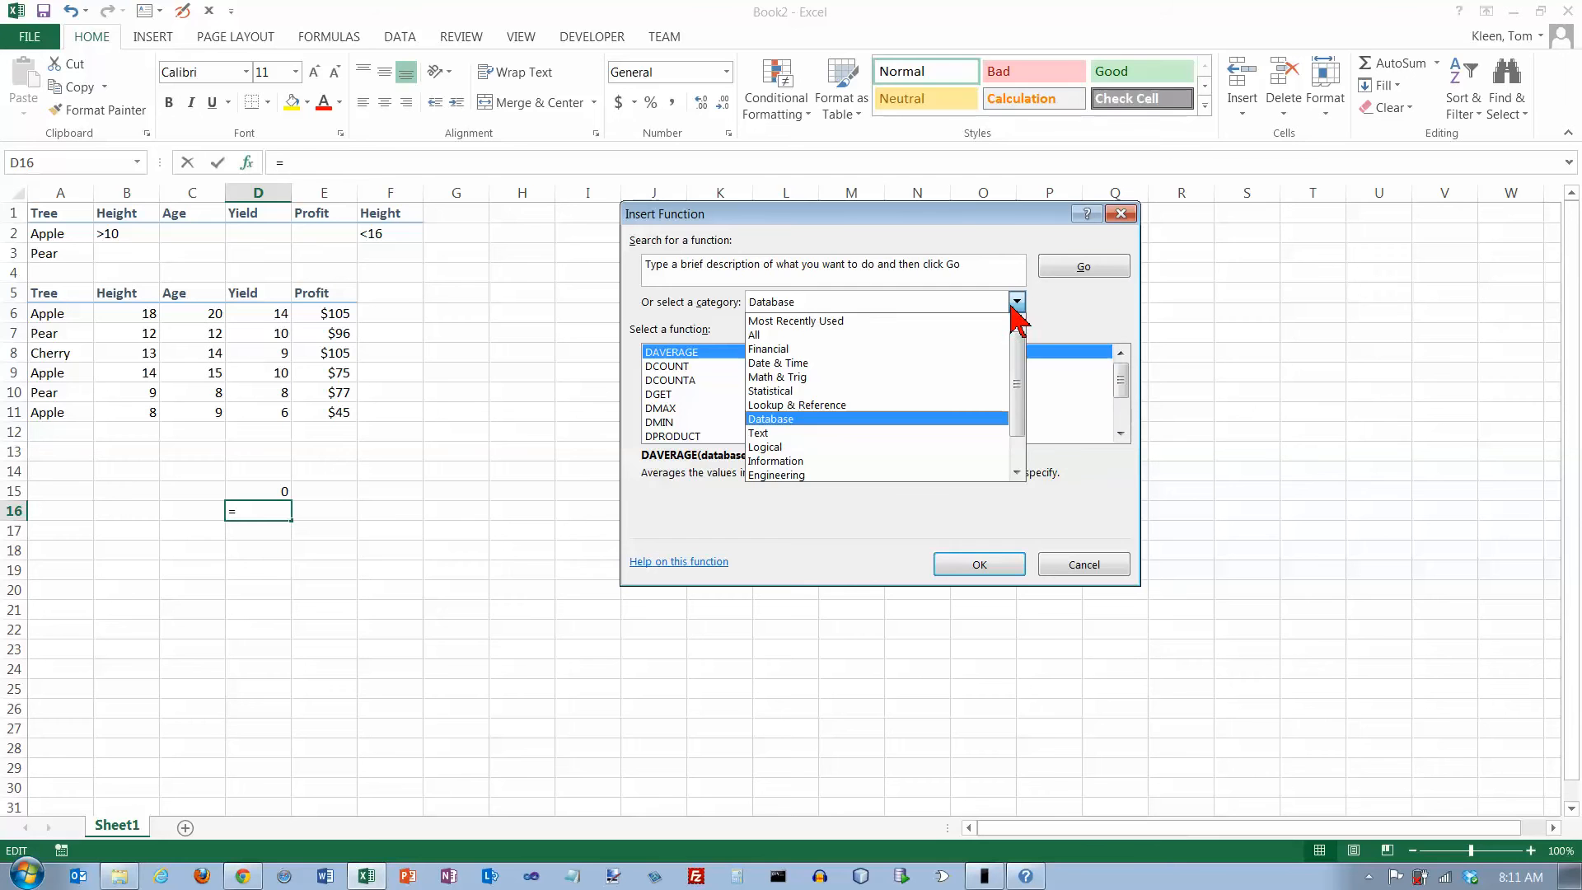
pyautogui.click(753, 334)
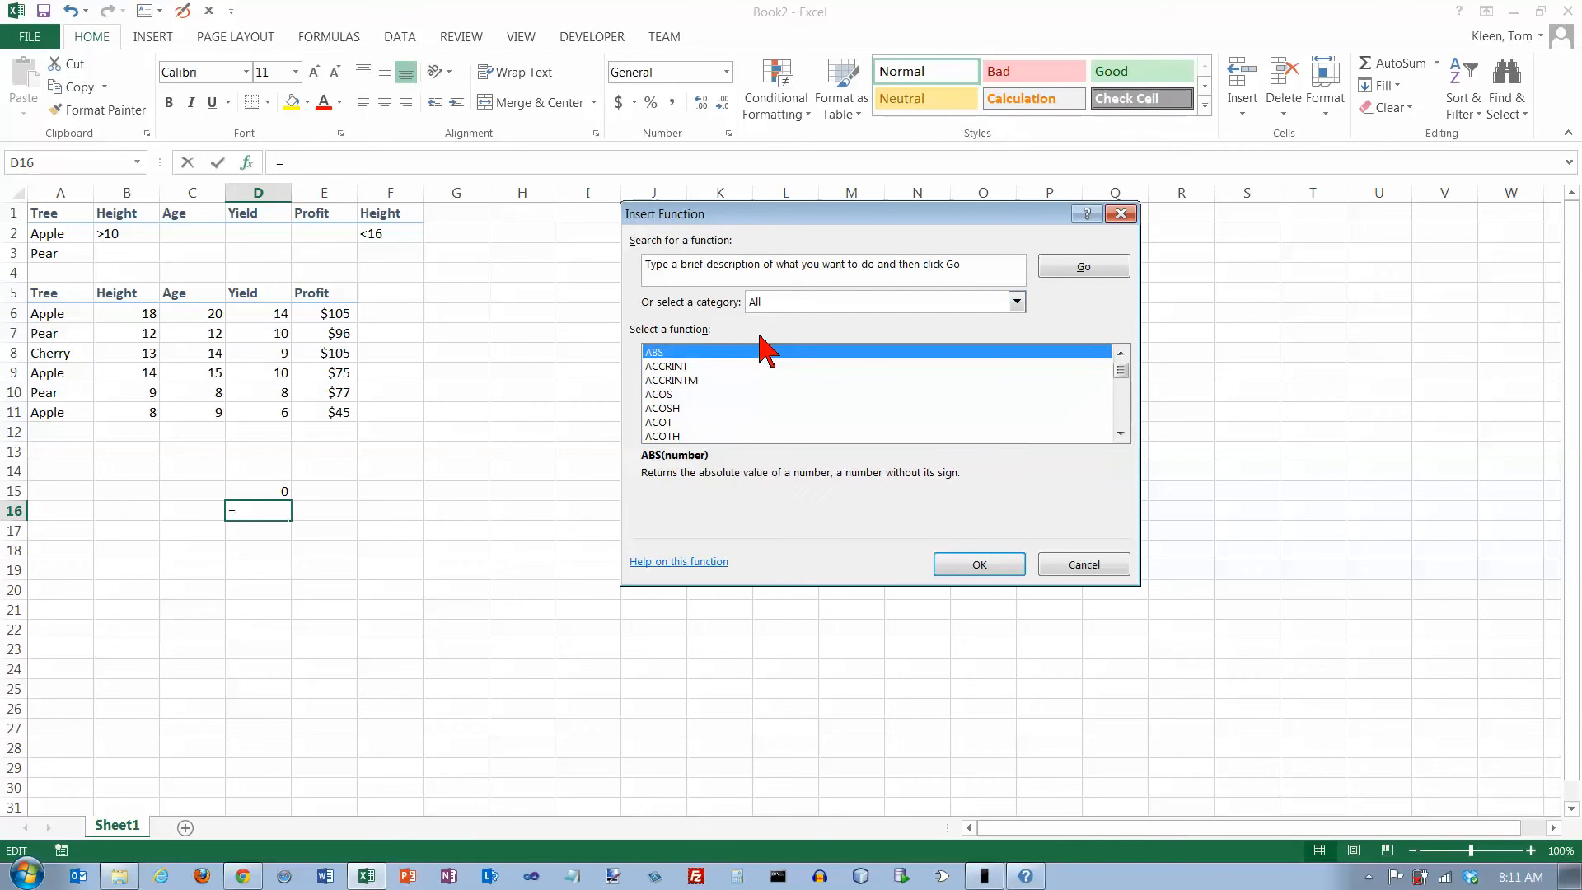
pyautogui.moveTo(865, 318)
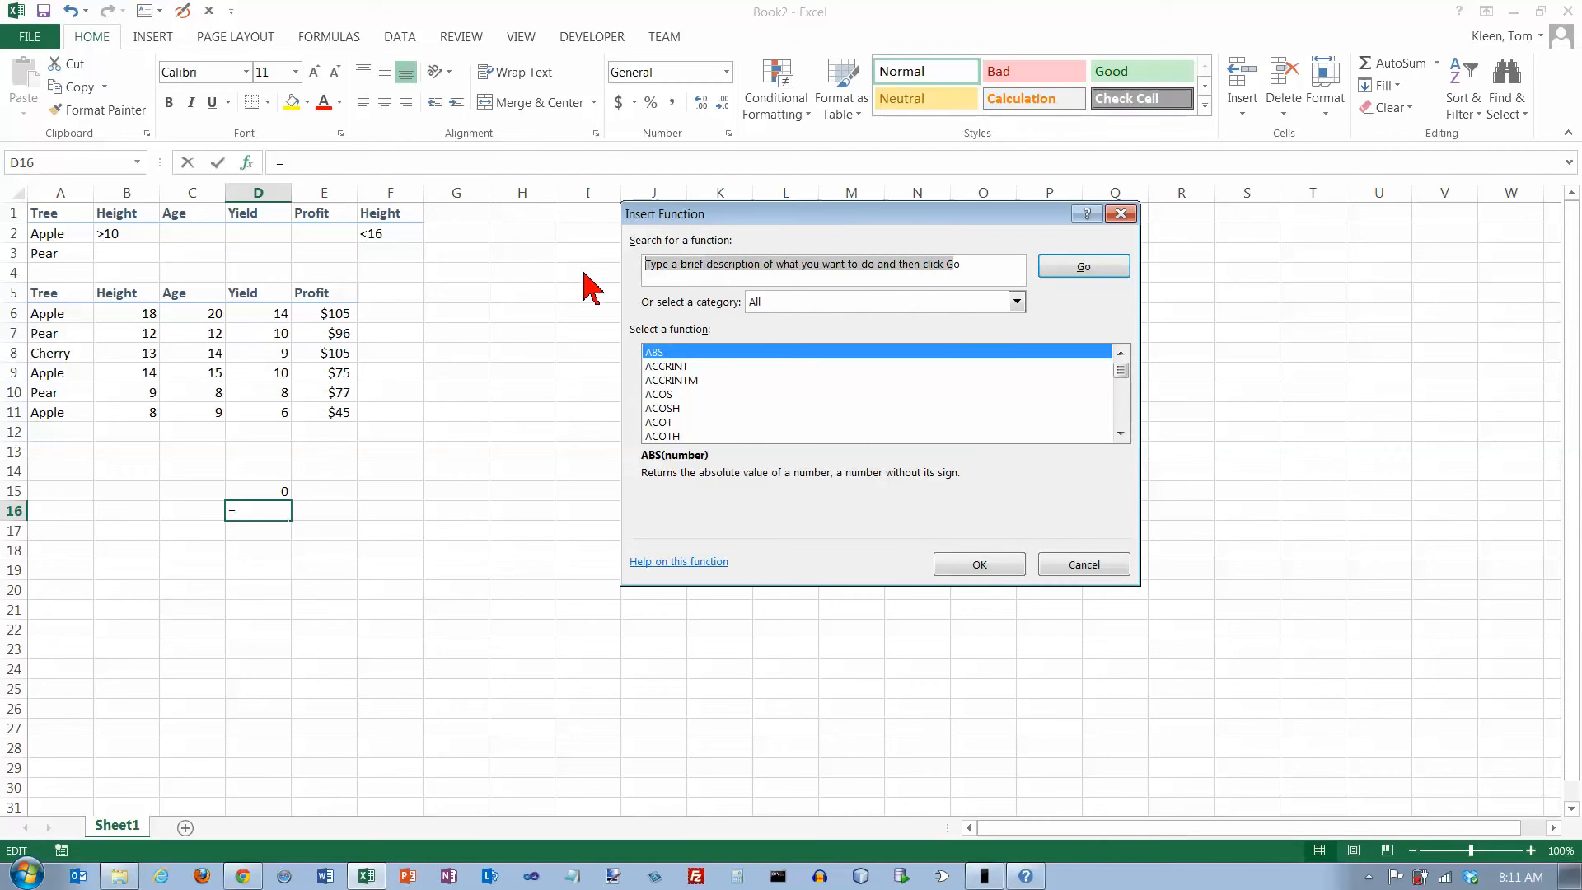
pyautogui.write('counta')
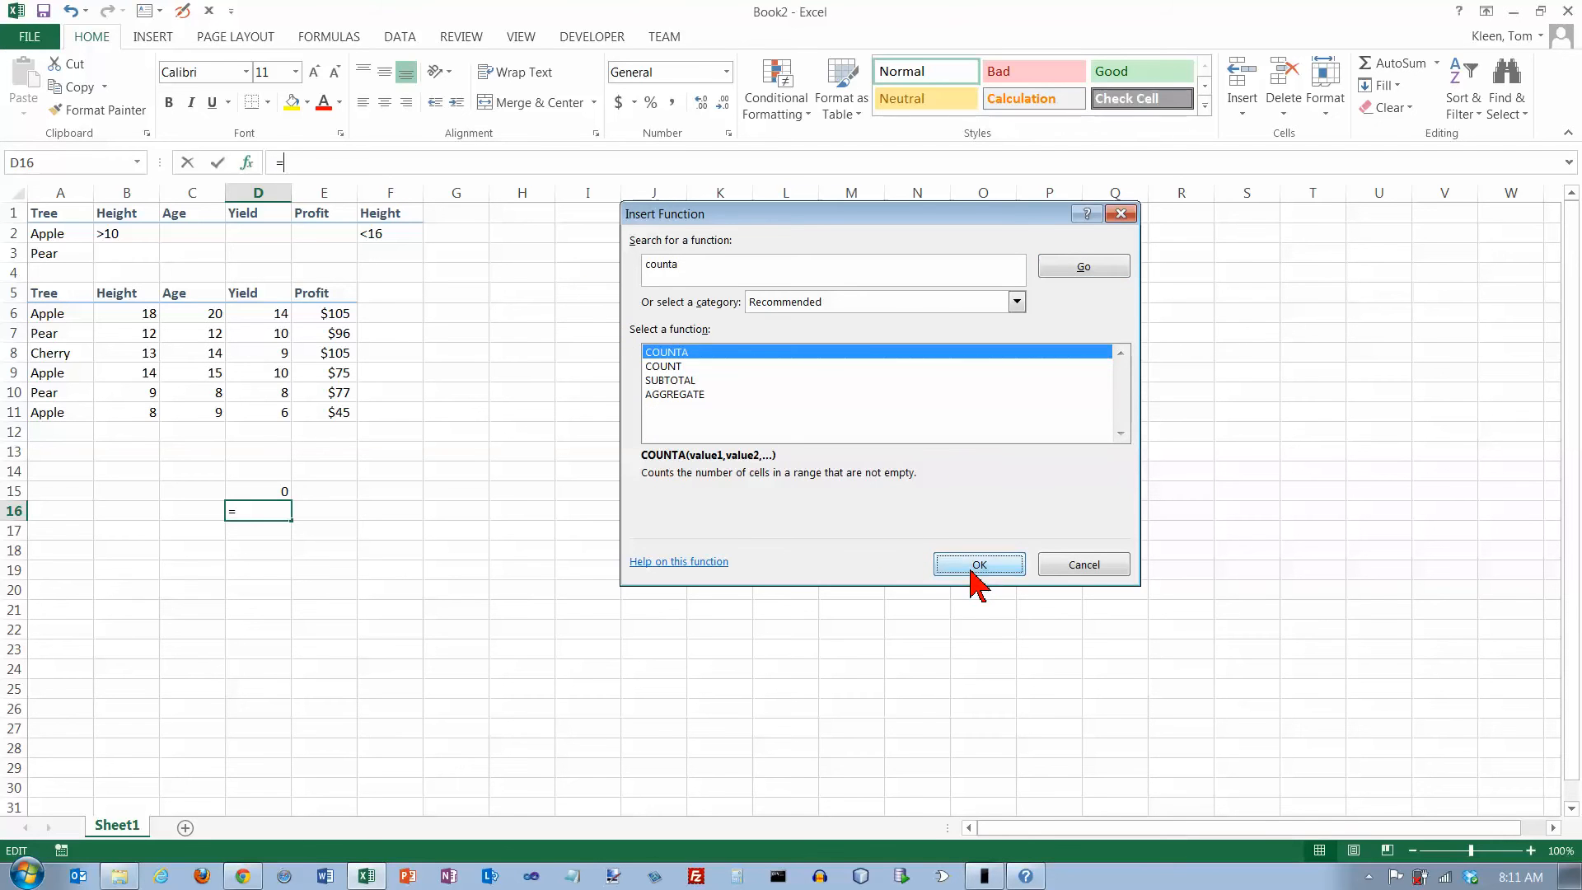
# Enter =COUNTA(A6:A11) in D16, returning 6
pyautogui.click(976, 564)
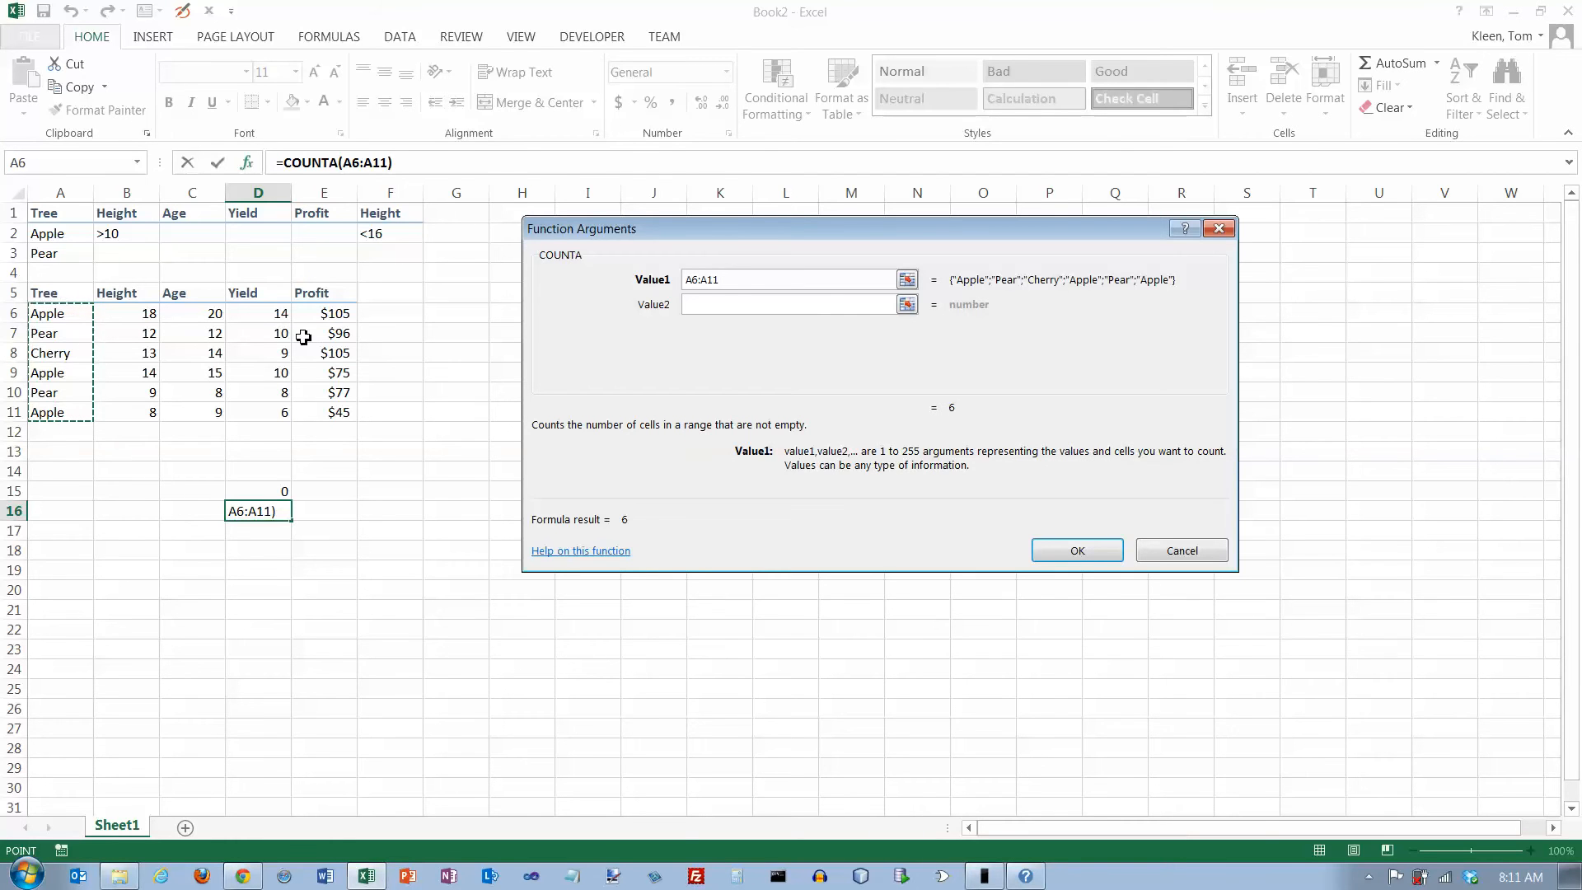
pyautogui.moveTo(918, 475)
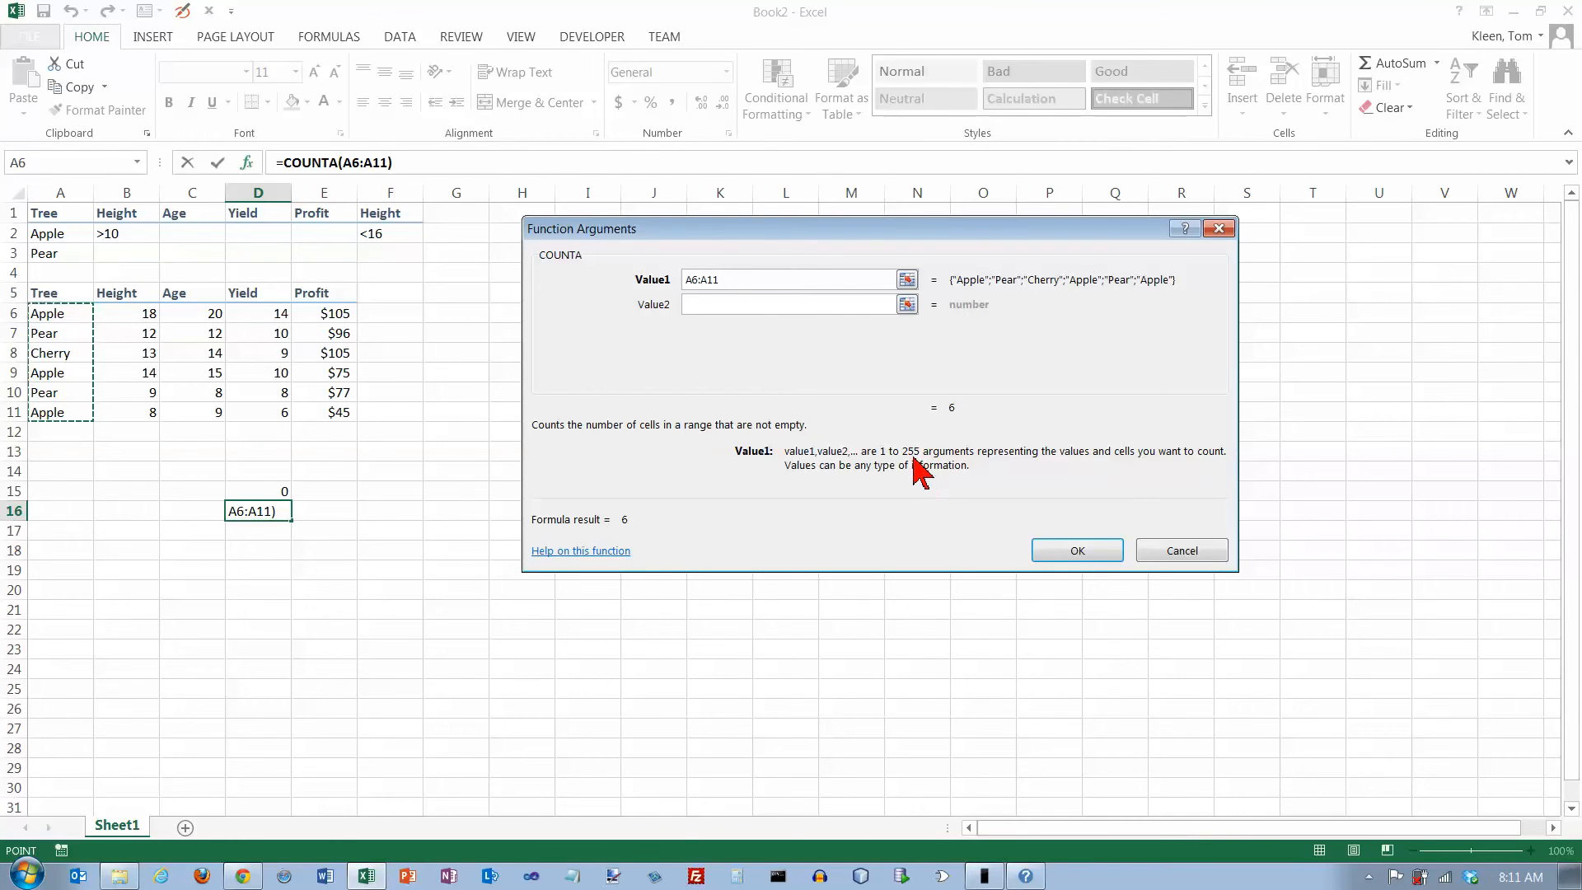
pyautogui.moveTo(1076, 550)
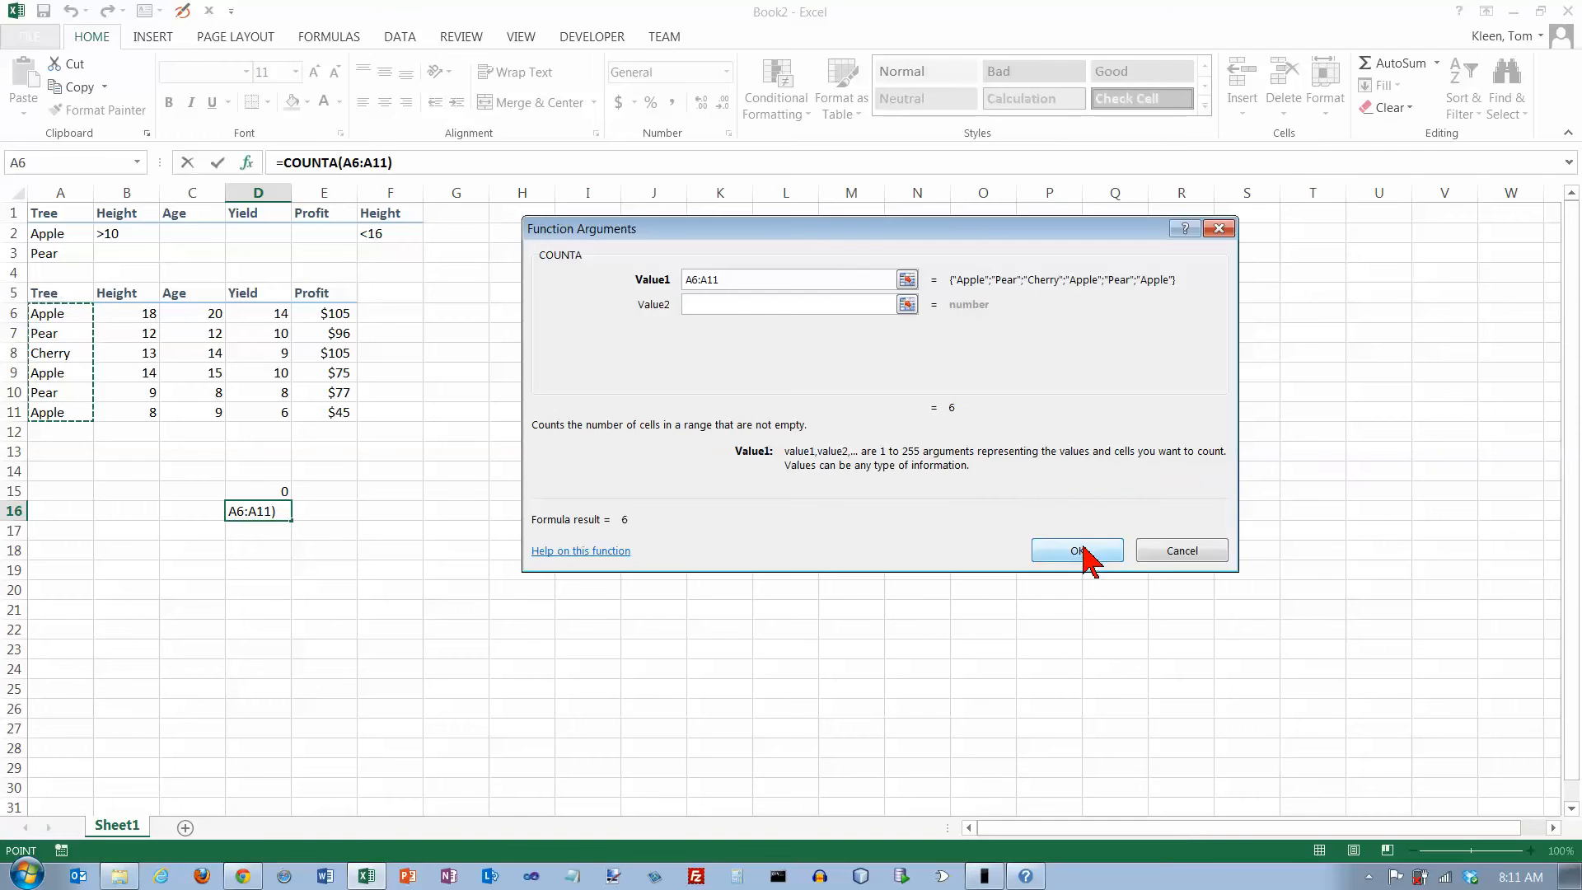
pyautogui.click(1076, 550)
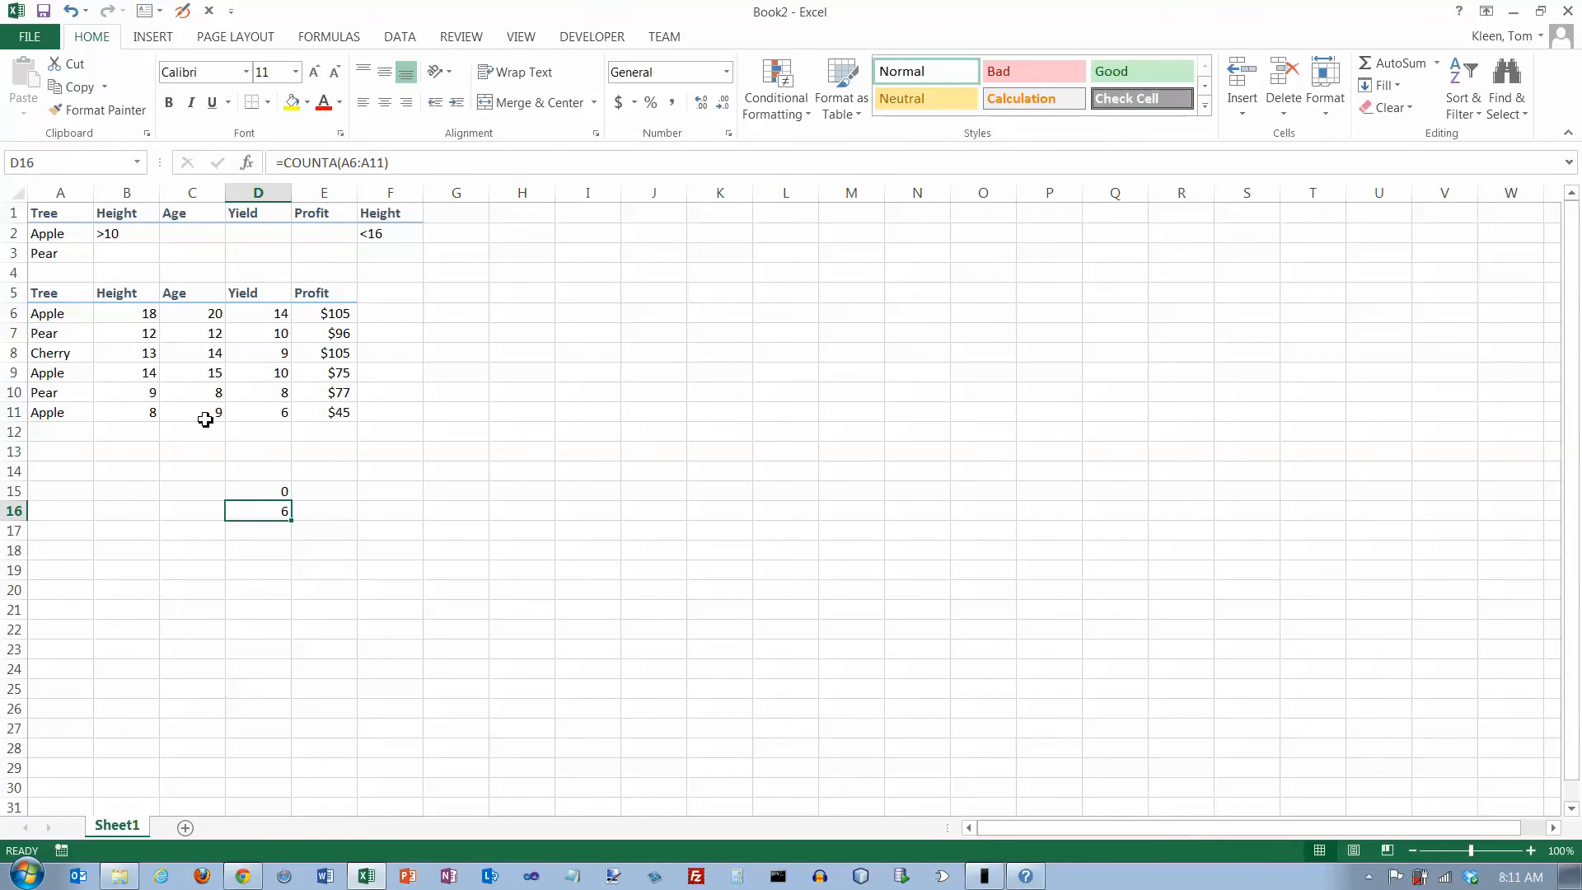
pyautogui.moveTo(54, 319)
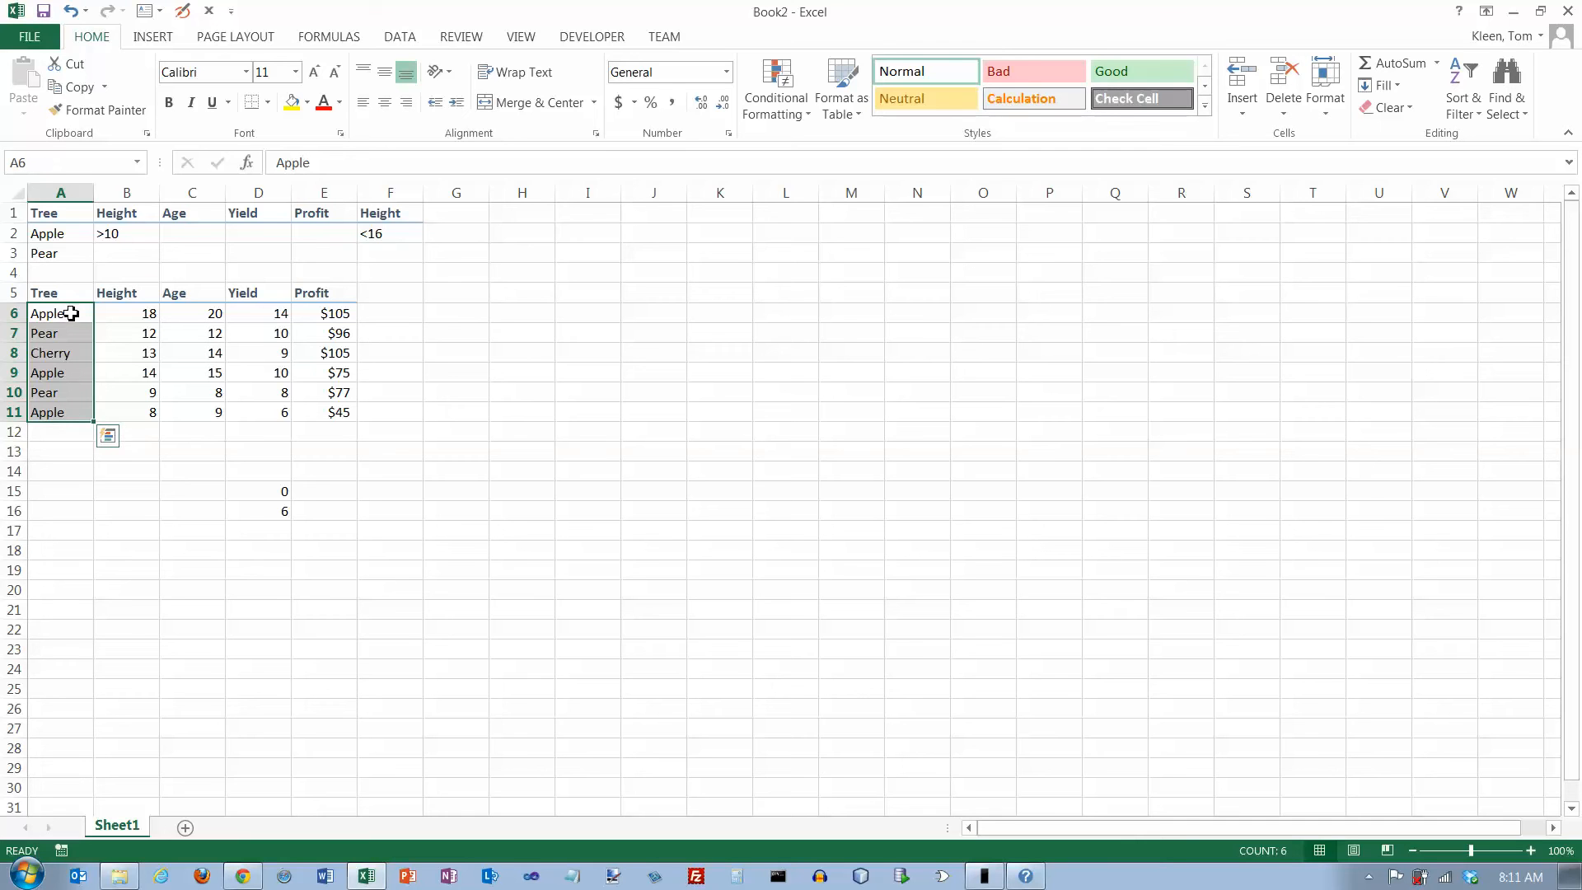
pyautogui.click(257, 511)
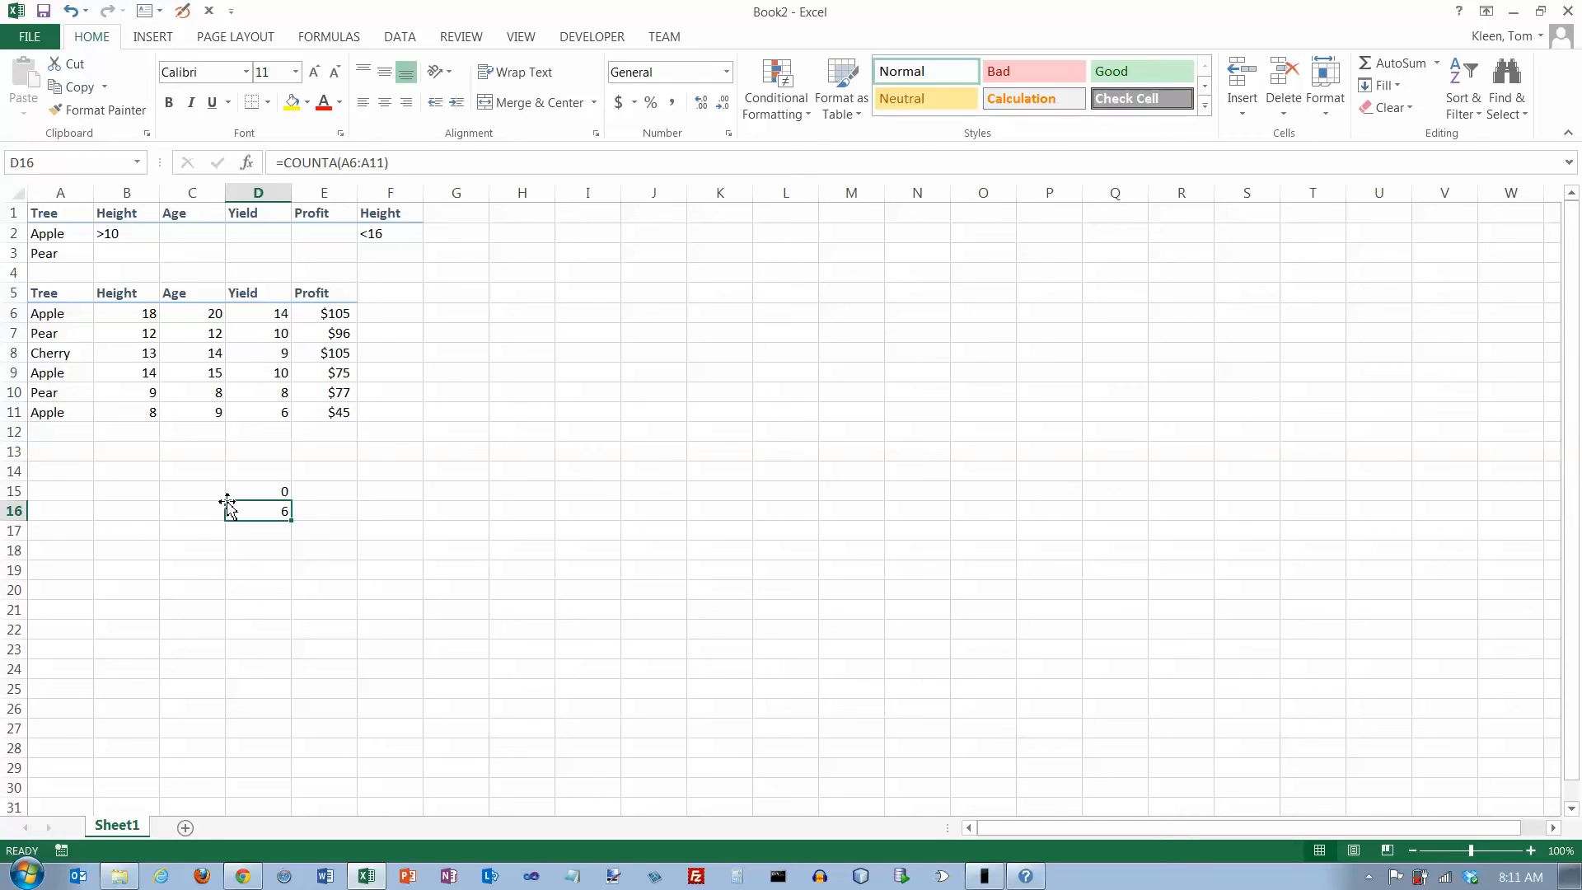
pyautogui.click(257, 531)
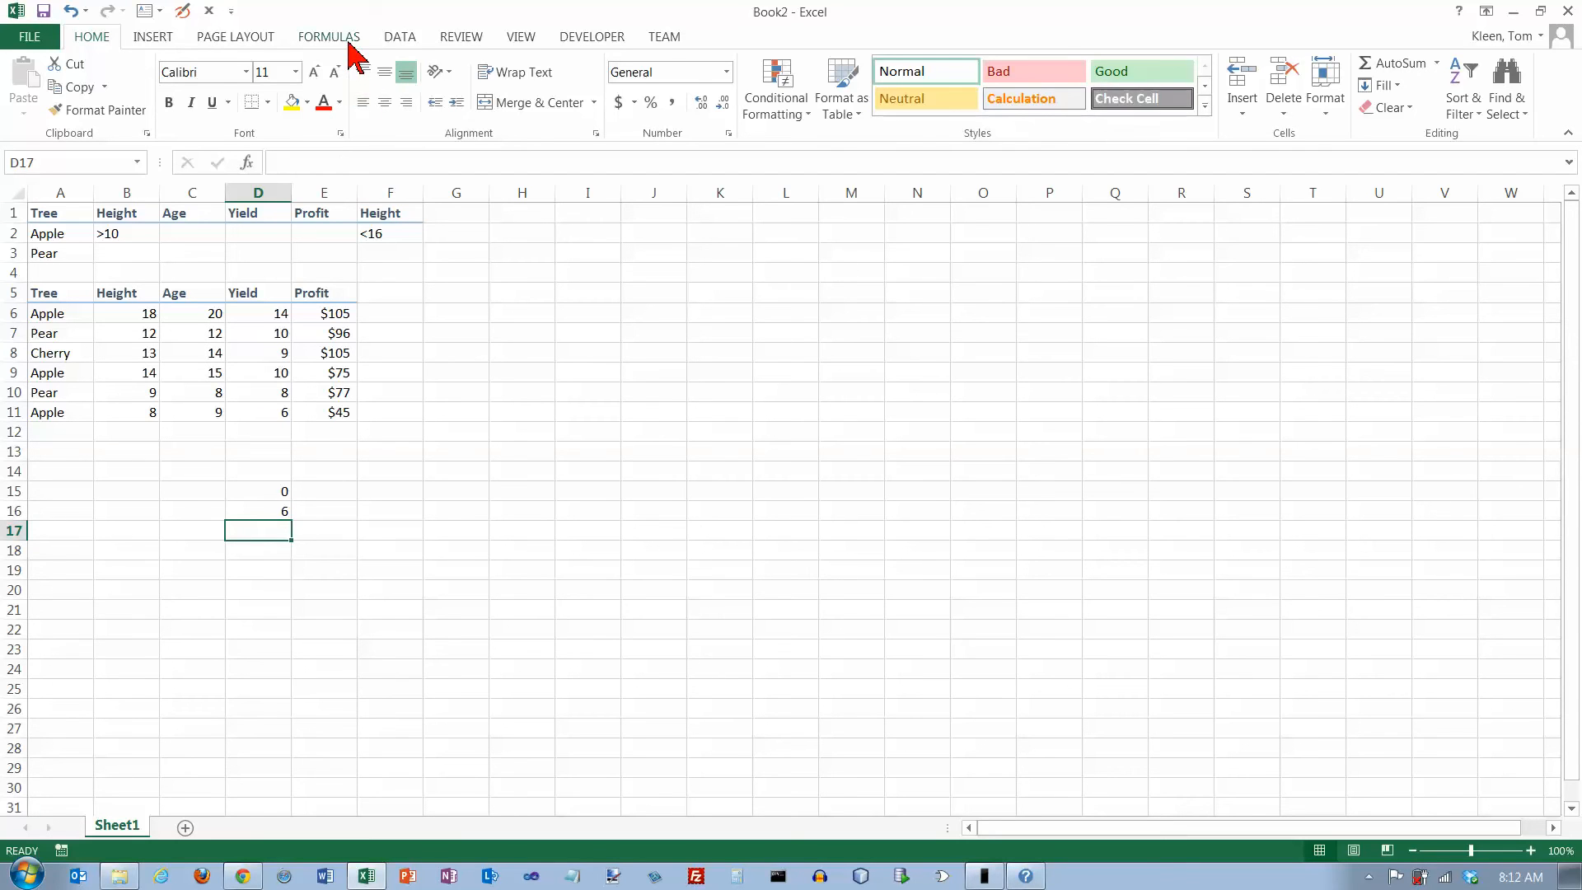
# Choose DCOUNT from the Database function category for D17
pyautogui.click(328, 36)
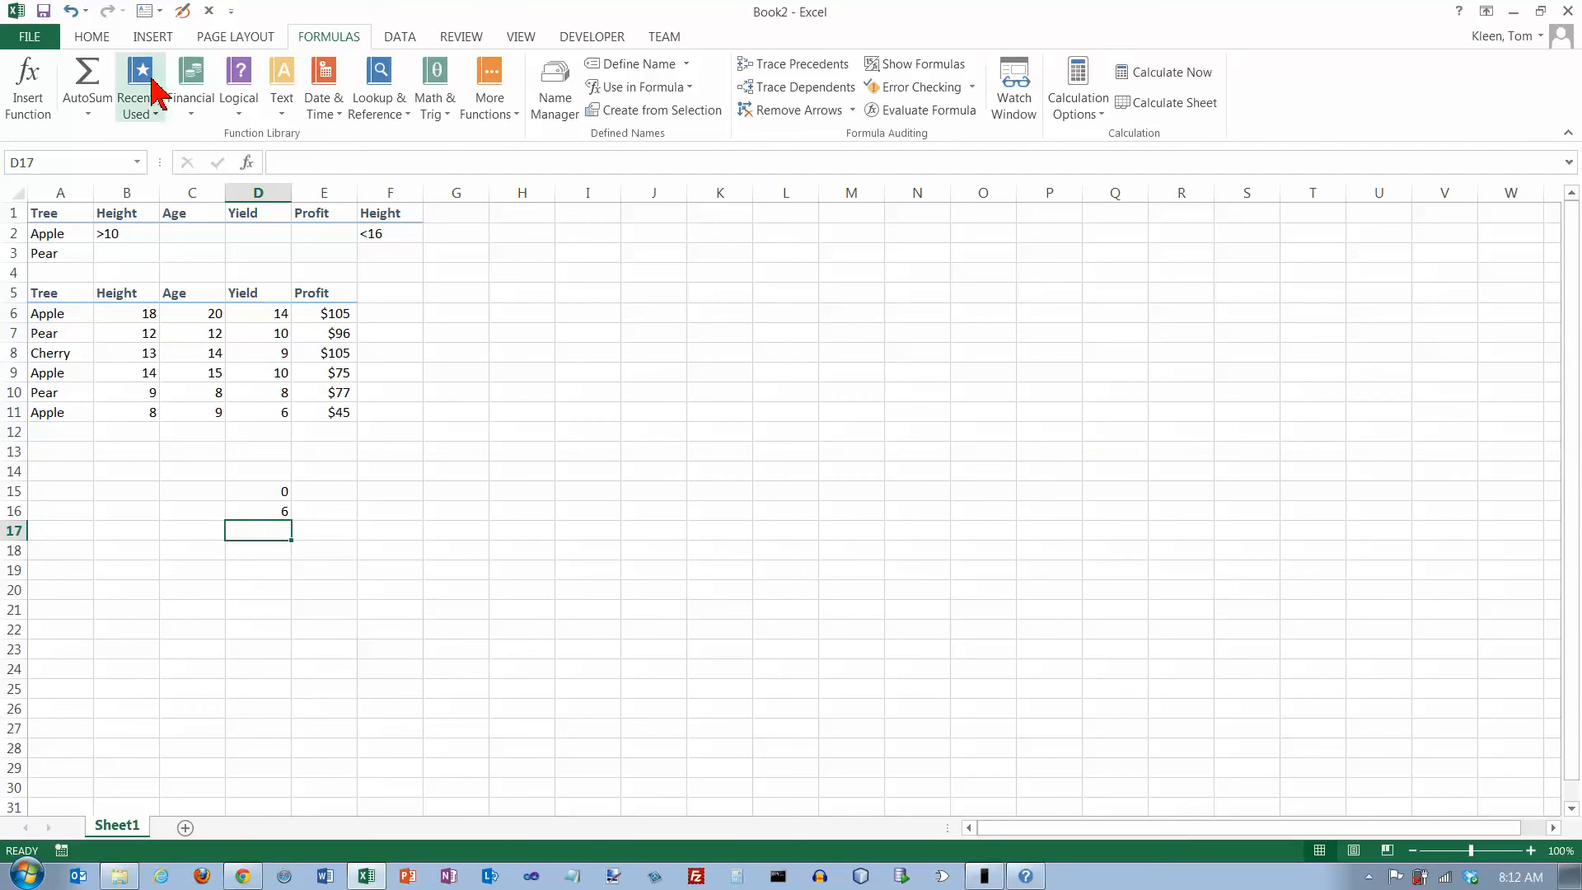
pyautogui.moveTo(28, 86)
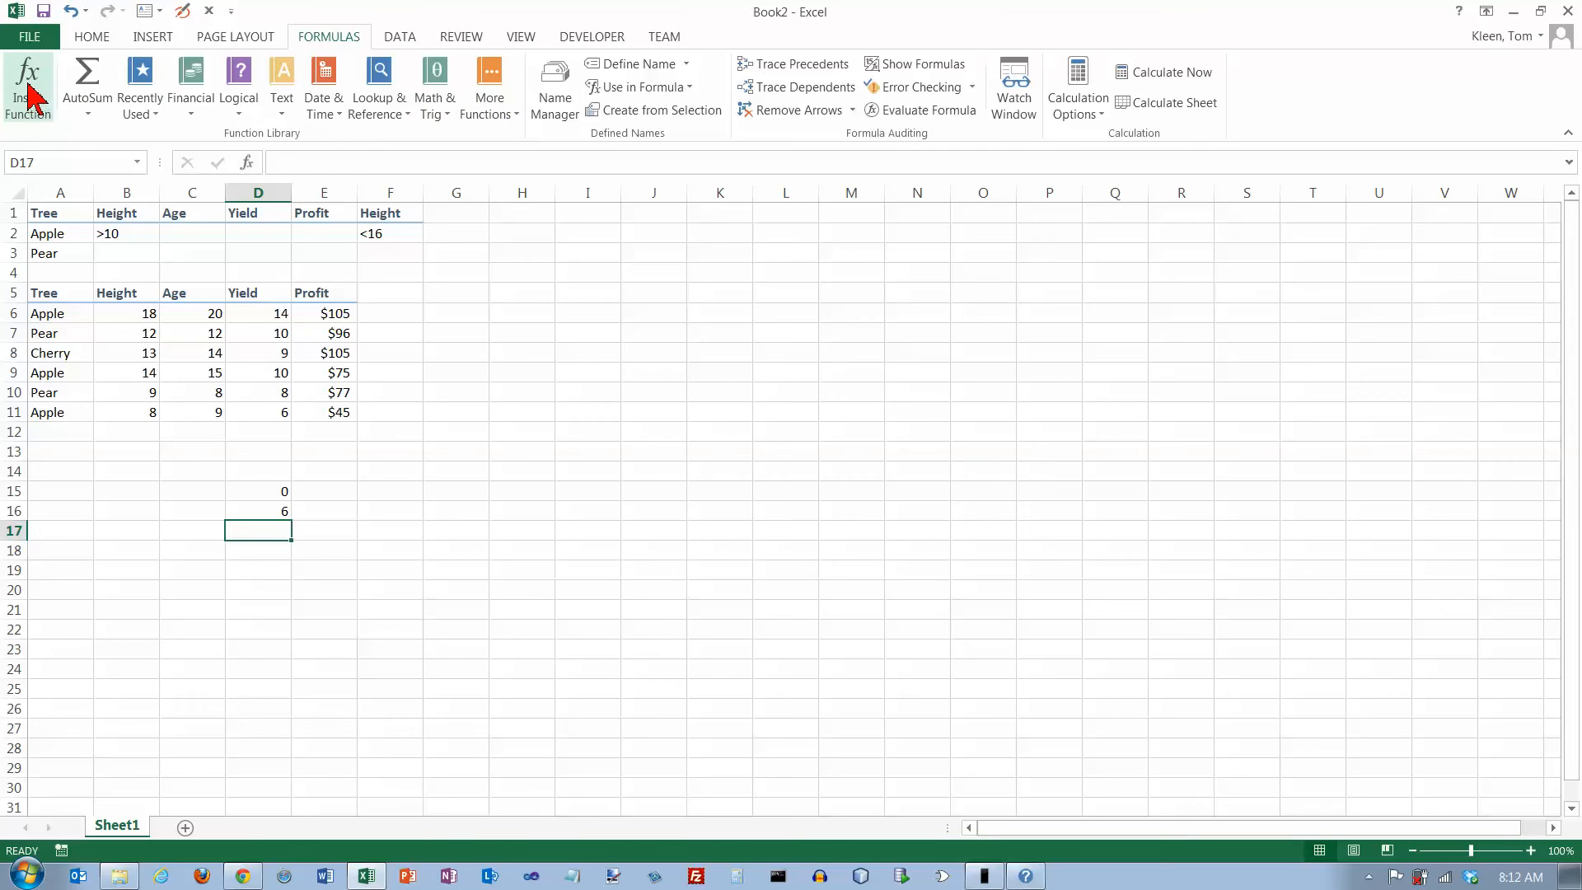
pyautogui.moveTo(246, 161)
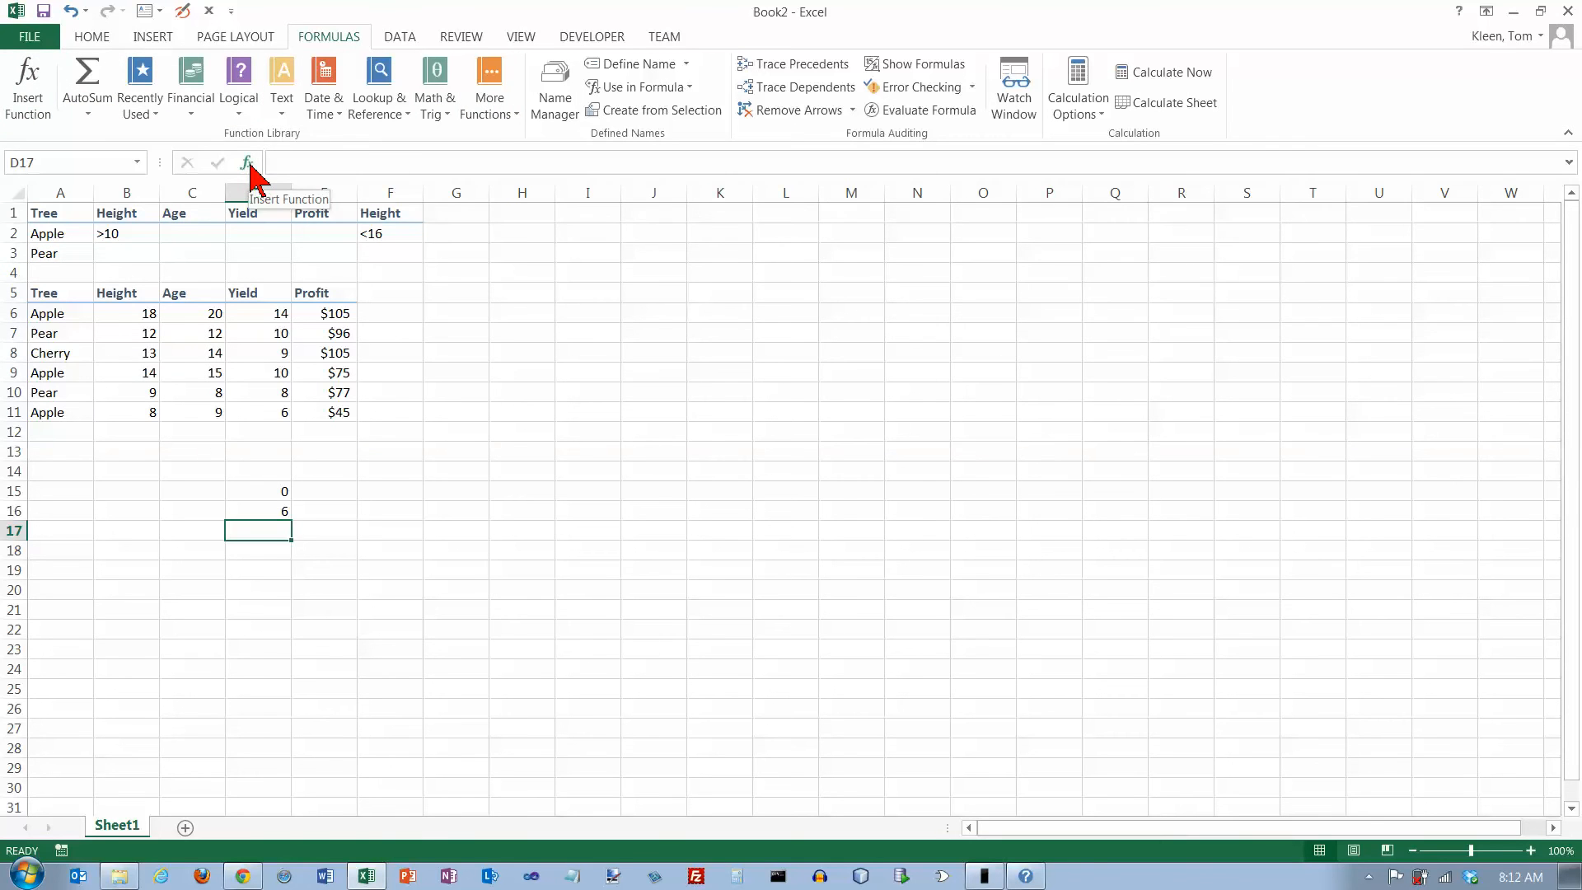
pyautogui.click(245, 163)
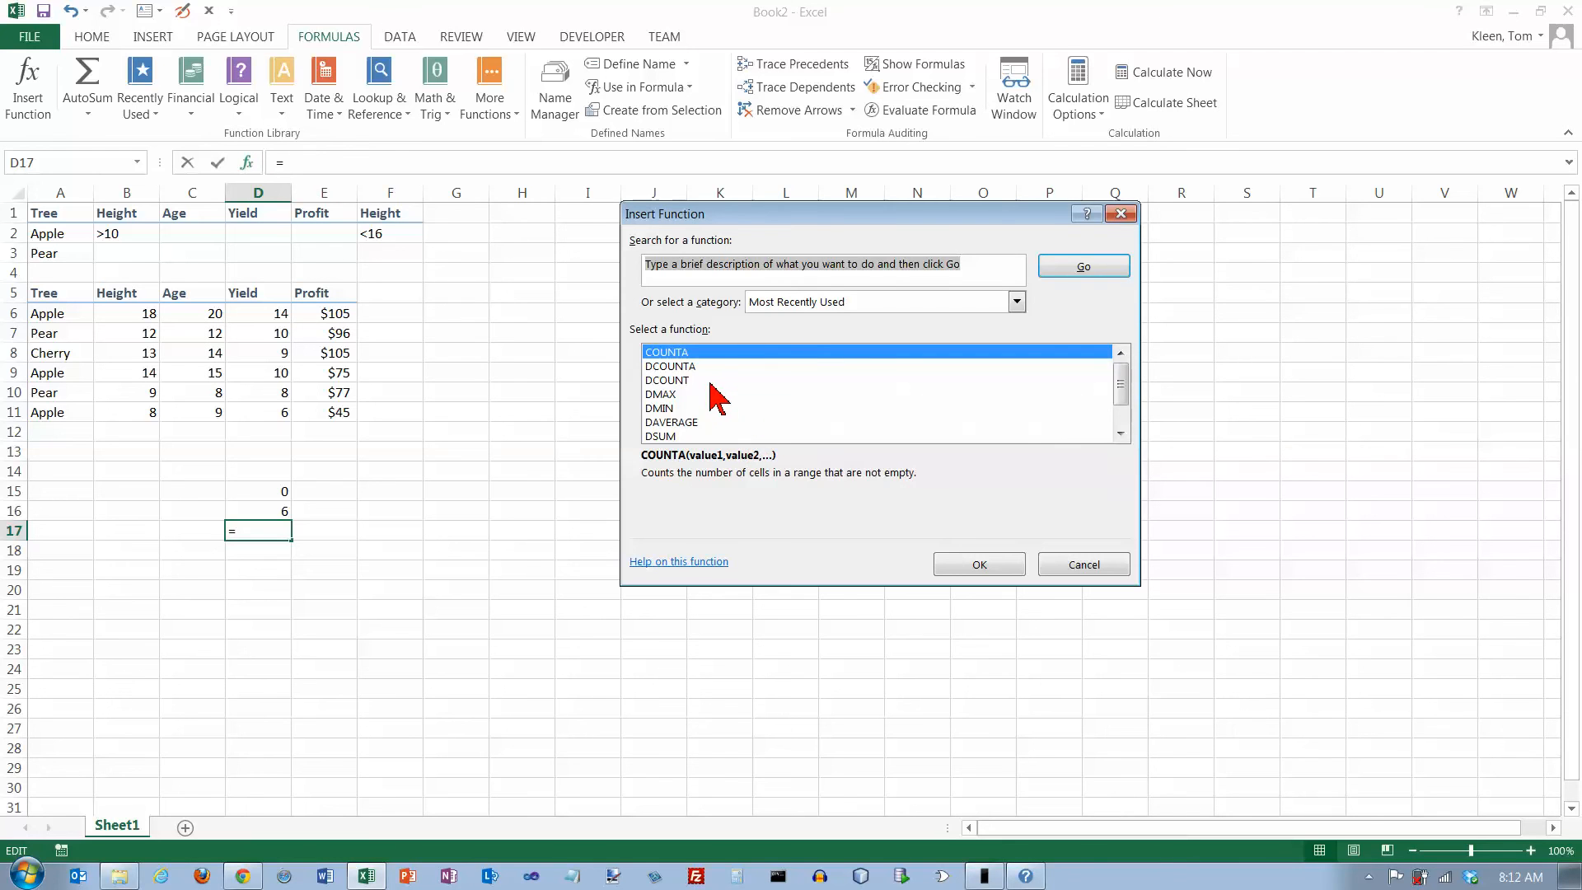
pyautogui.click(1017, 300)
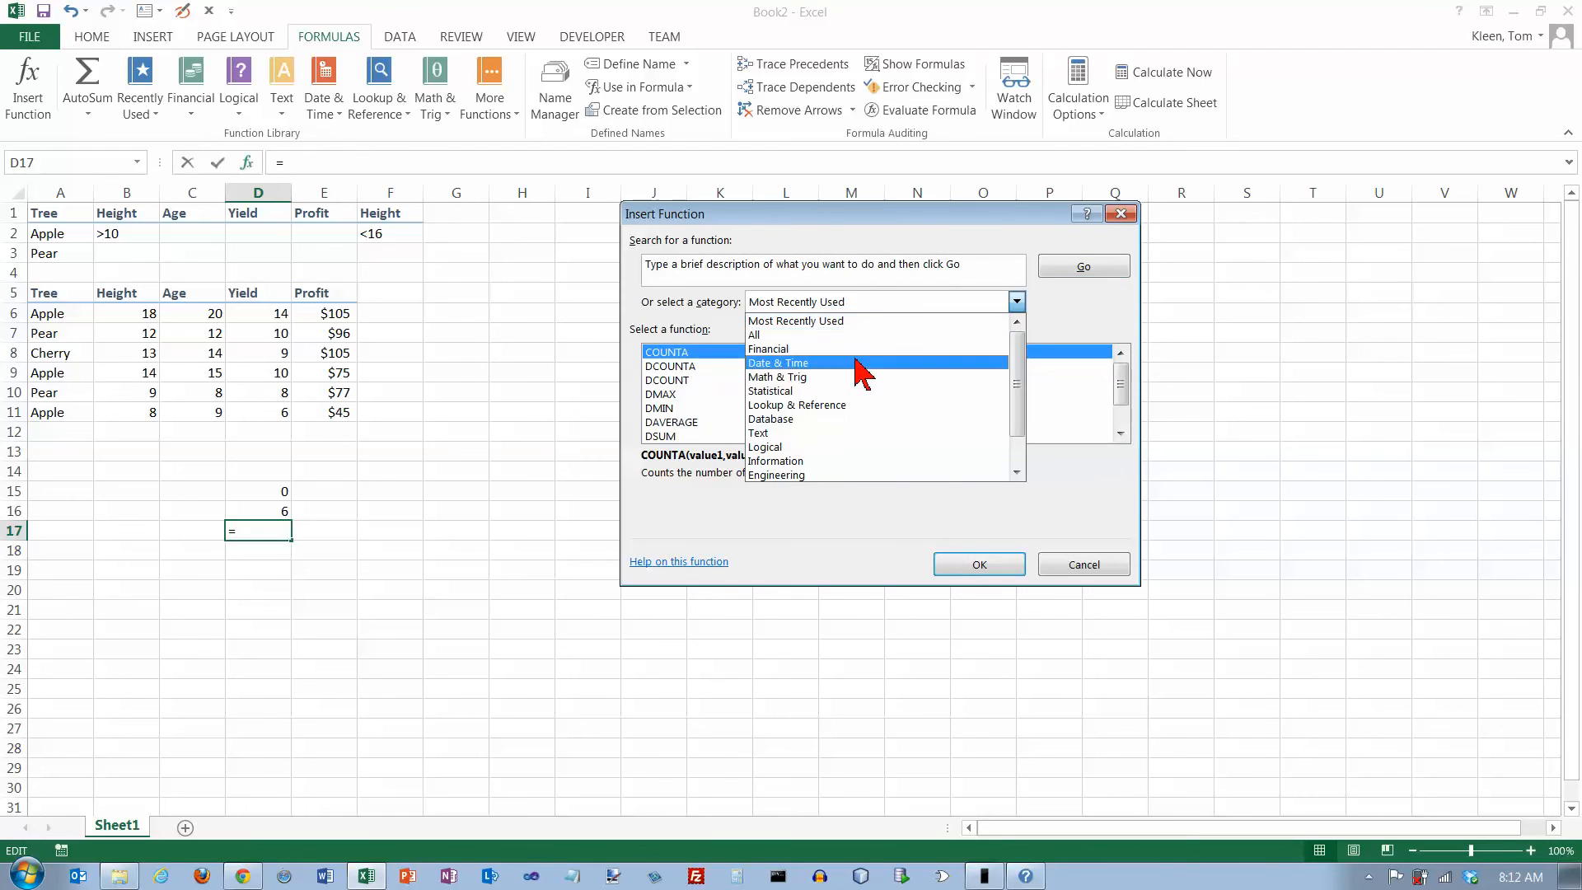
pyautogui.click(770, 419)
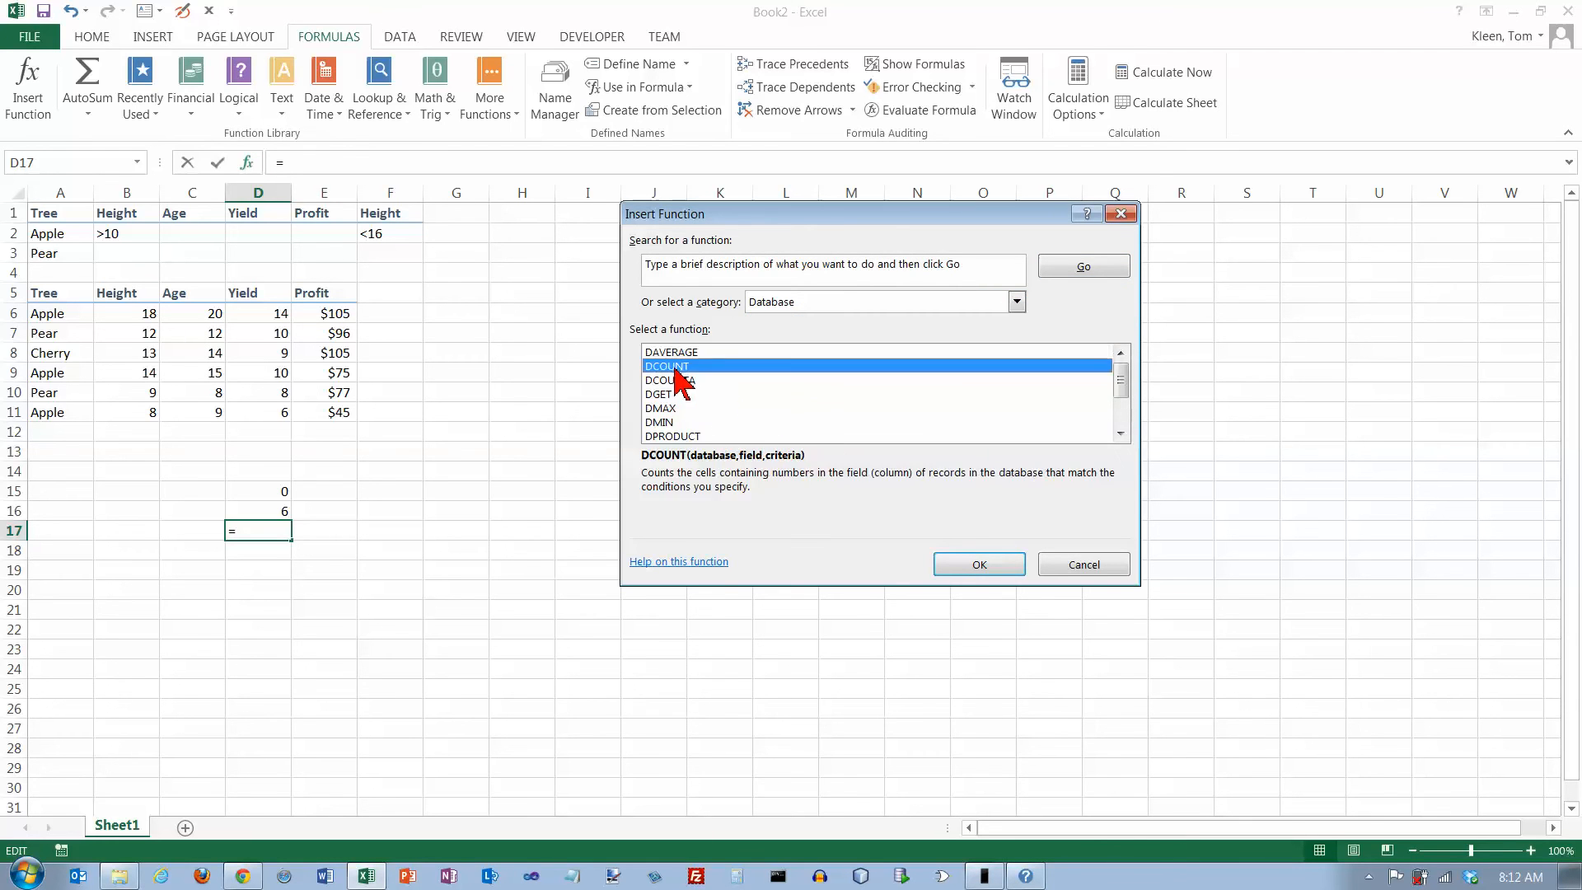
pyautogui.click(978, 563)
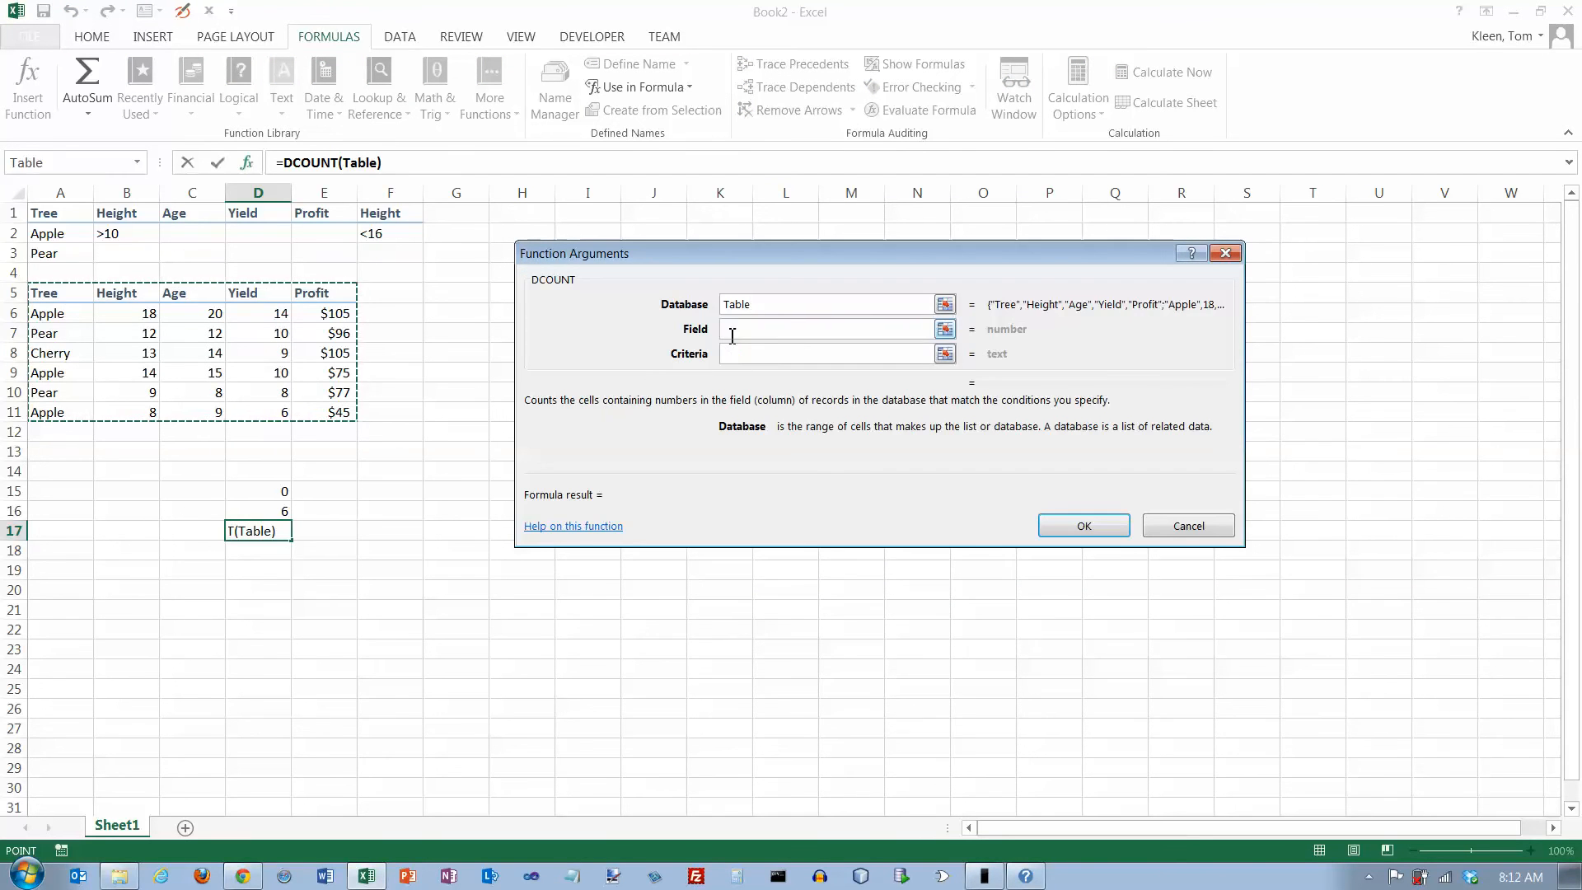
# Complete =DCOUNT(Table,"profit",A1:A2) in D17, returning 3
pyautogui.write('profit"')
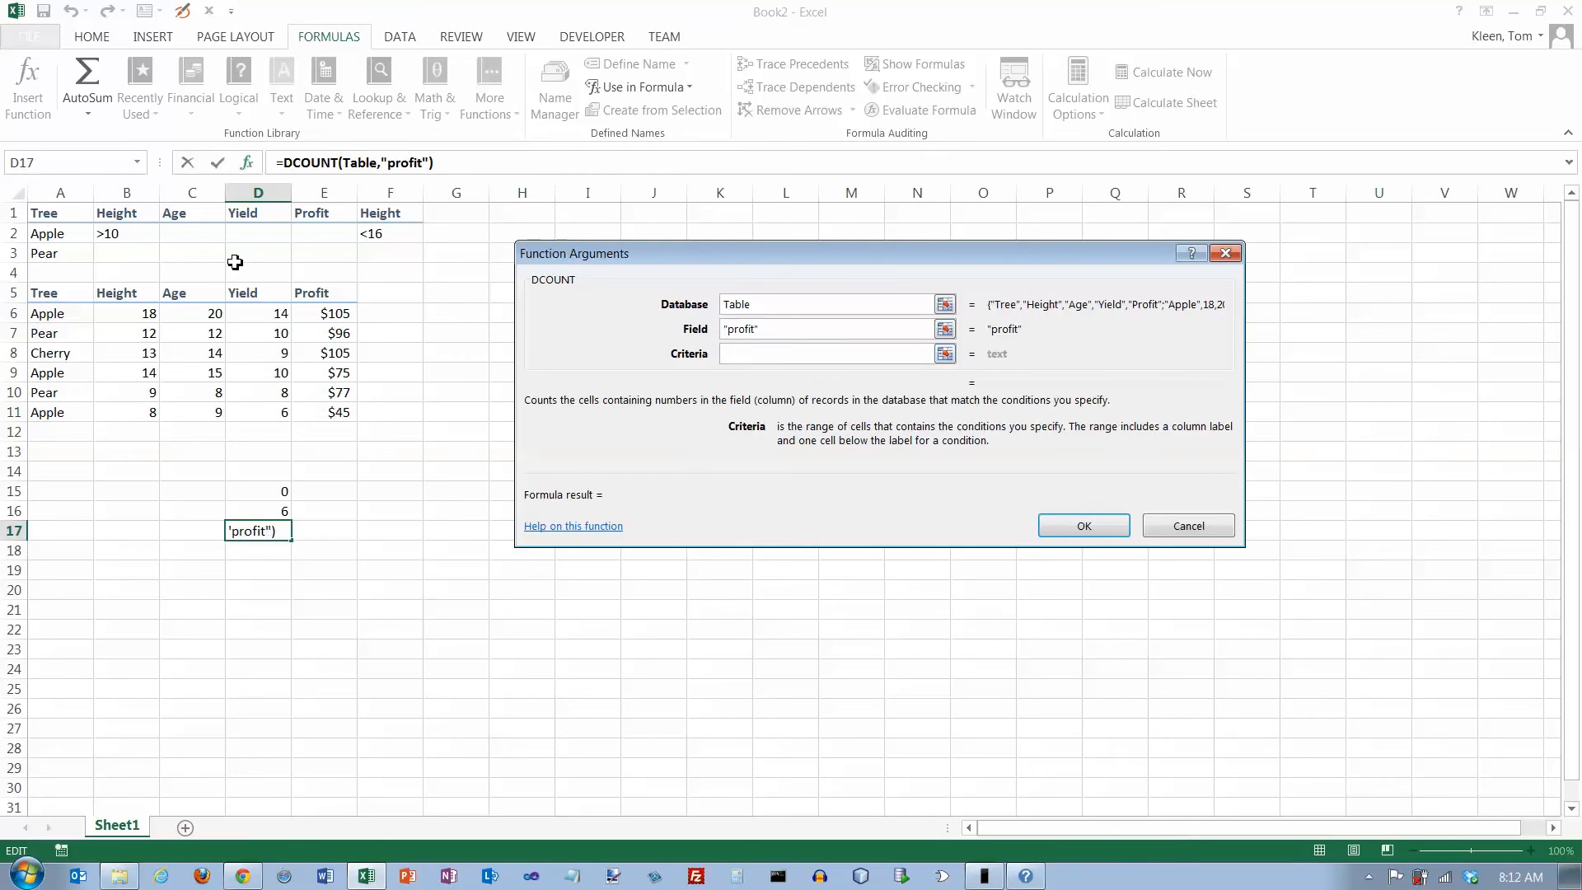
pyautogui.moveTo(59, 232); pyautogui.dragTo(127, 233)
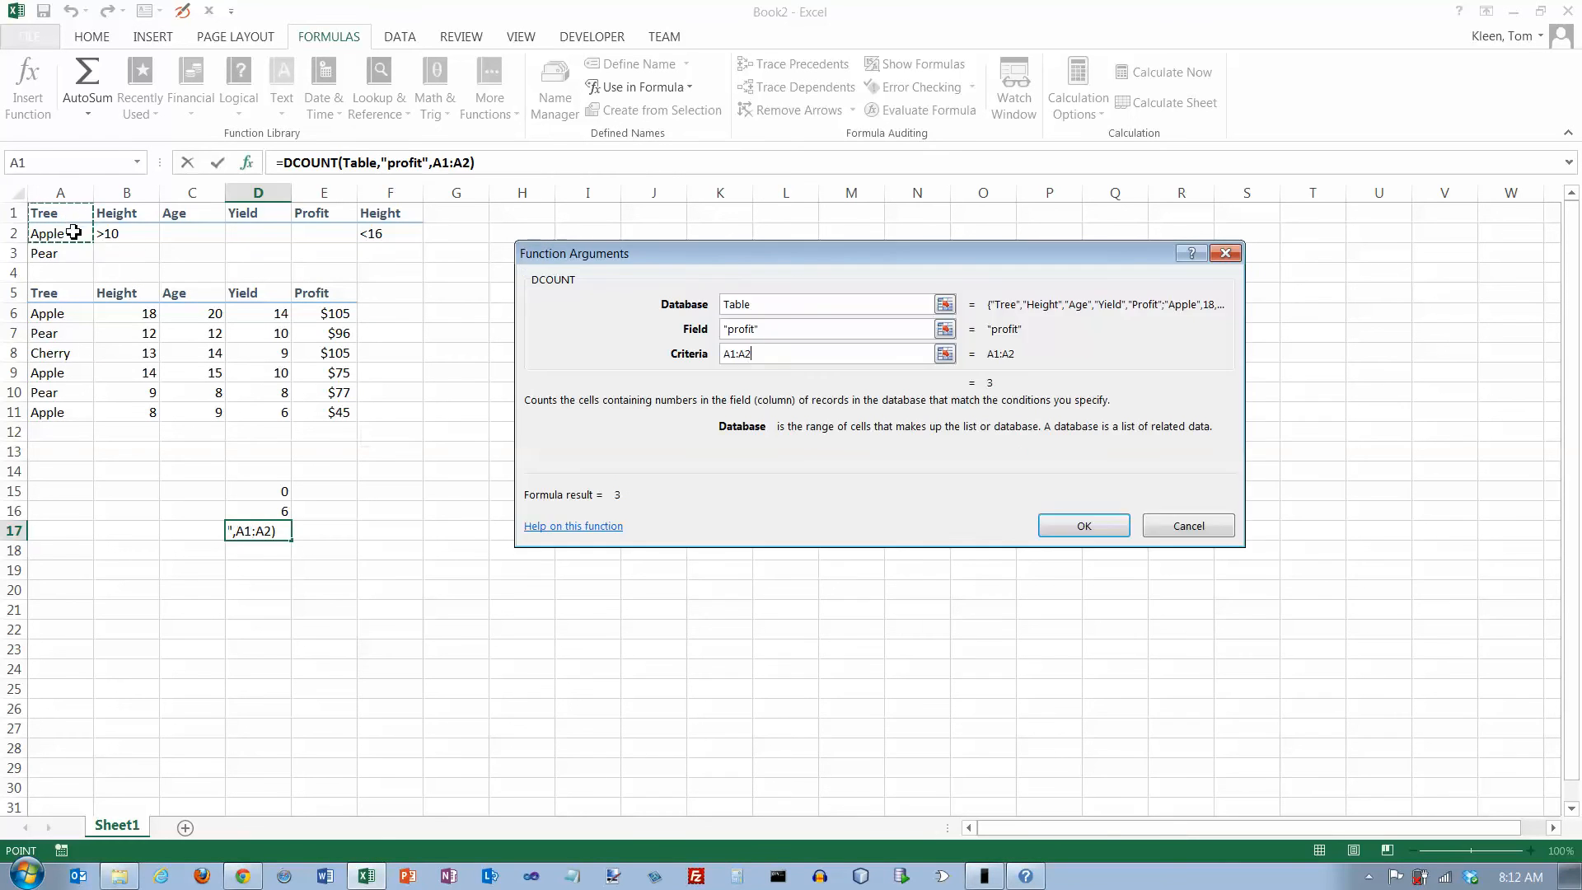
pyautogui.click(1083, 524)
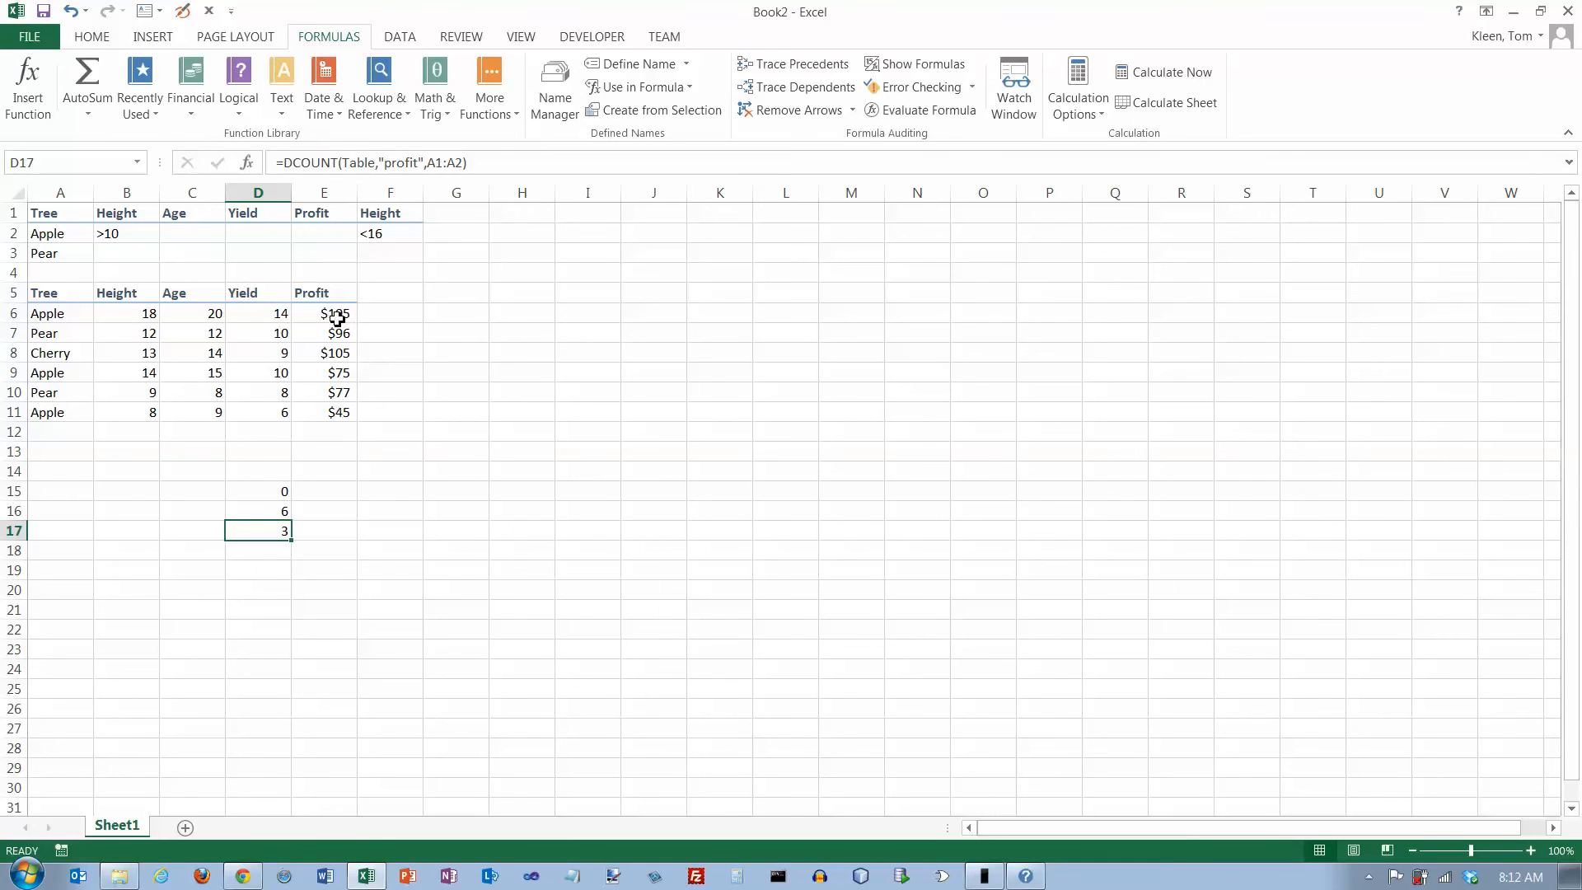
pyautogui.moveTo(347, 333)
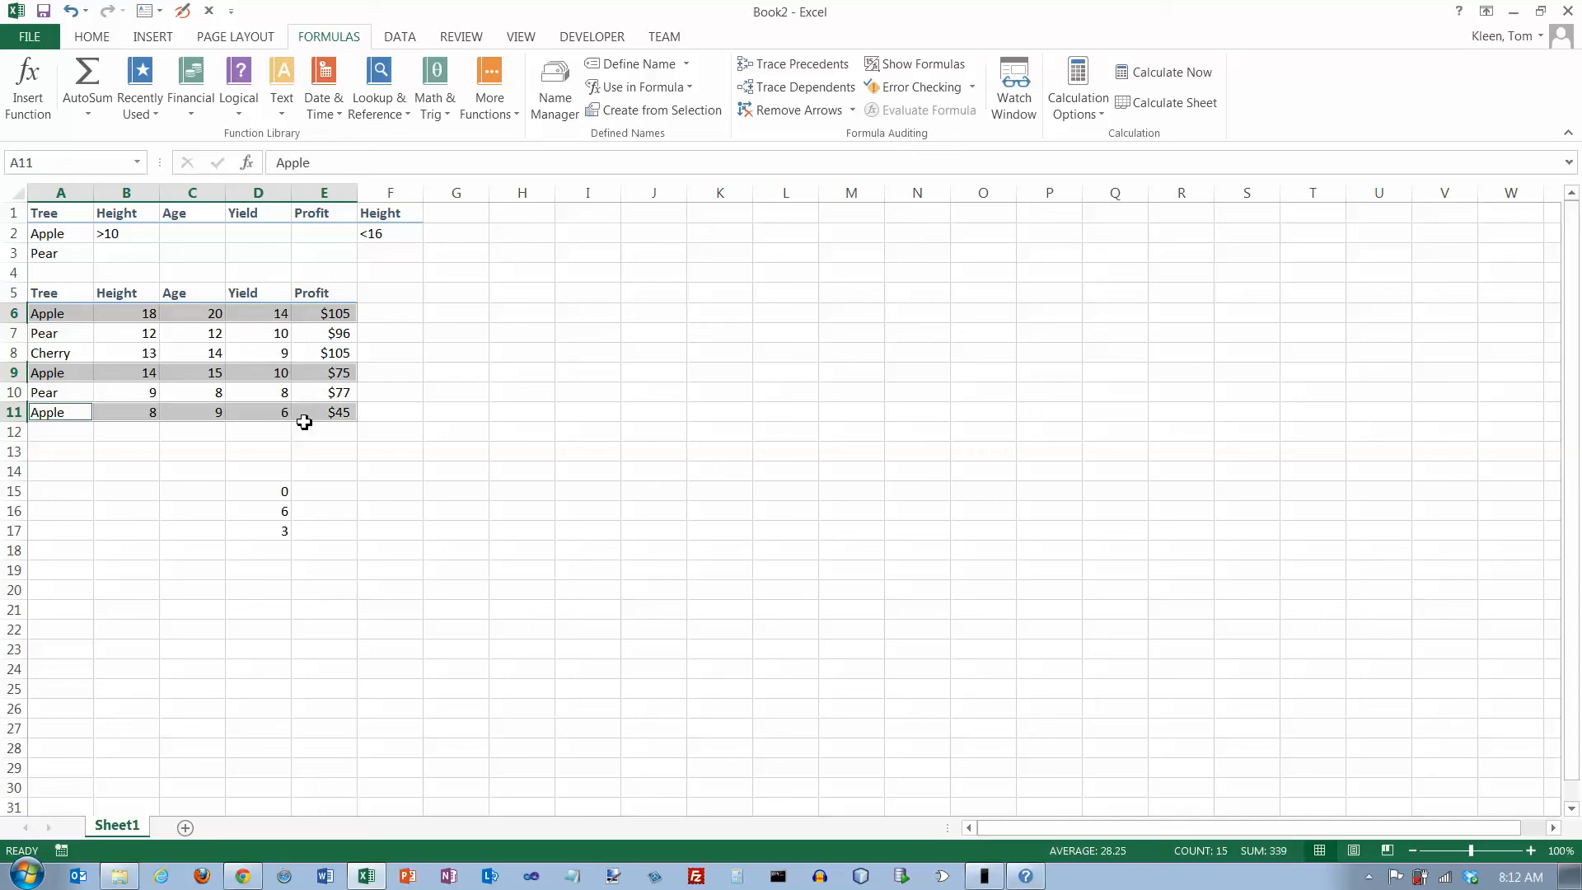
pyautogui.click(389, 332)
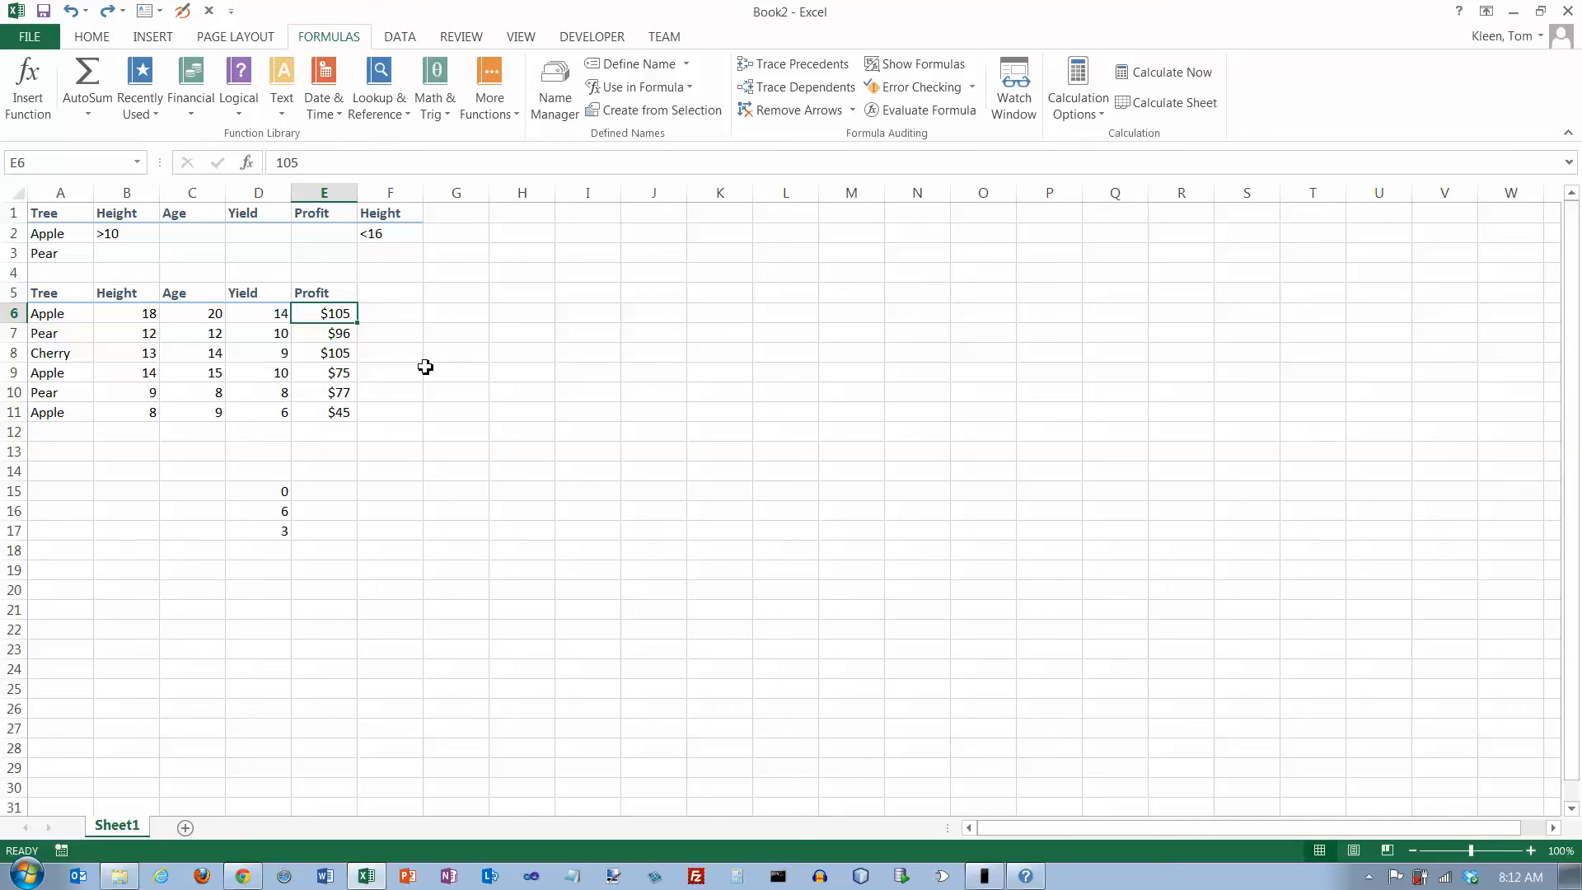
pyautogui.moveTo(290, 547)
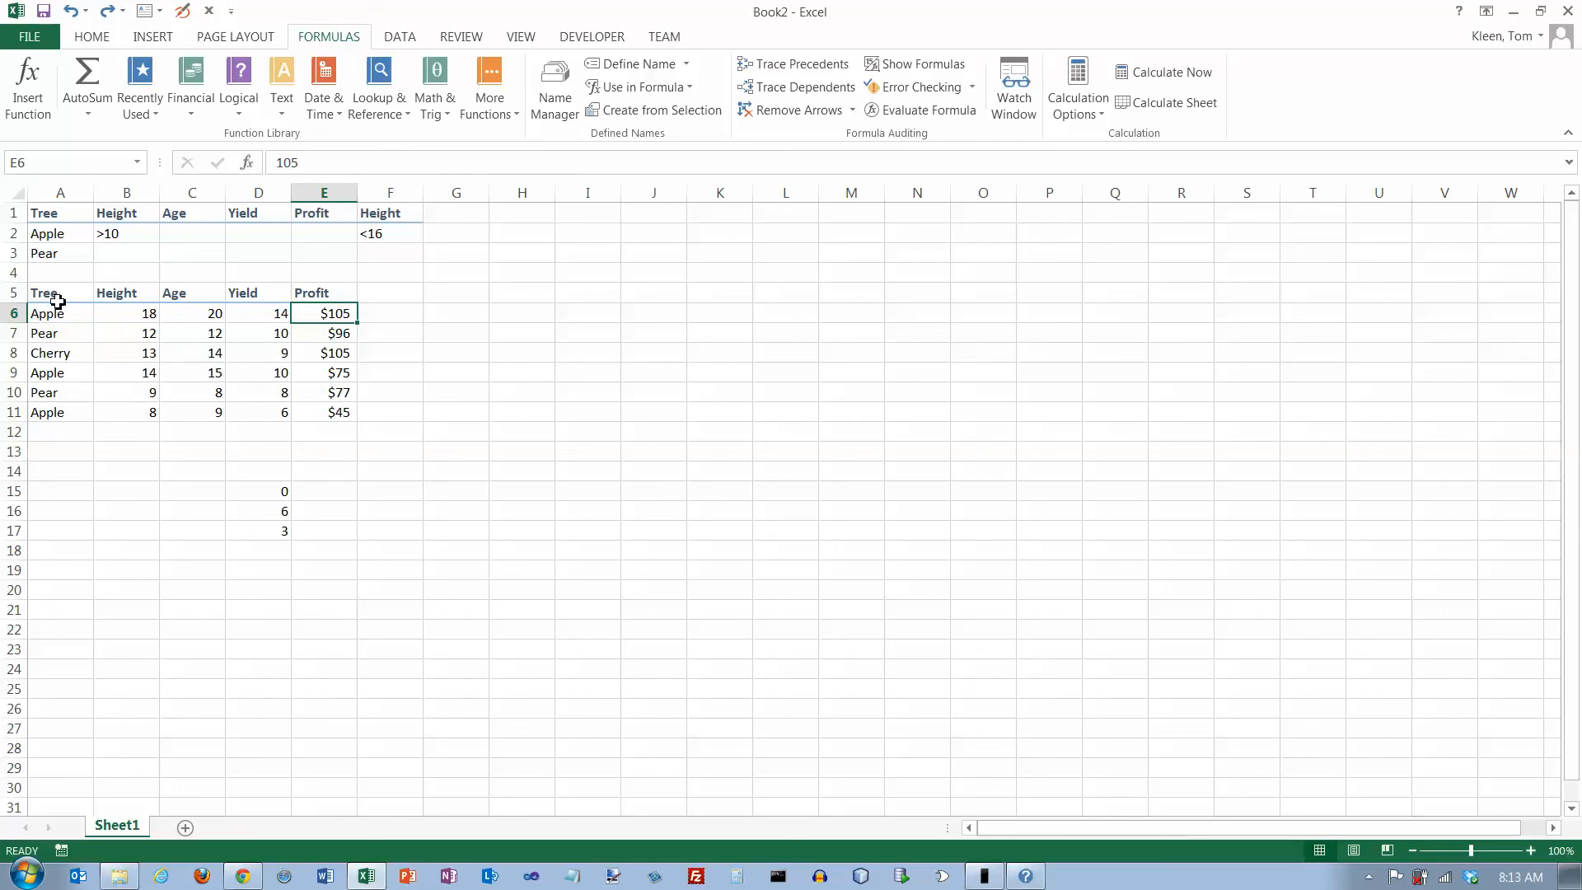
pyautogui.moveTo(138, 399)
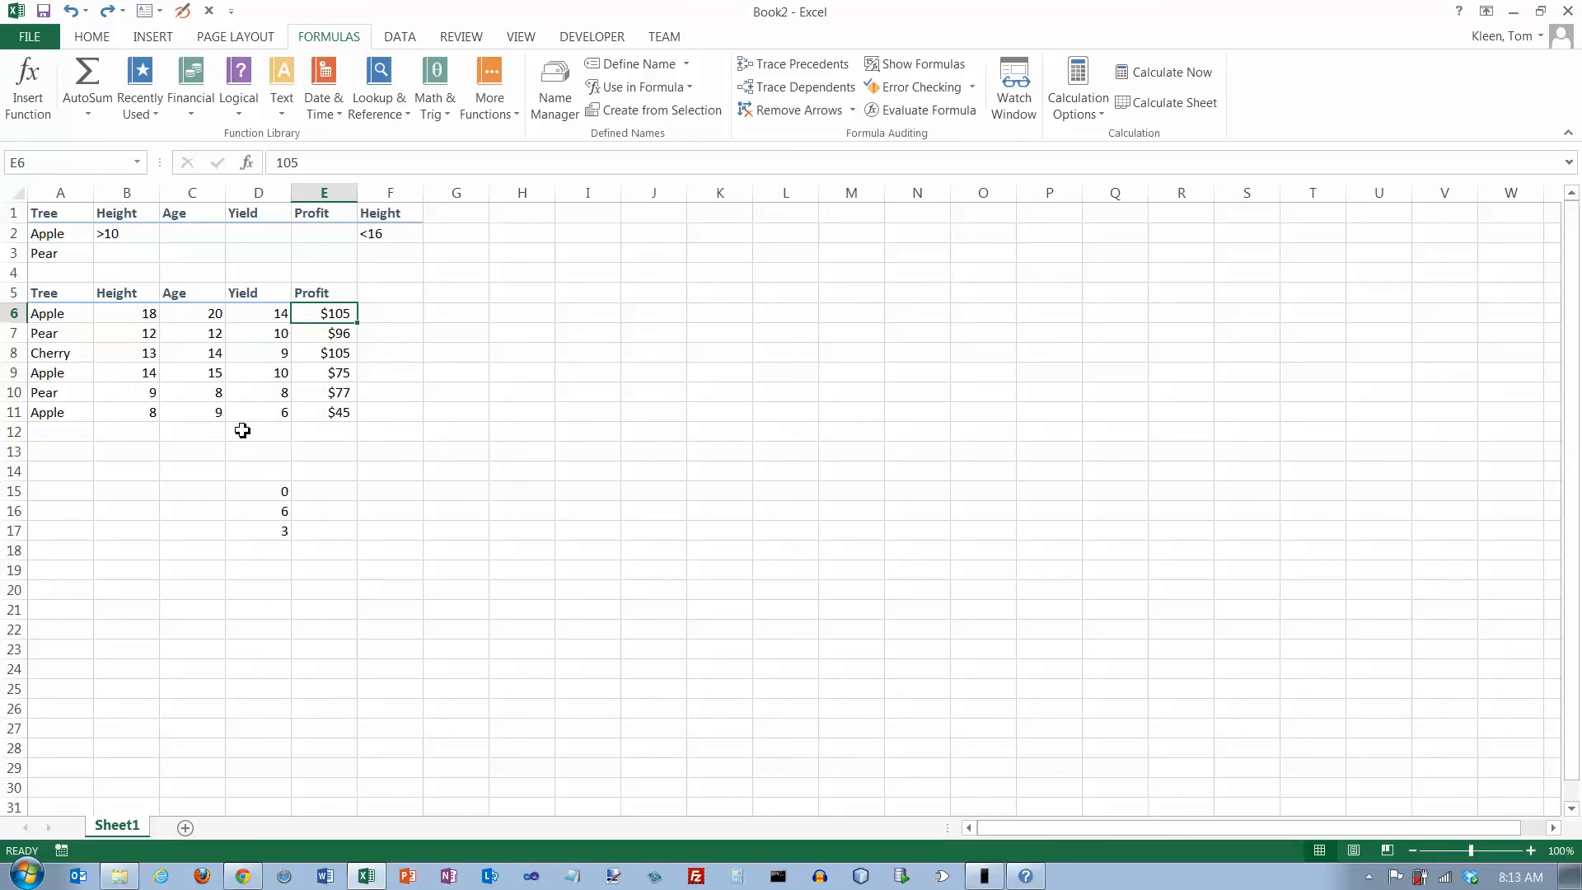
pyautogui.moveTo(105, 308)
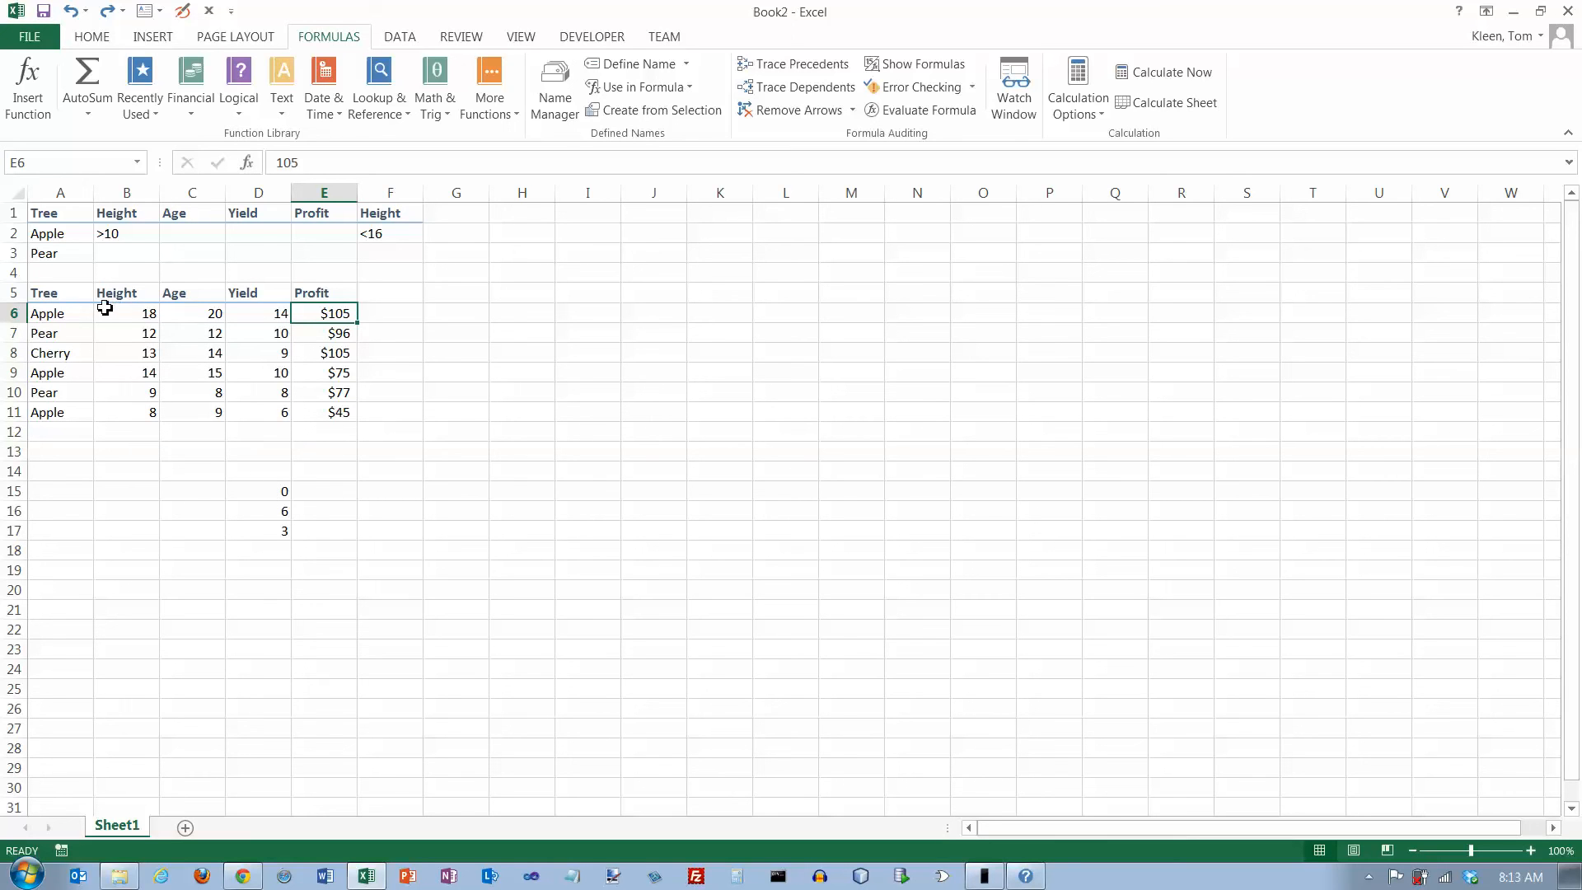
pyautogui.moveTo(259, 318)
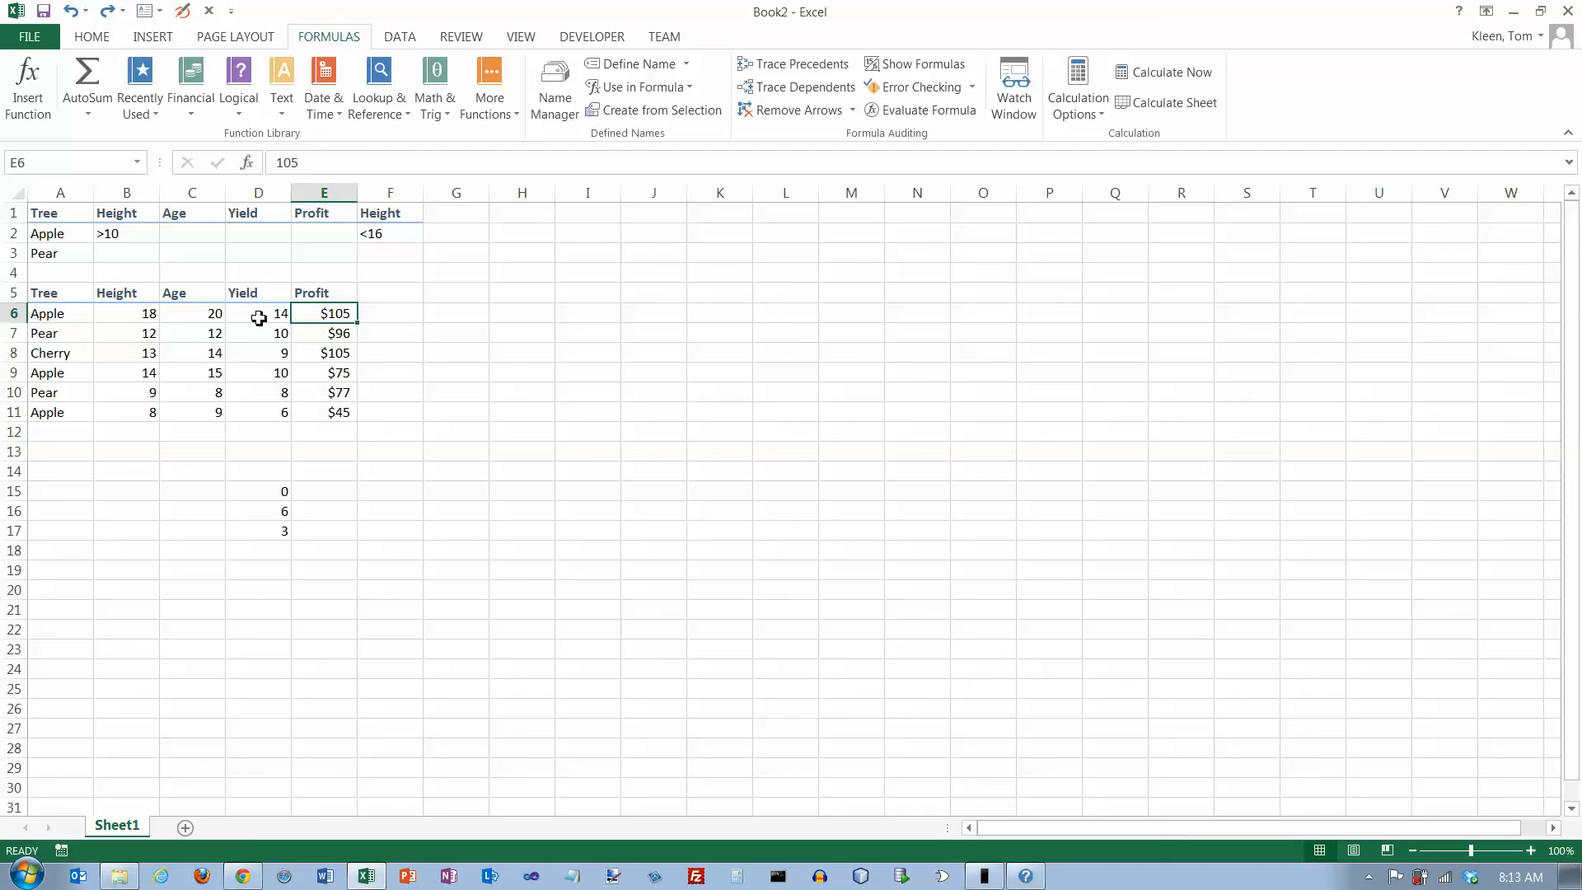
pyautogui.moveTo(338, 333)
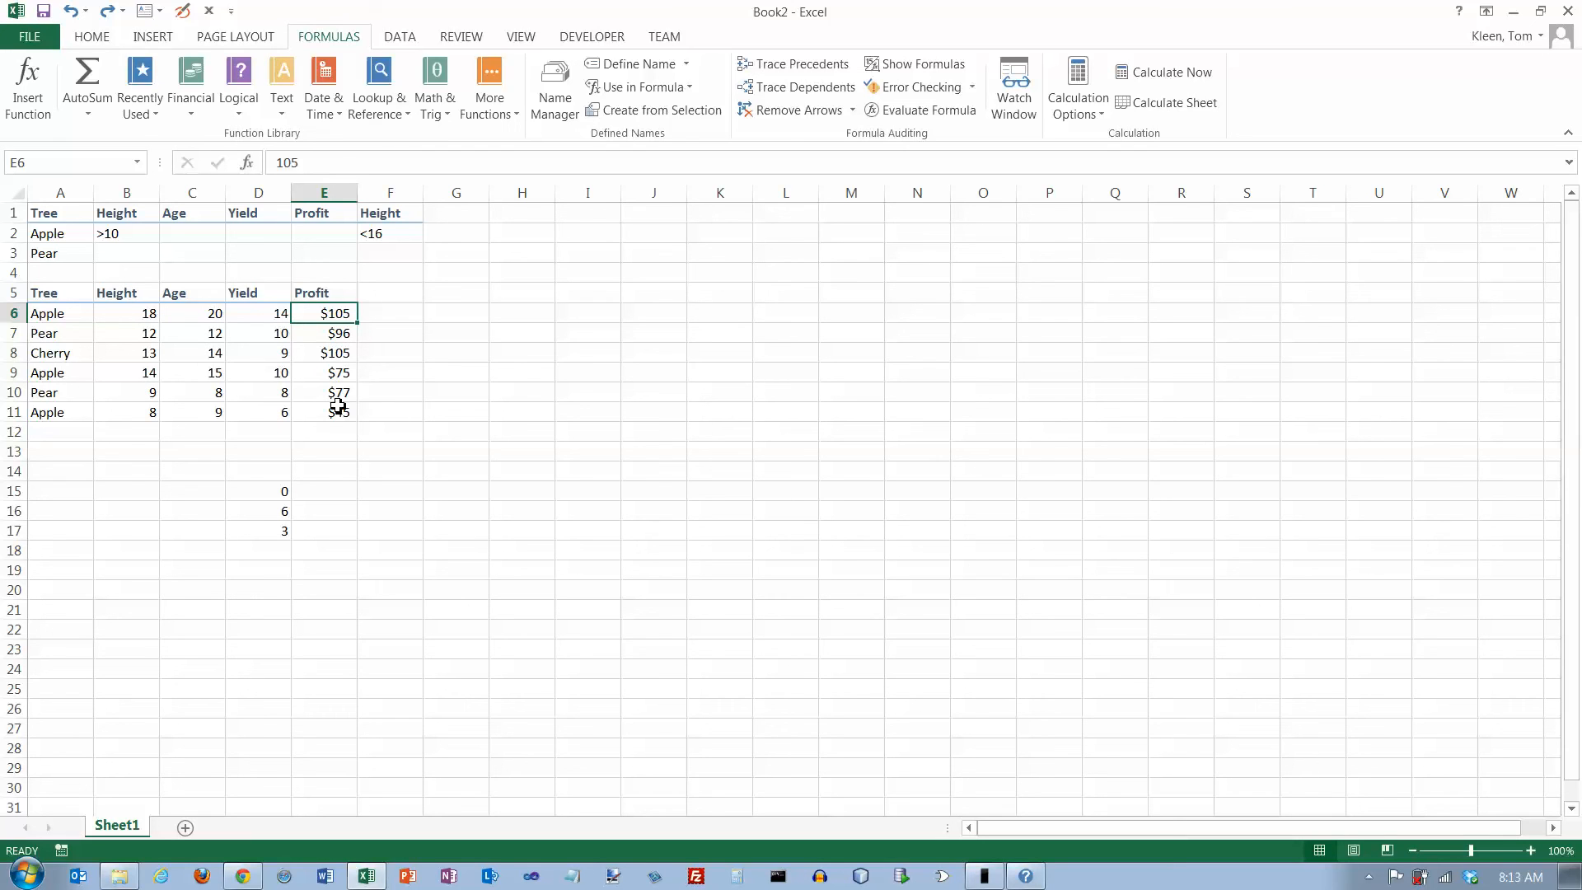
pyautogui.moveTo(316, 372)
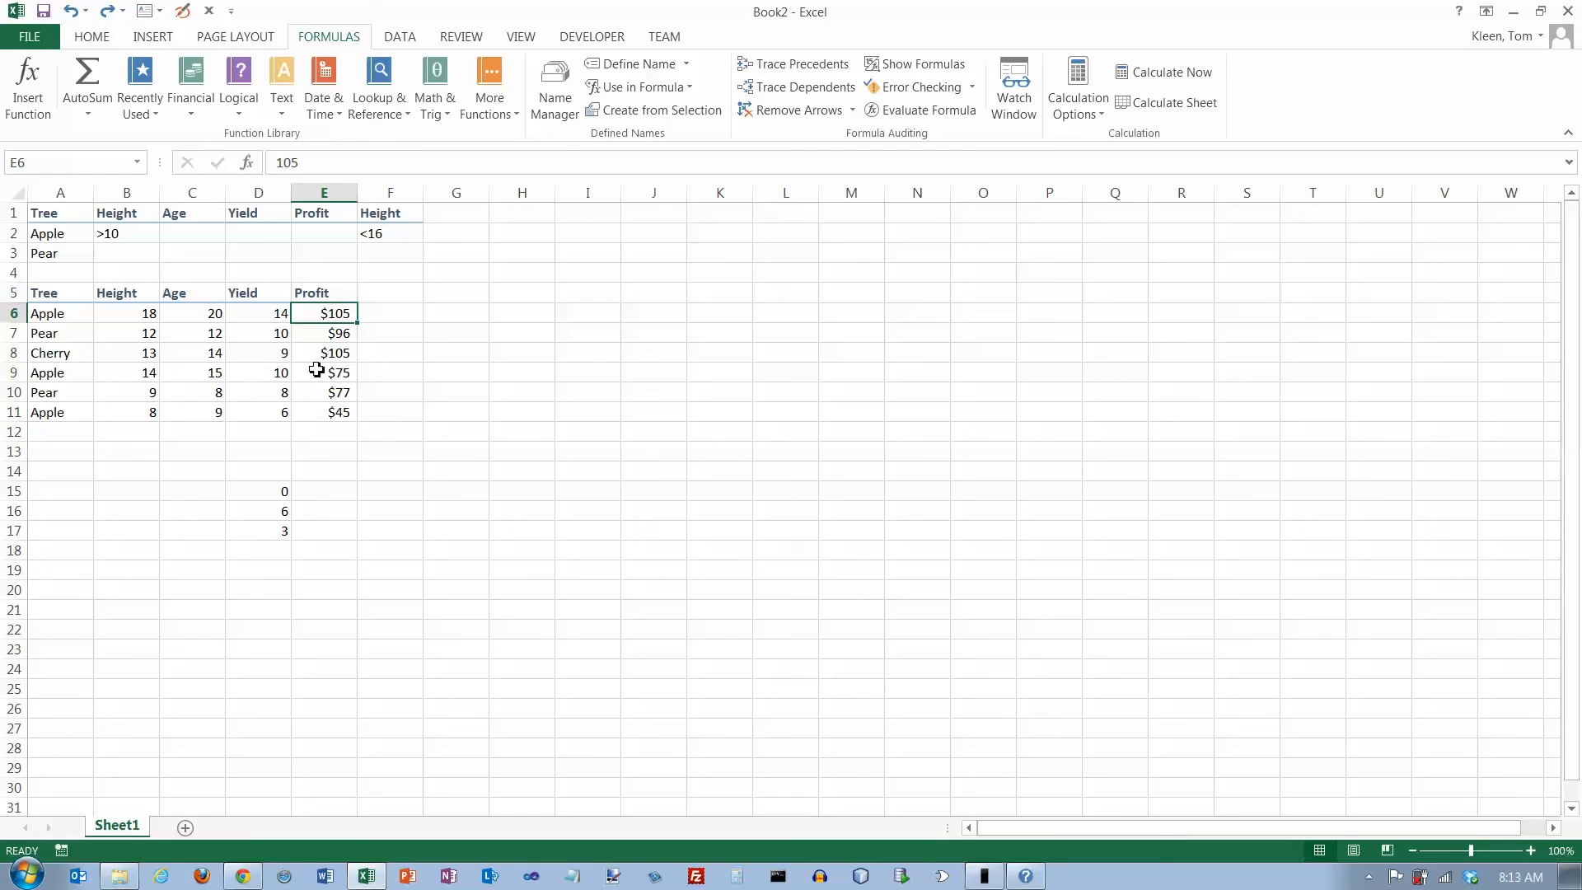
pyautogui.moveTo(40, 349)
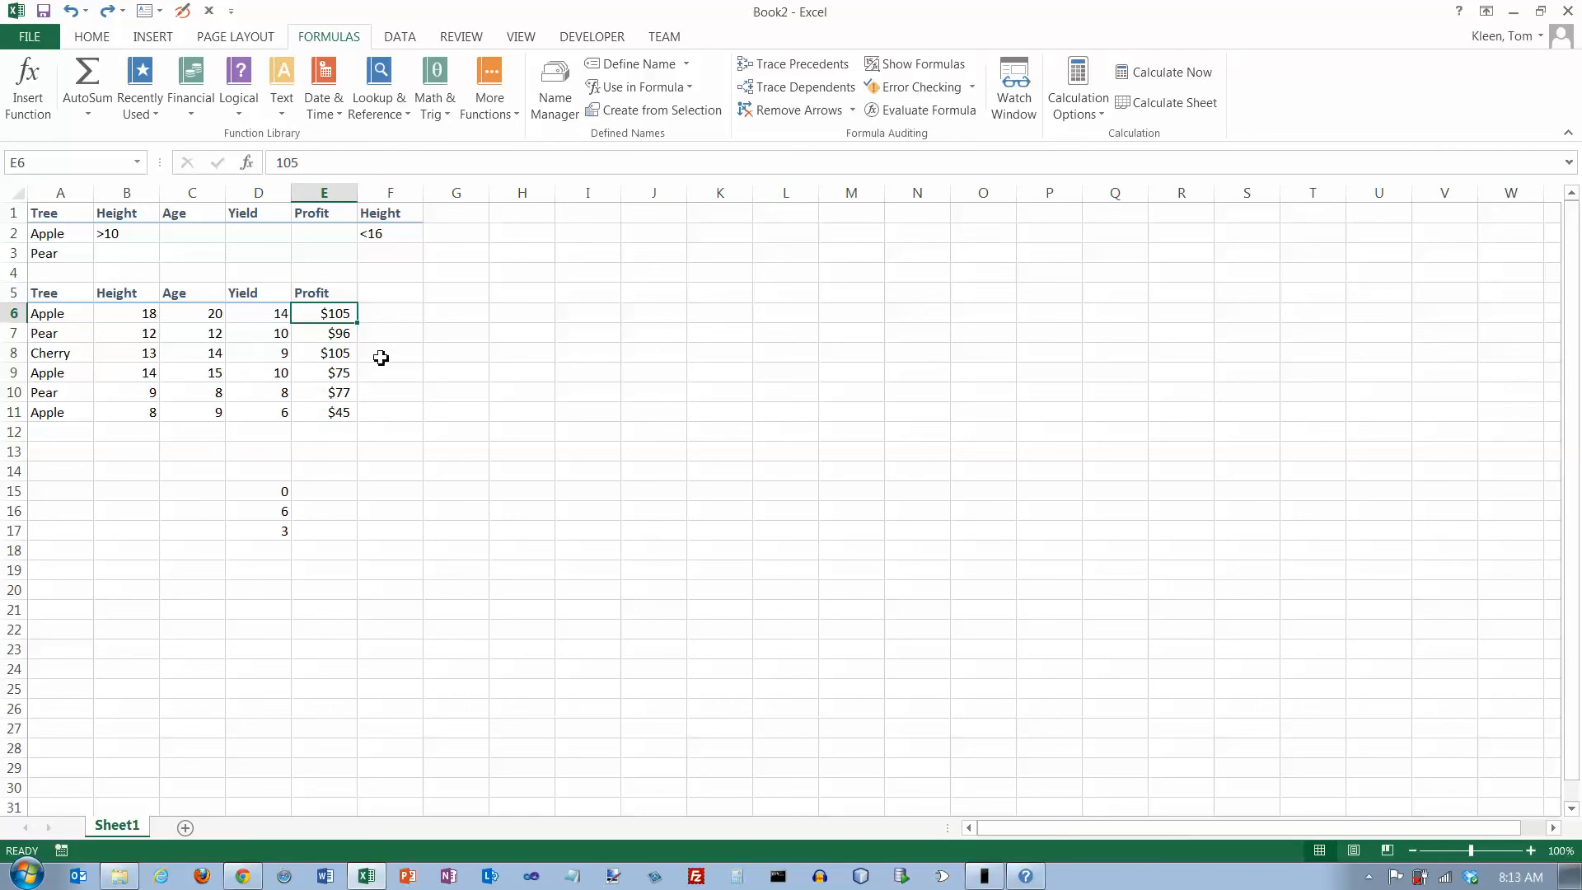
pyautogui.moveTo(248, 360)
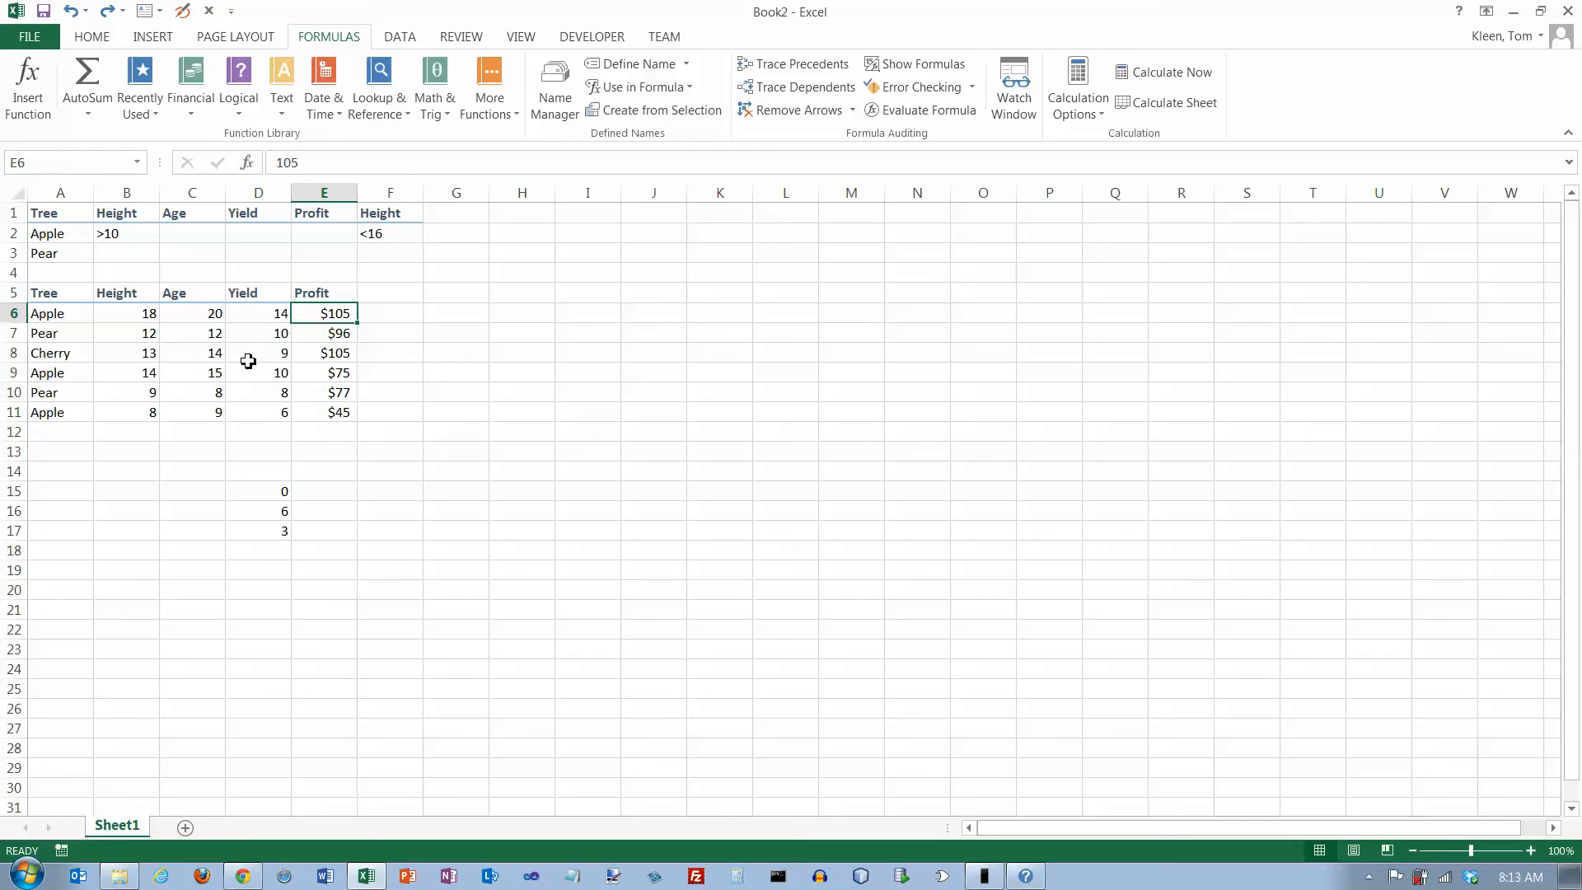
pyautogui.moveTo(300, 412)
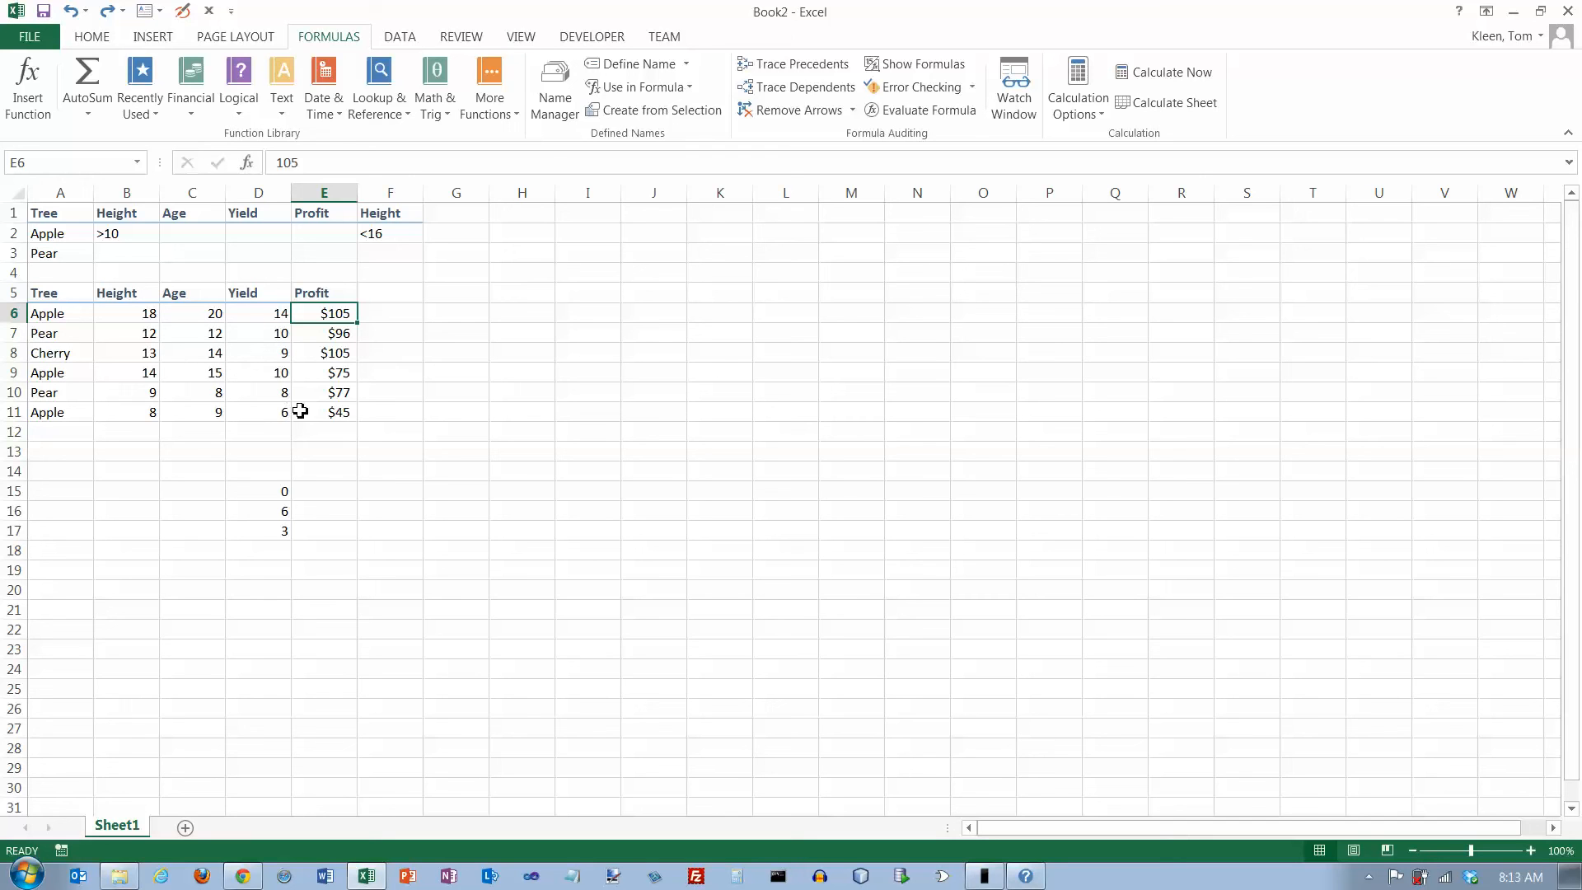
pyautogui.moveTo(336, 415)
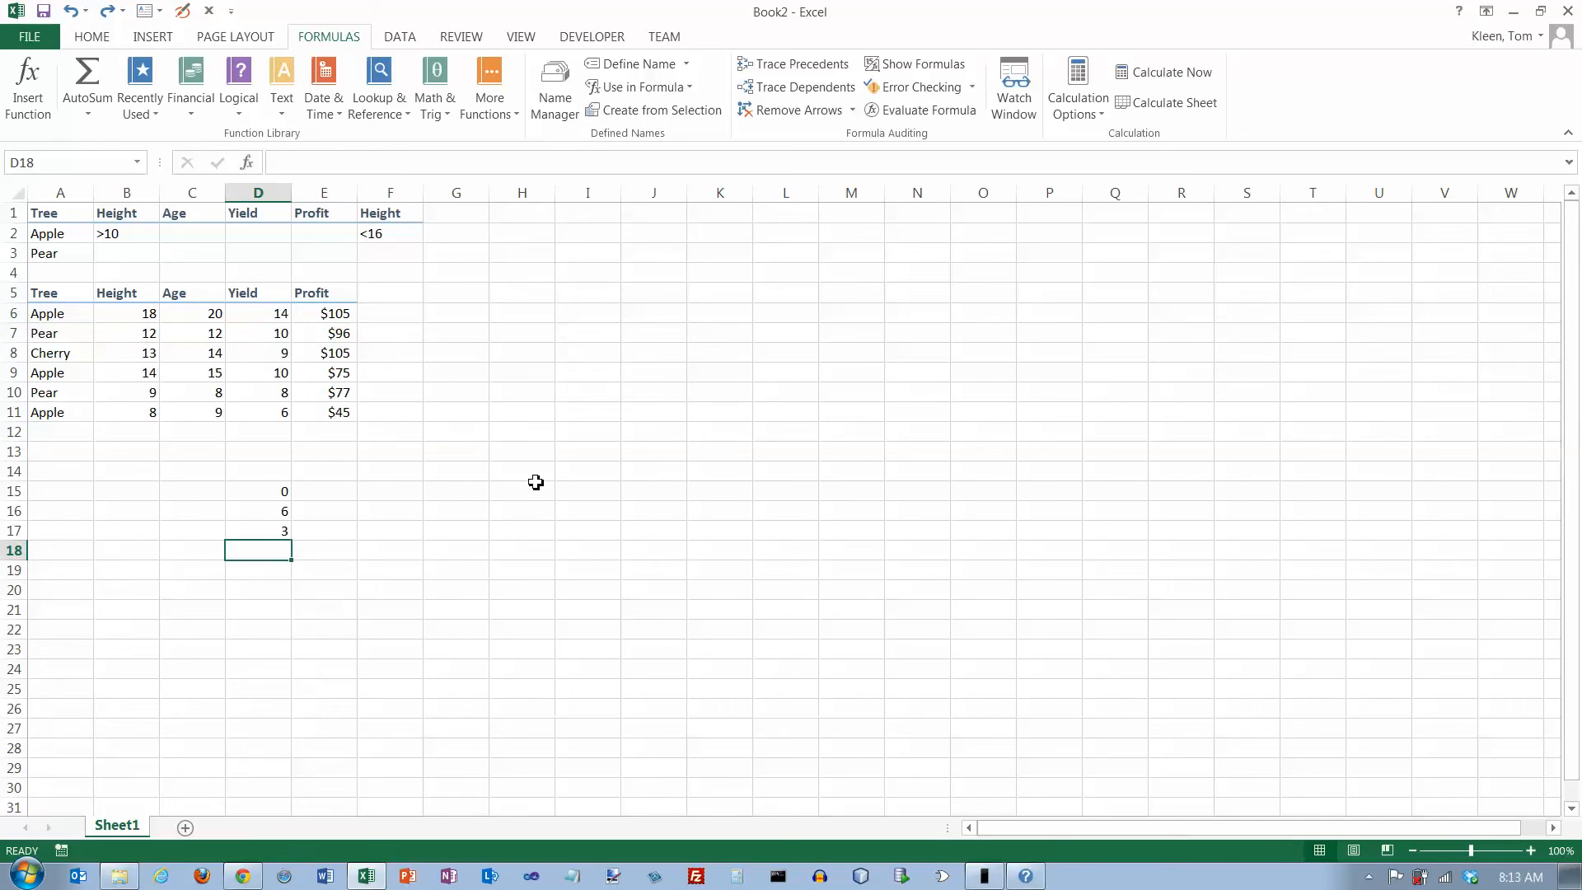
# Choose DCOUNTA for D18 with Table as the database
pyautogui.click(247, 164)
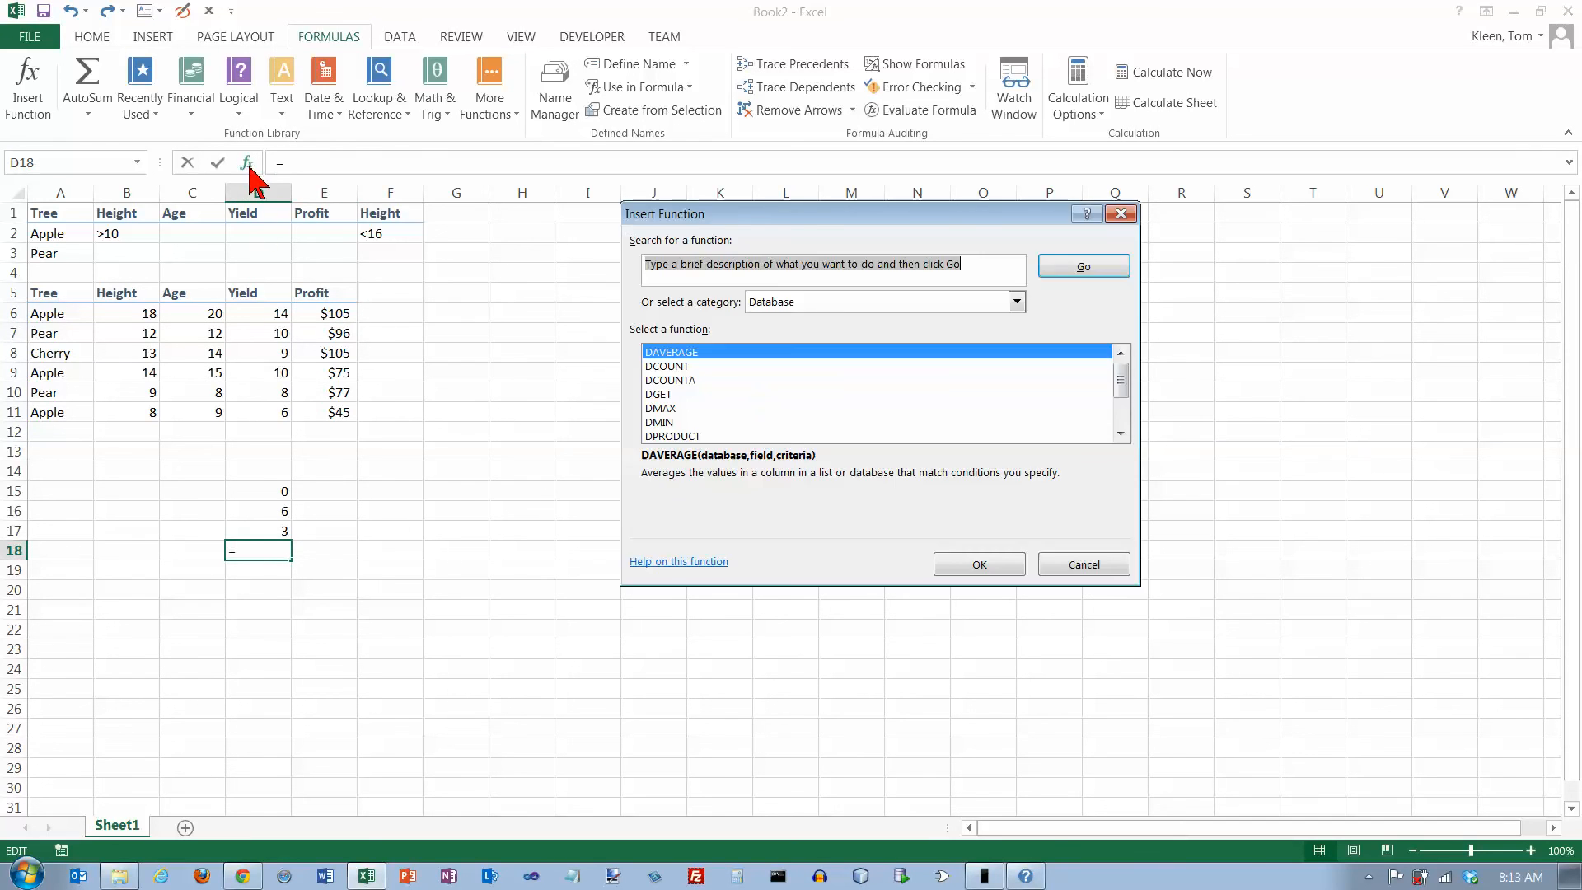
pyautogui.click(669, 381)
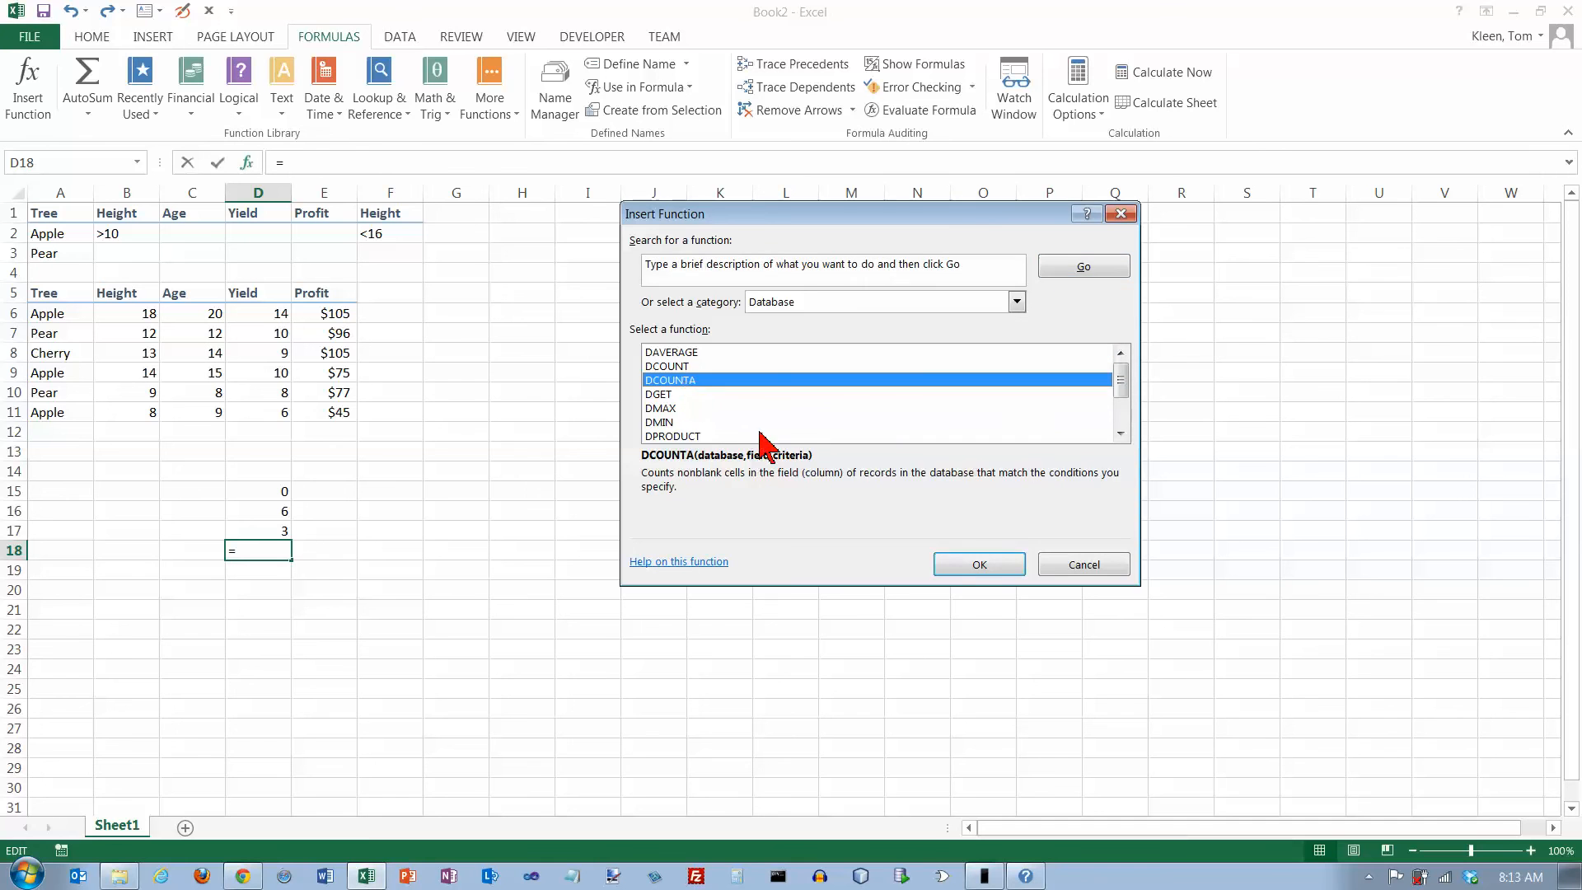
pyautogui.click(977, 563)
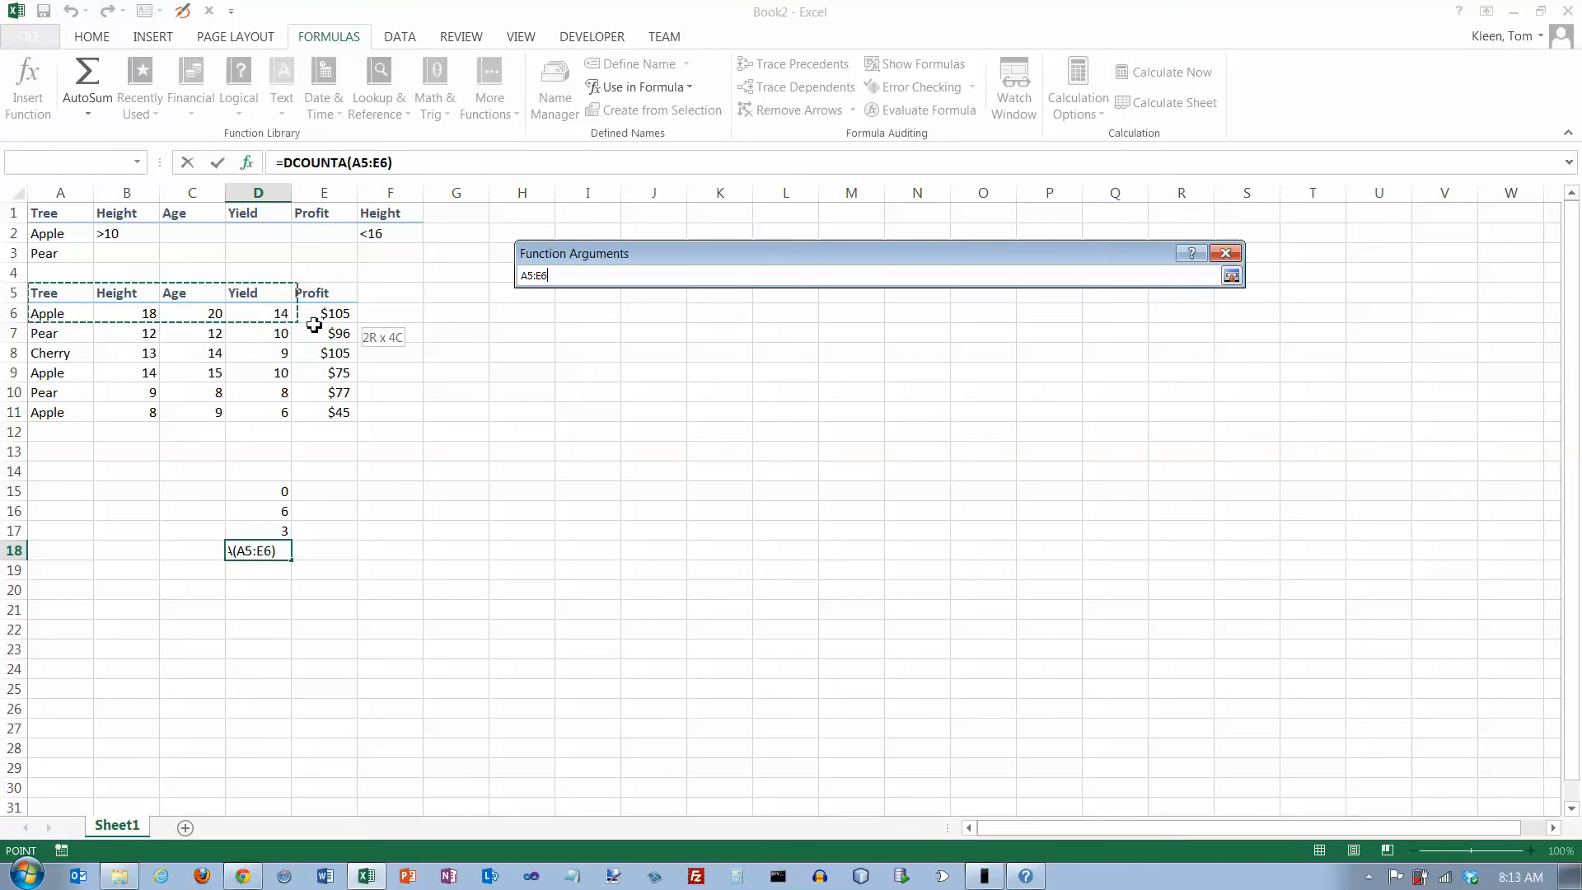
pyautogui.click(1230, 275)
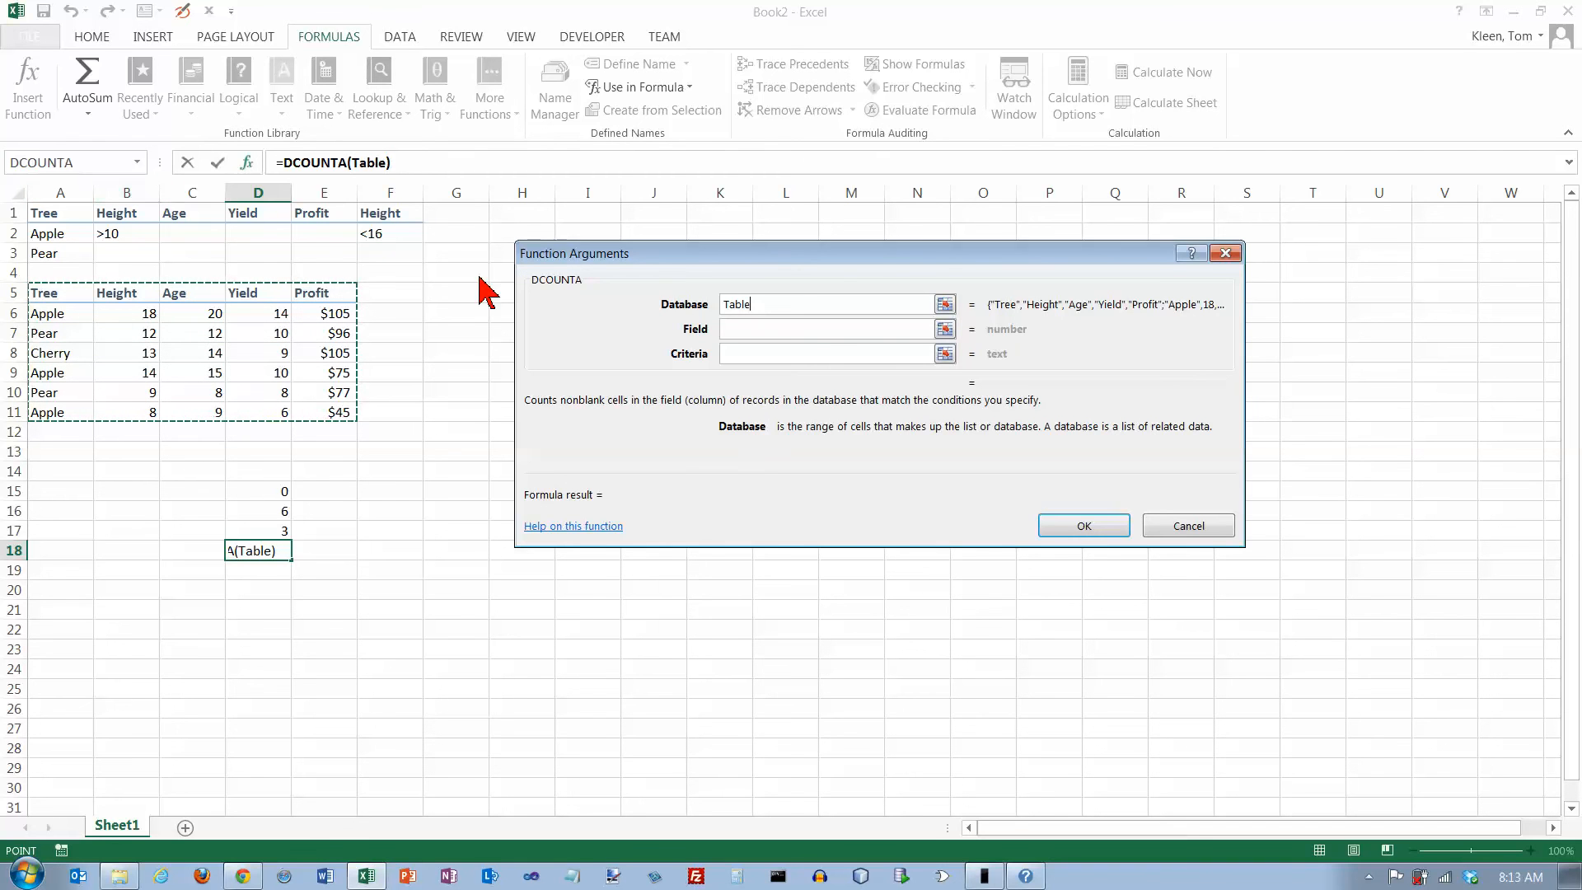
# Finish =DCOUNTA(Table,5,A1:A2) in D18 with field 5 and criteria A1:A2, returning 3
pyautogui.click(826, 328)
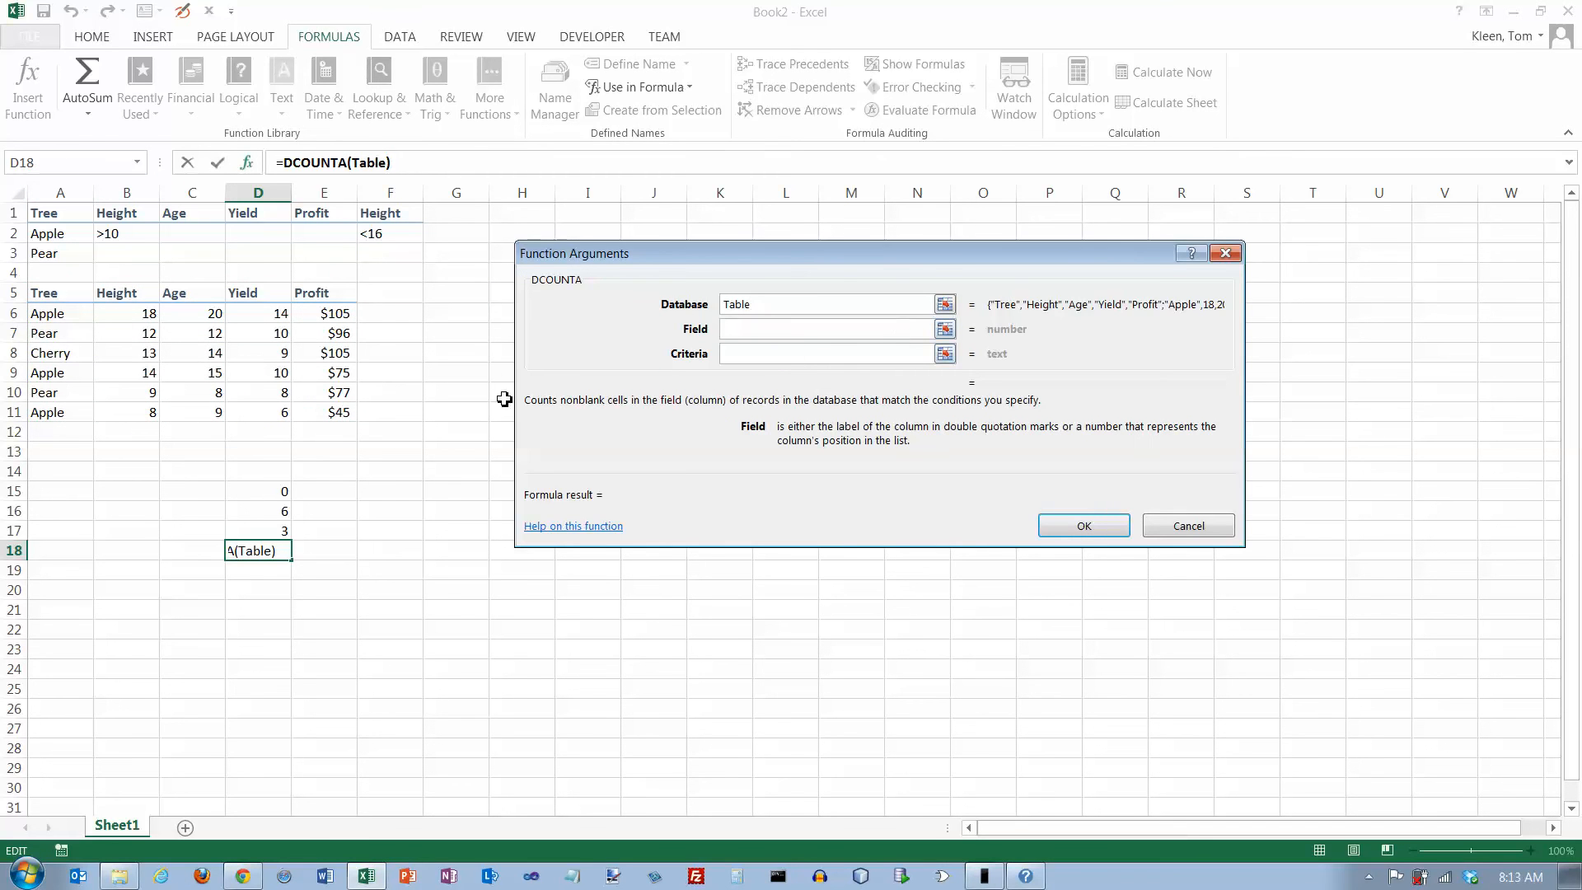
pyautogui.write('5')
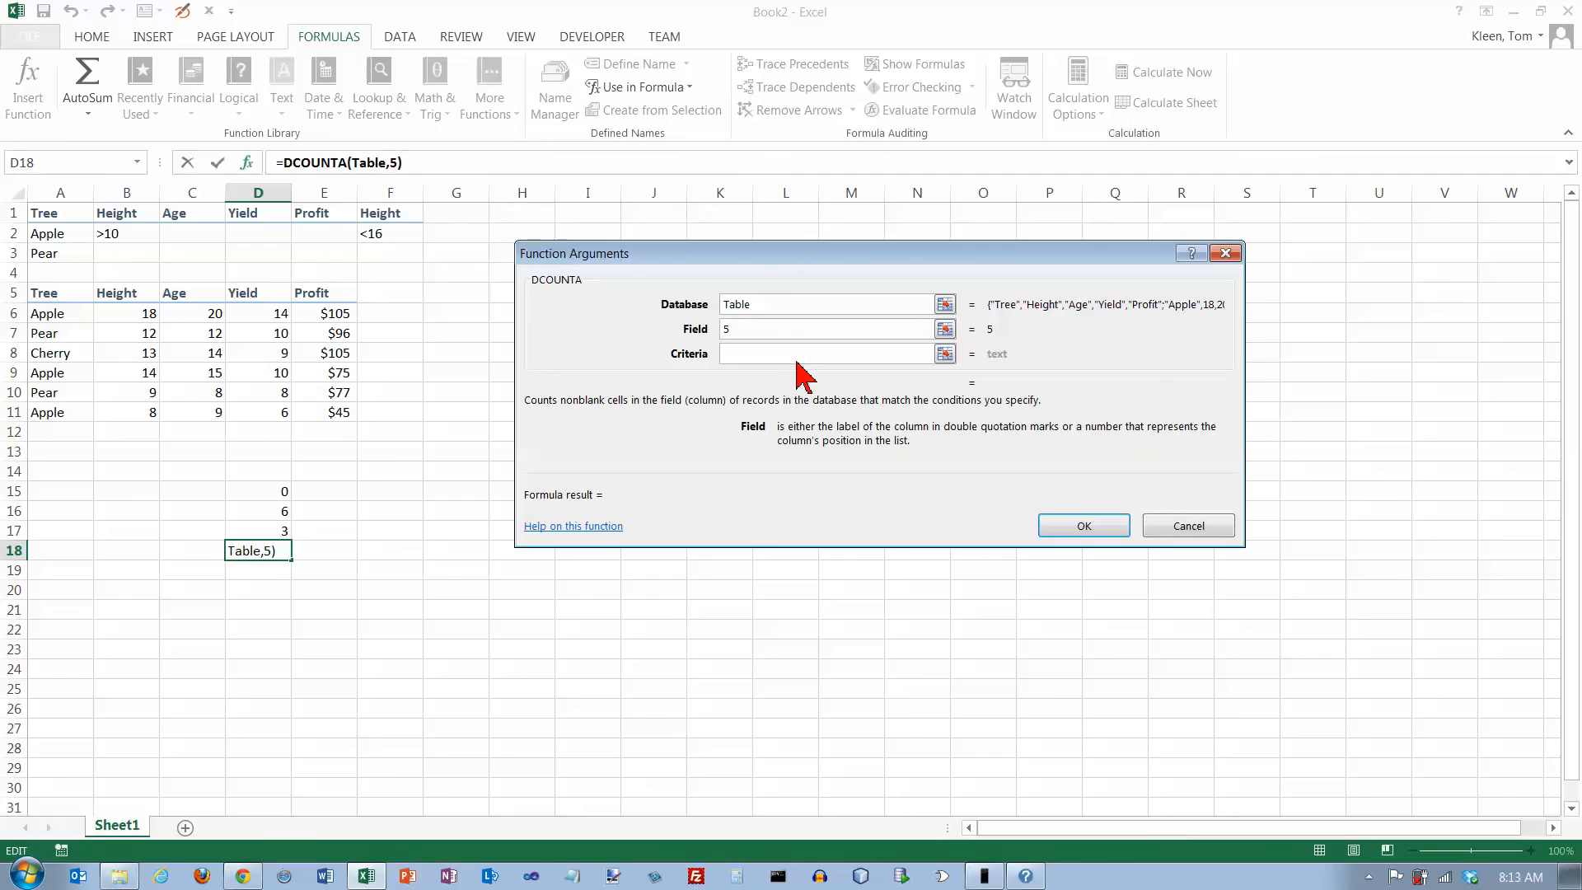
pyautogui.click(825, 353)
pyautogui.write('A1:A2')
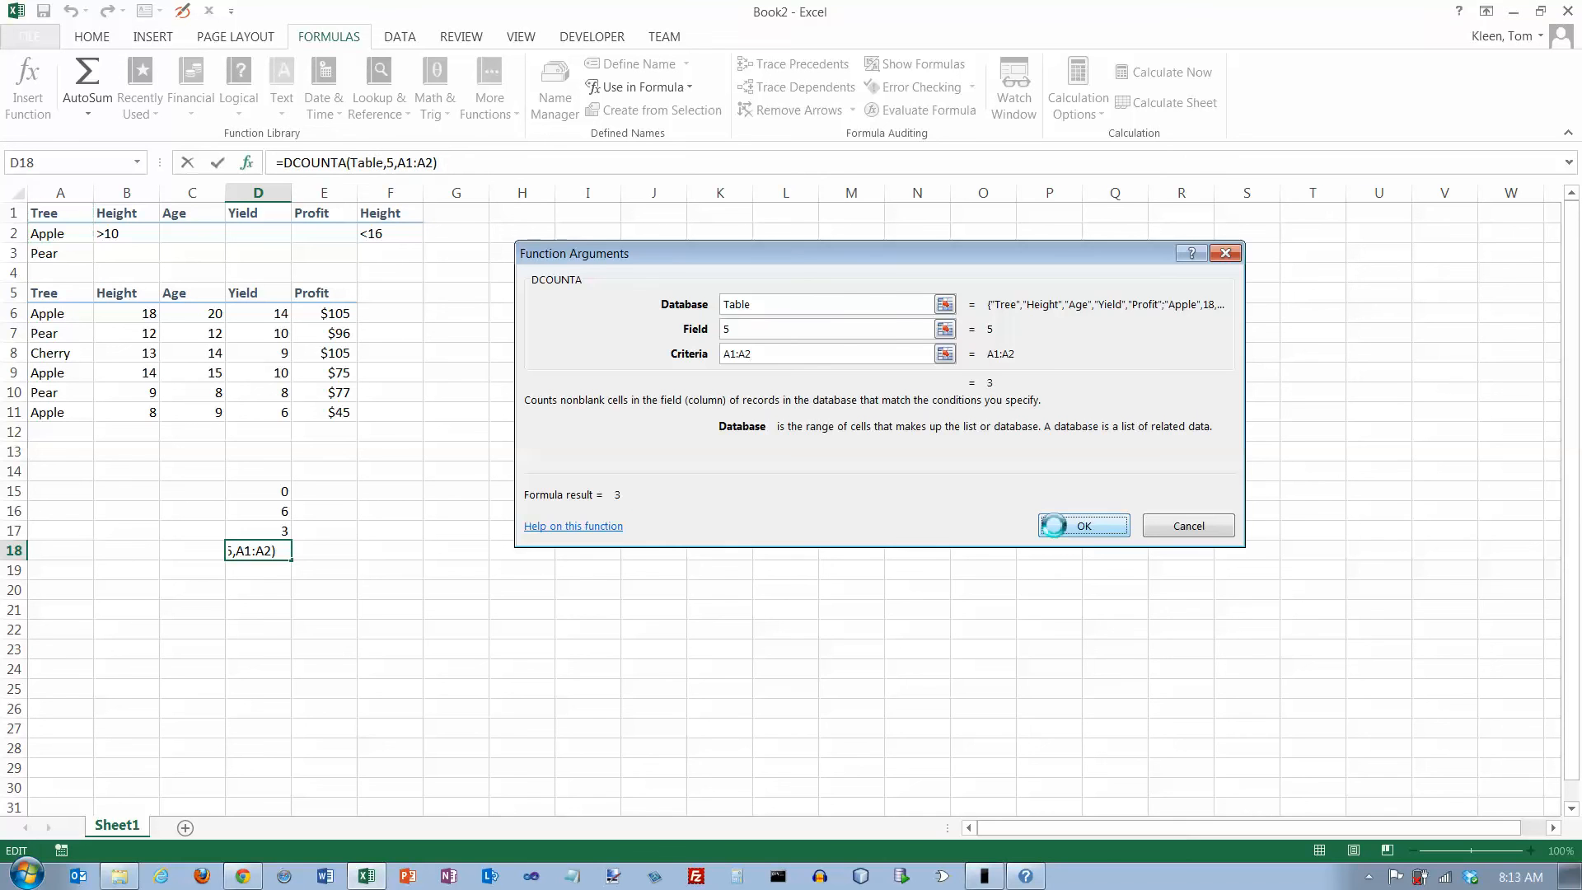
pyautogui.click(1082, 524)
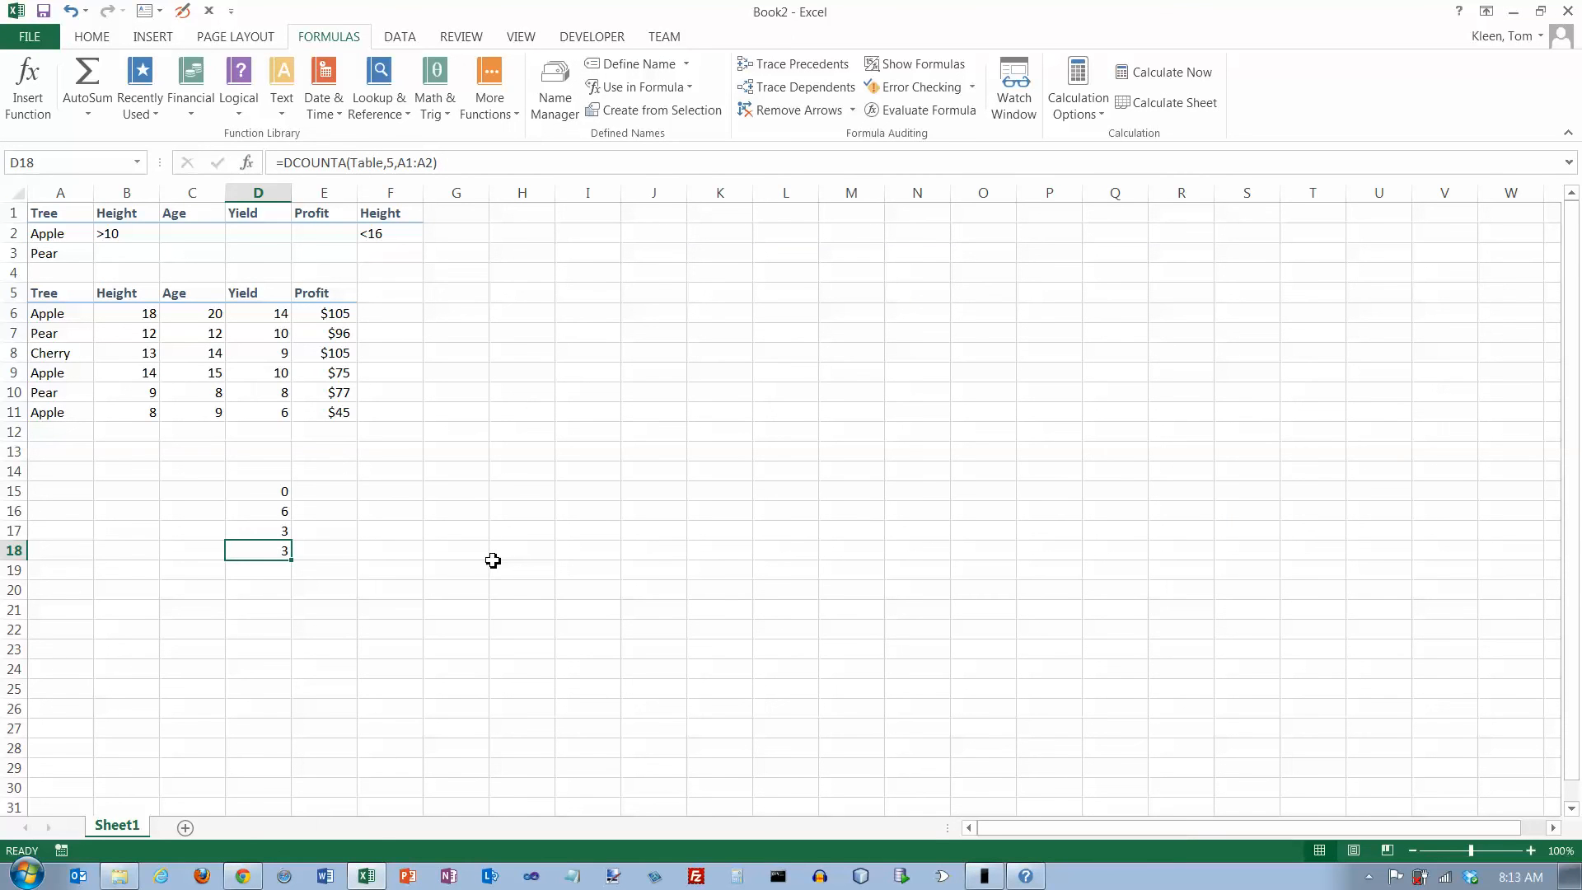
pyautogui.moveTo(275, 556)
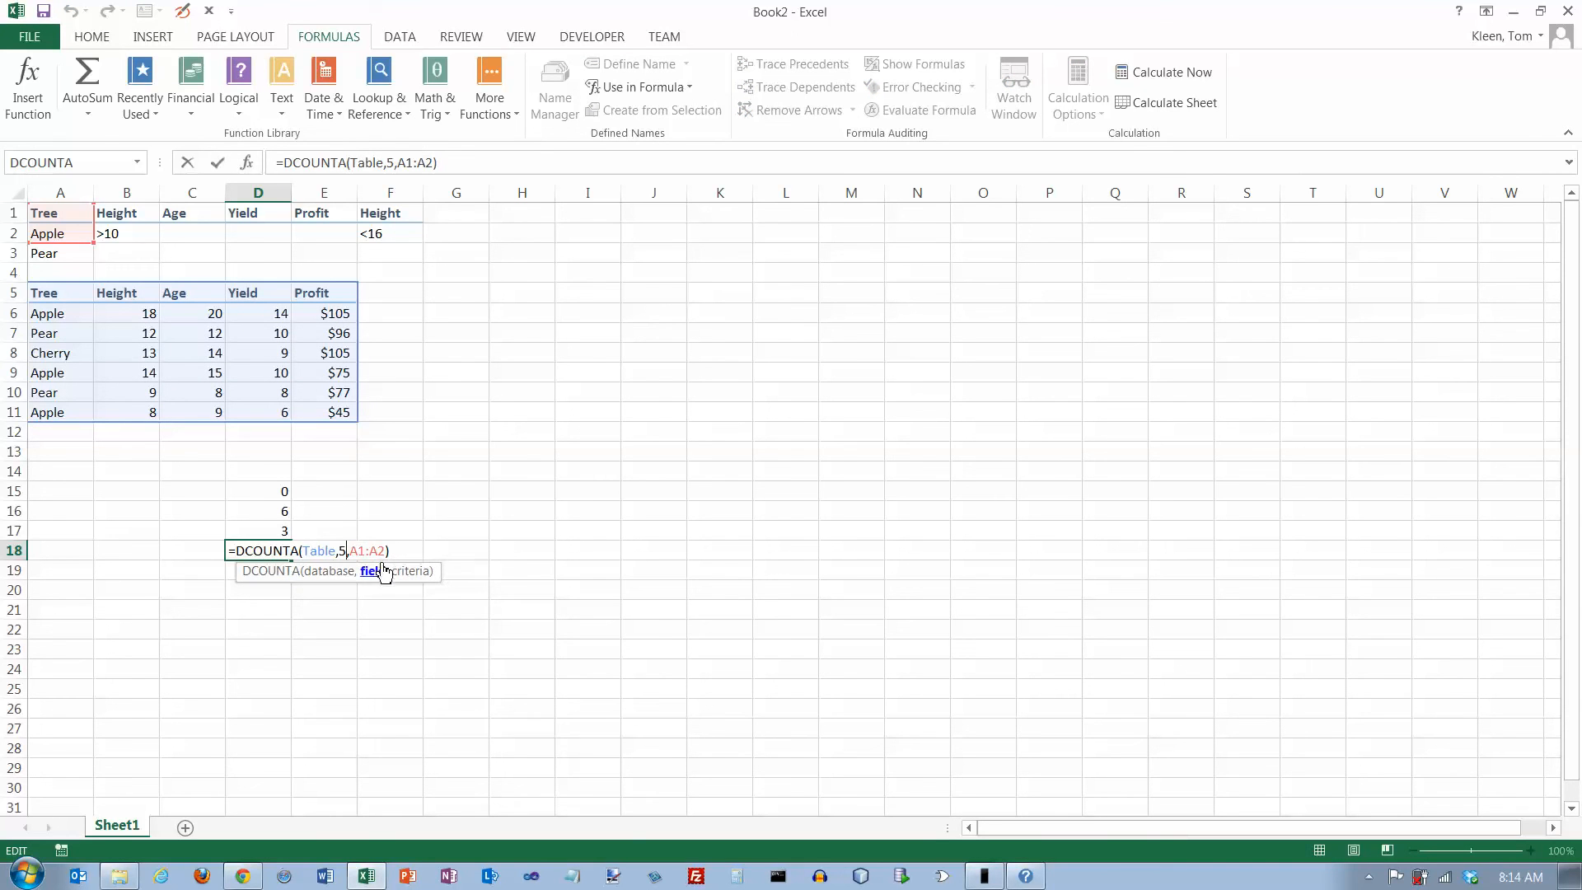
# Change the DCOUNTA field argument in D18 to 1 and check an Apple row
pyautogui.write('1')
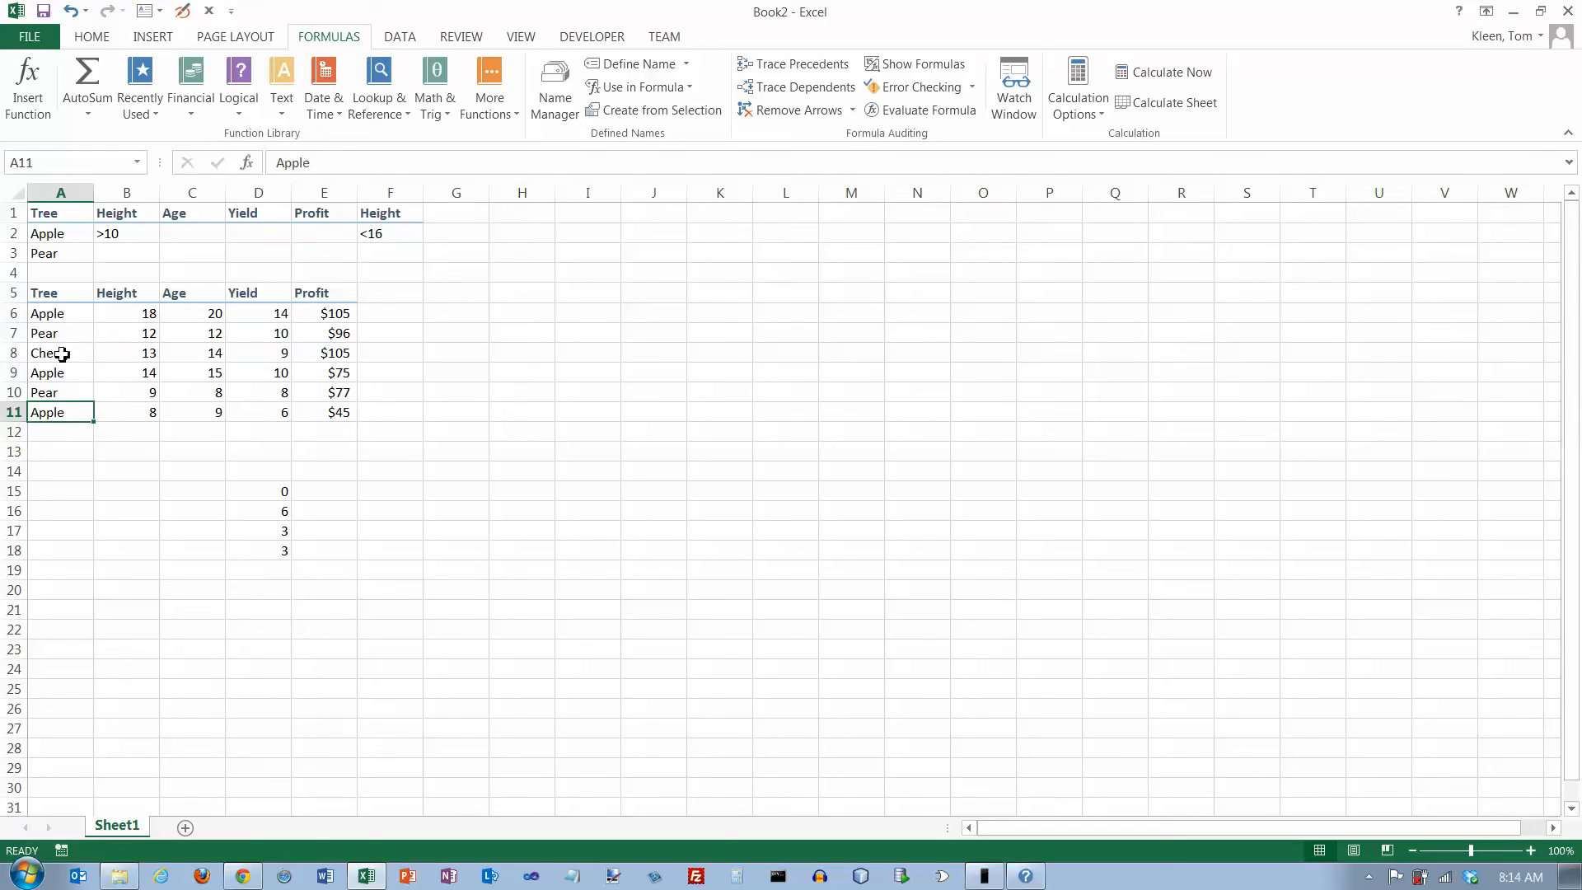
pyautogui.click(59, 372)
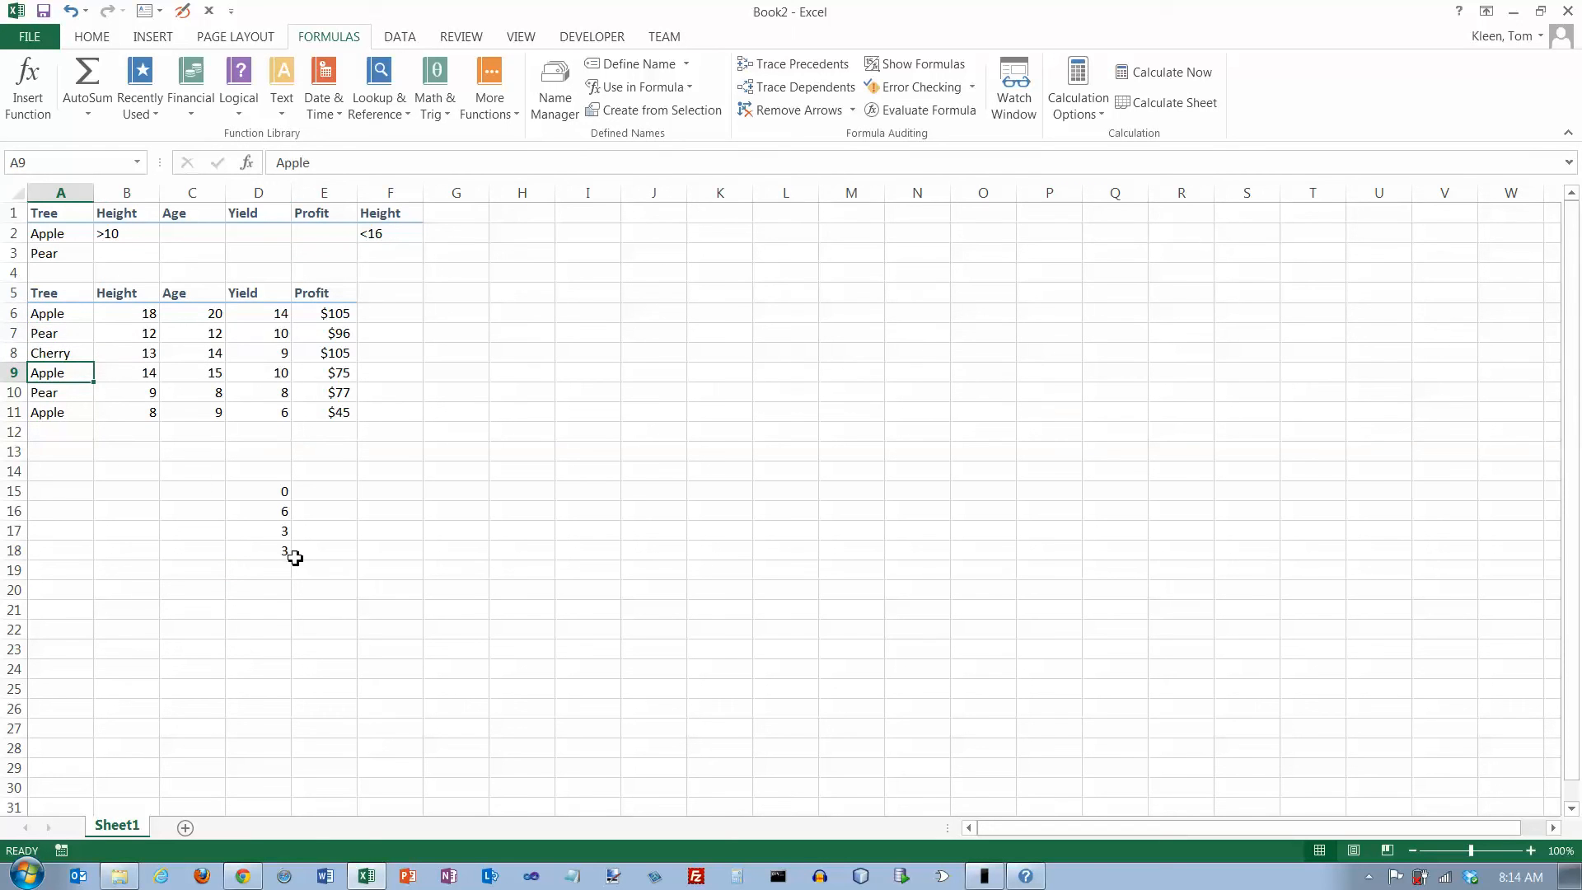
# Retype D17's DCOUNT formula and replace the "profit" field with the tree column name
pyautogui.write('=DCOUNT(Table,"profit",A1:A2)')
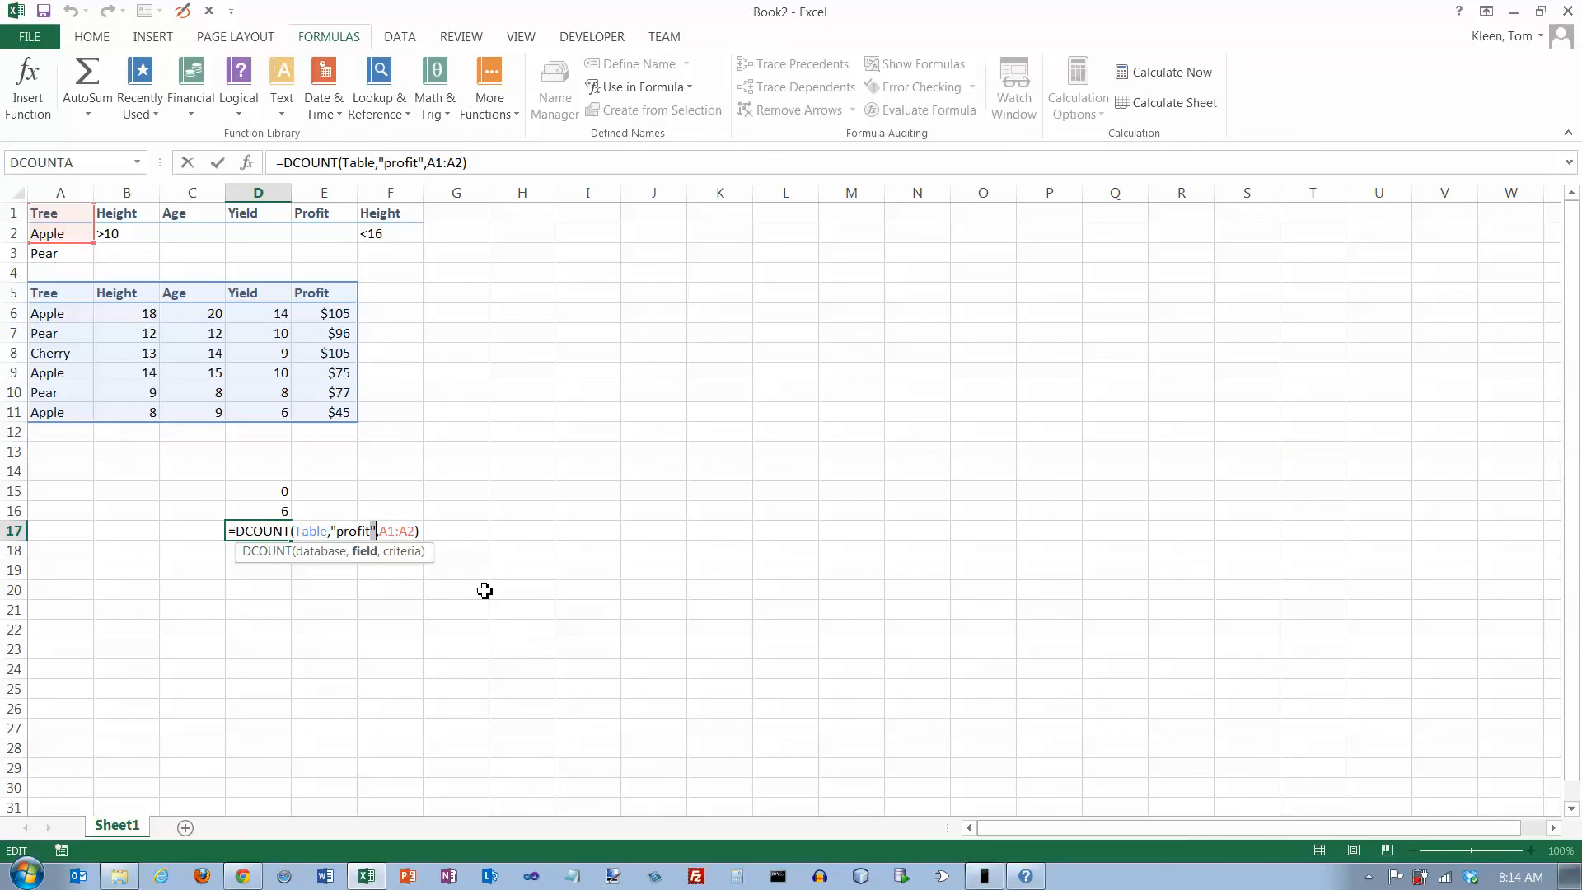
pyautogui.press('Backspace')
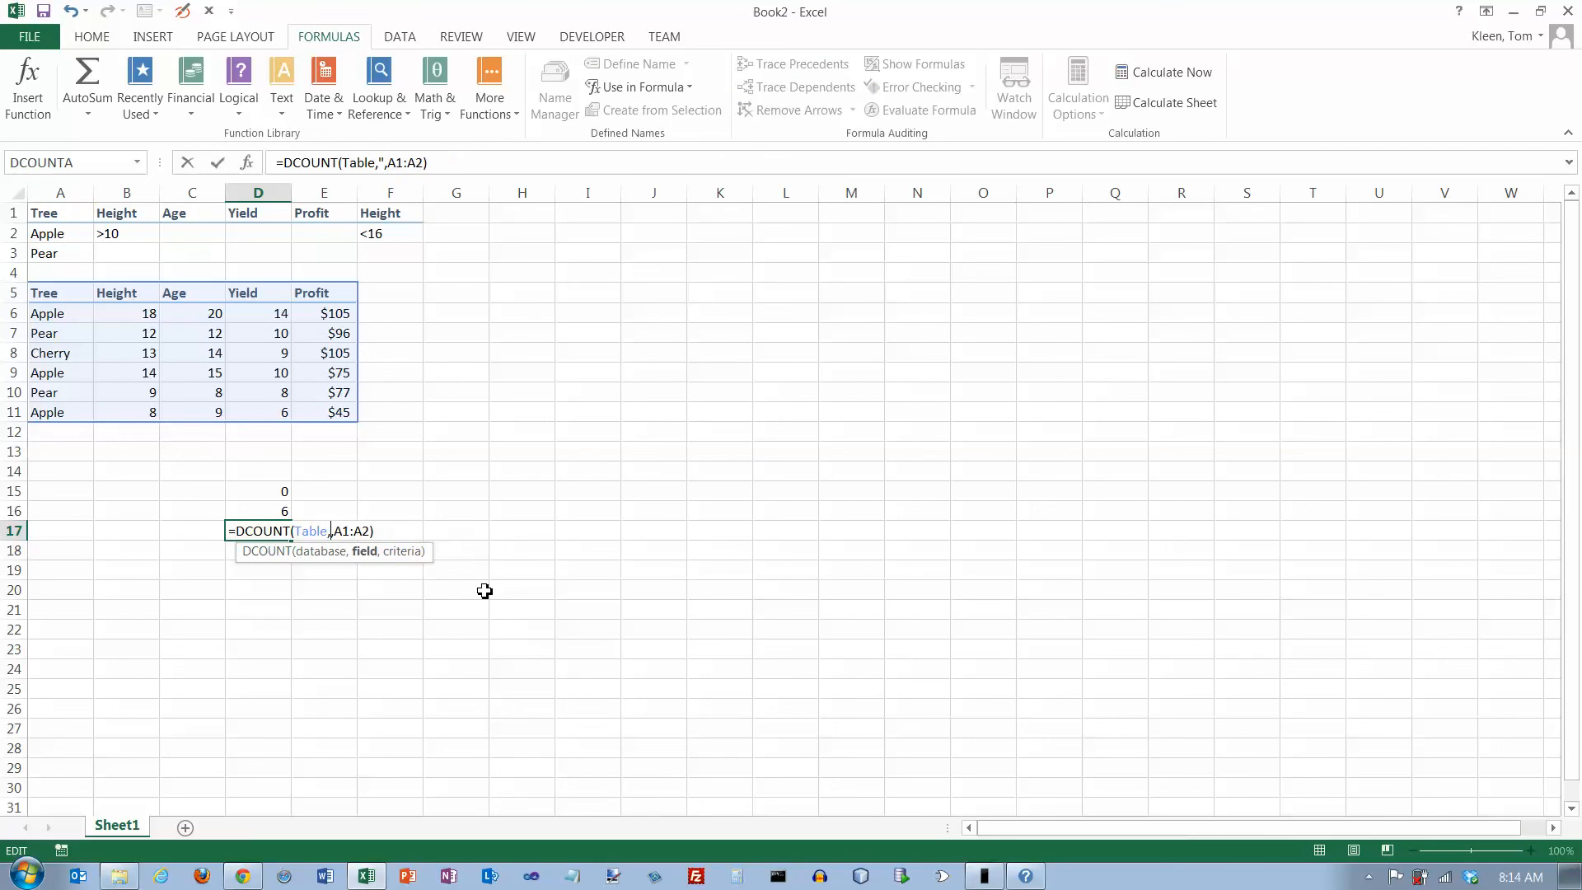
pyautogui.write('tre')
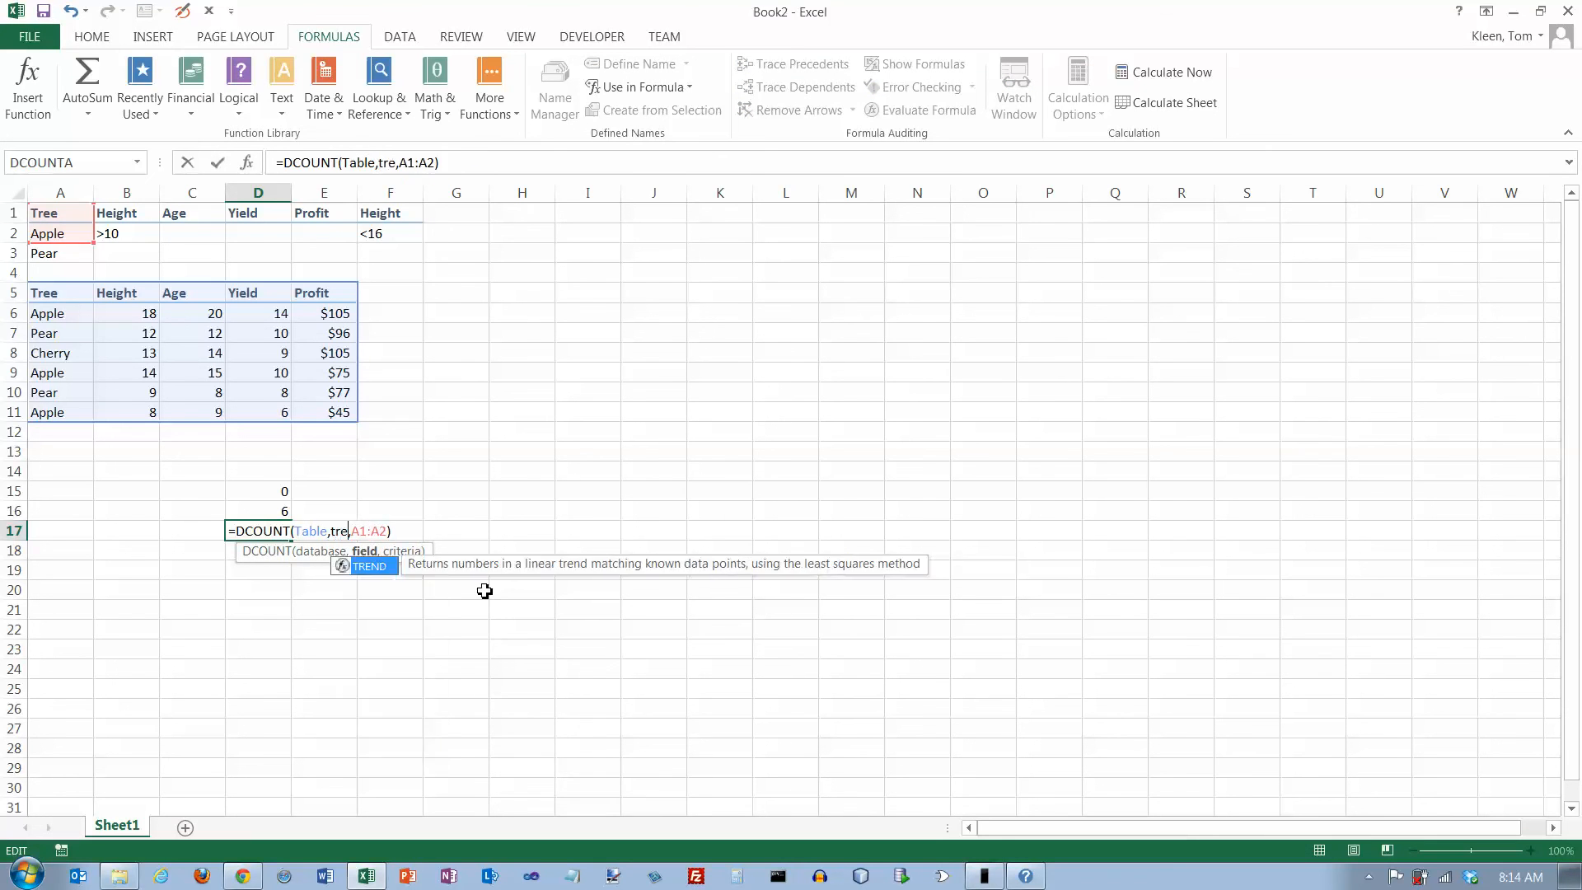